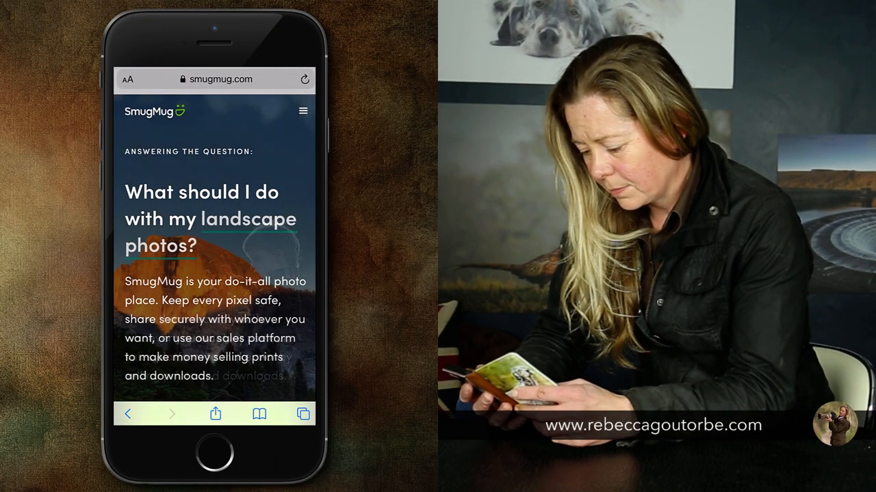
Go to Features > Selling Photos on the phone's smugmug.com site and scroll through the page
{"action": "left_click", "coordinate": [303, 111]}
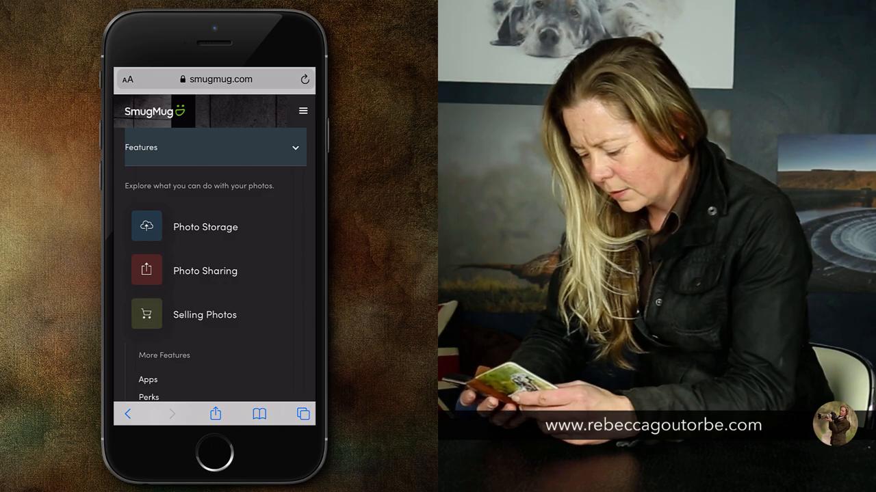
{"action": "left_click", "coordinate": [204, 315]}
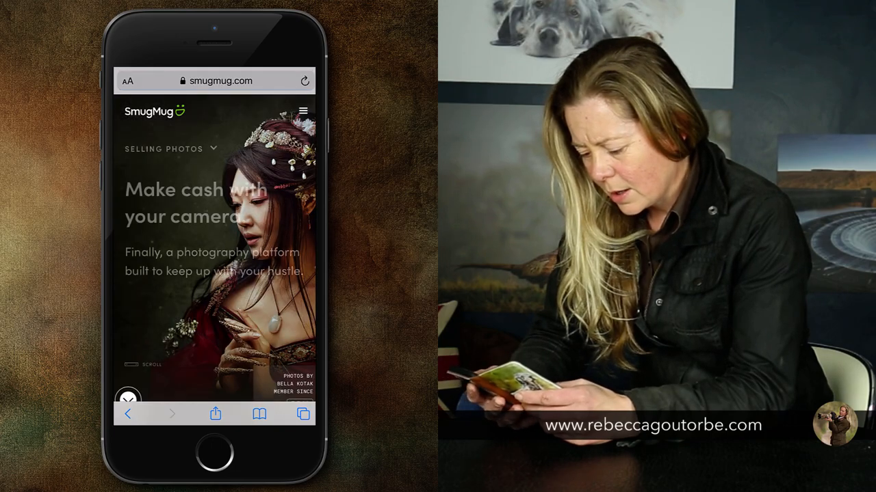
{"action": "scroll", "scroll_direction": "down", "scroll_amount": 3}
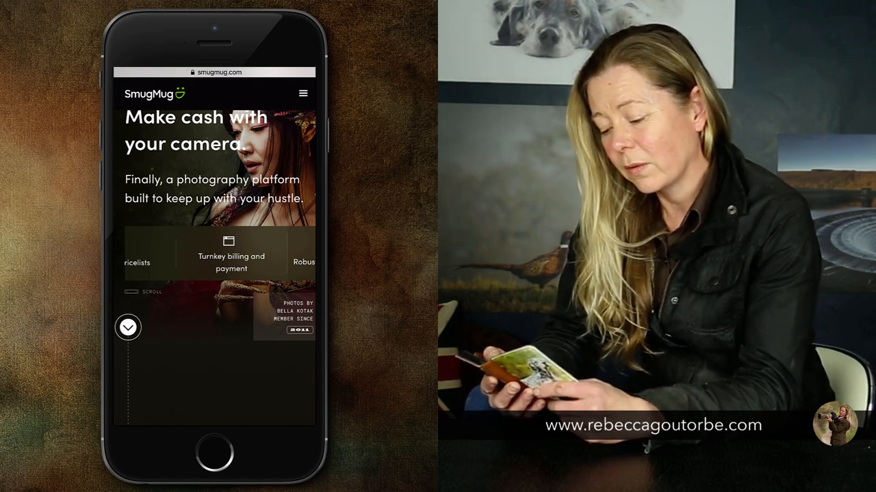
{"action": "scroll", "scroll_direction": "down", "scroll_amount": 3}
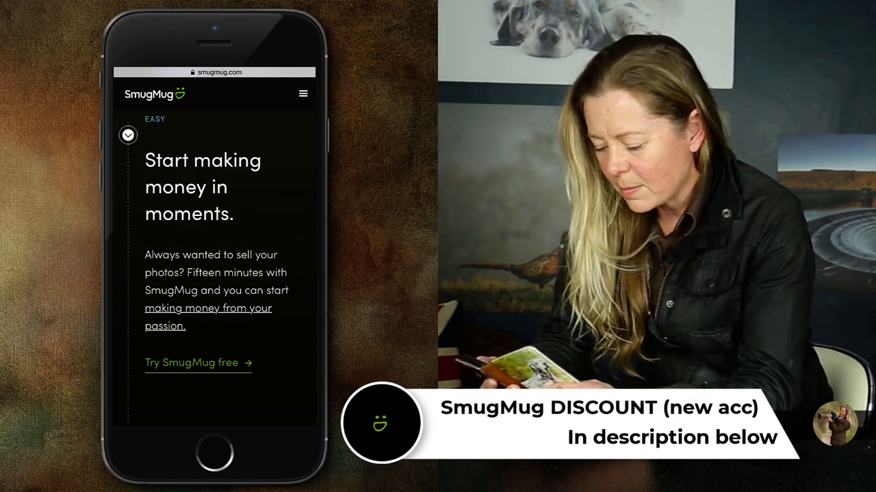
{"action": "scroll", "scroll_direction": "down", "scroll_amount": 3}
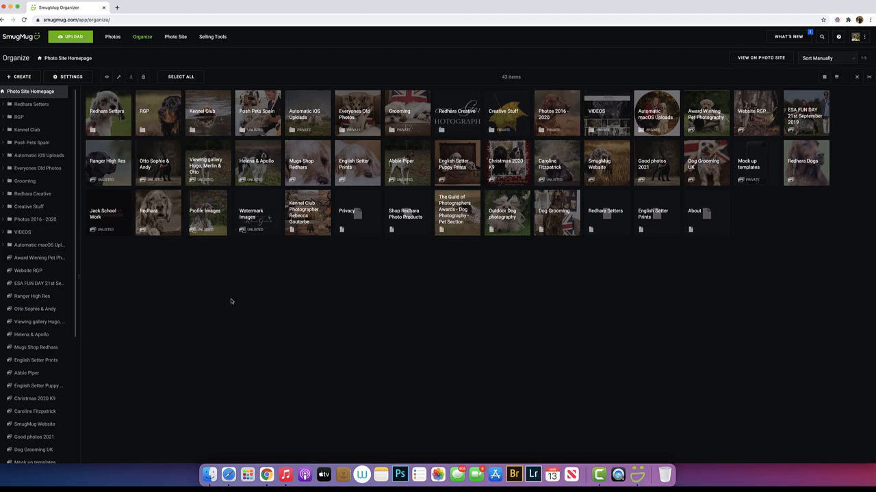
{"action": "mouse_move", "coordinate": [235, 301]}
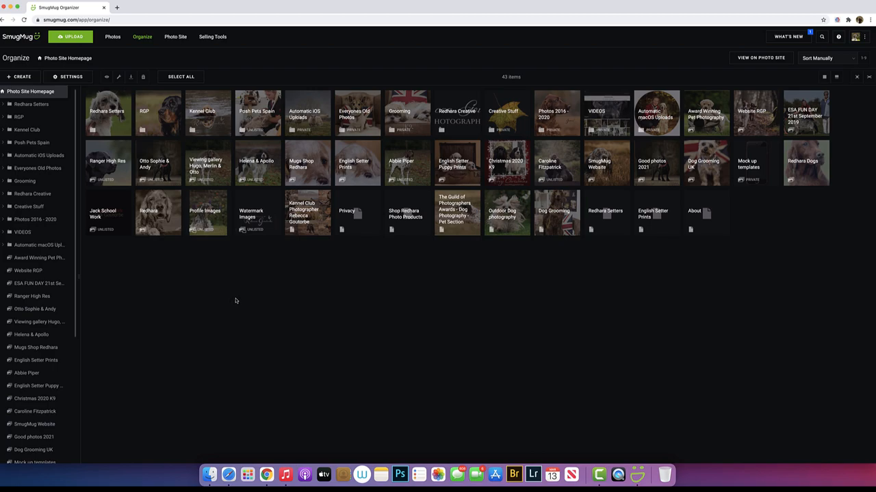
{"action": "mouse_move", "coordinate": [232, 302]}
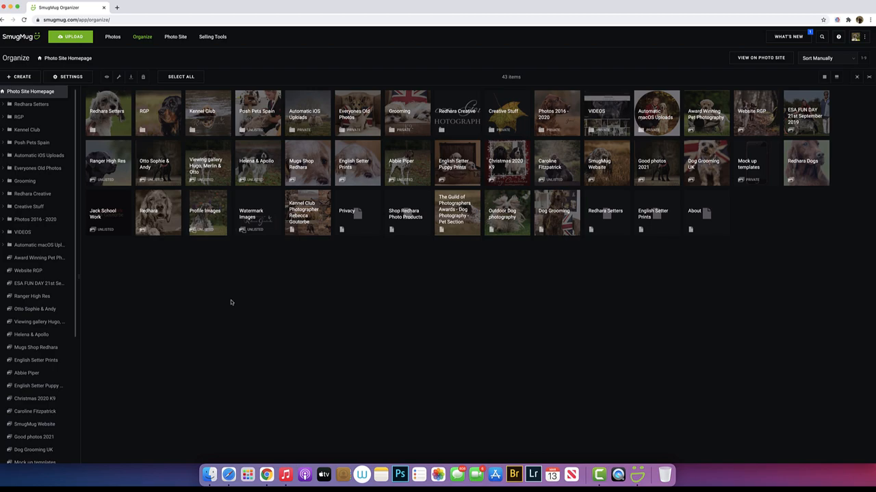
{"action": "mouse_move", "coordinate": [266, 325]}
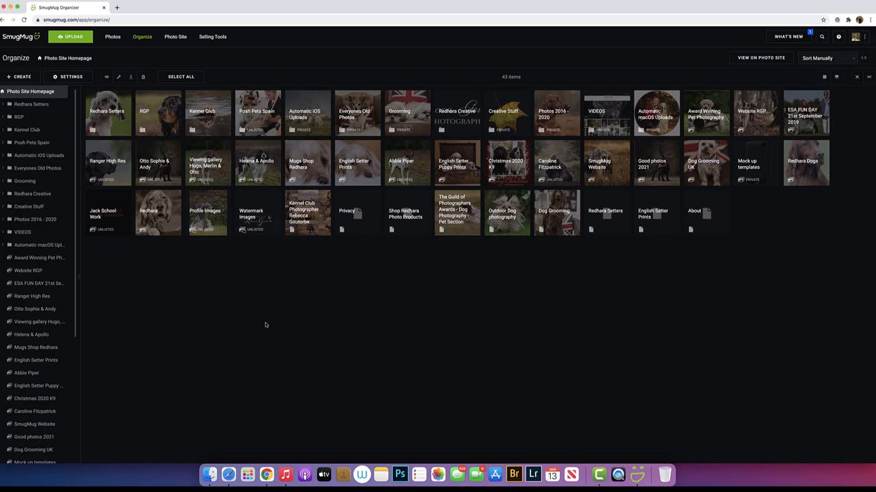
{"action": "mouse_move", "coordinate": [142, 139]}
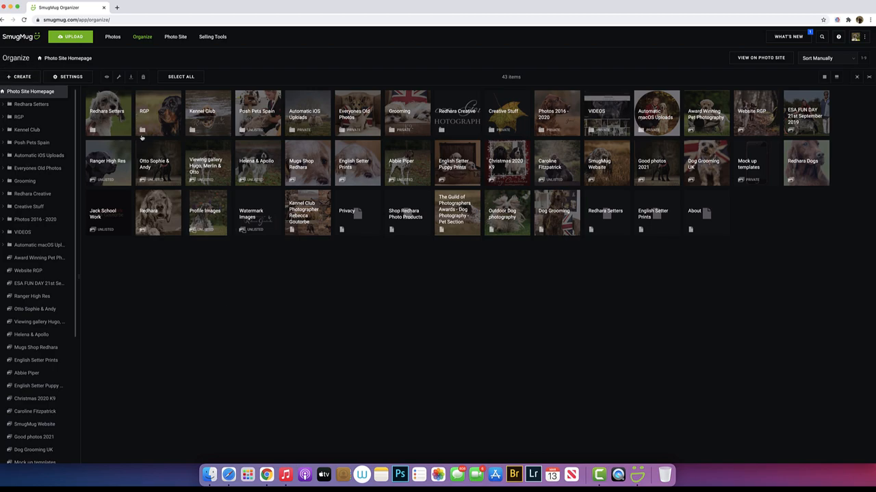
{"action": "mouse_move", "coordinate": [154, 240]}
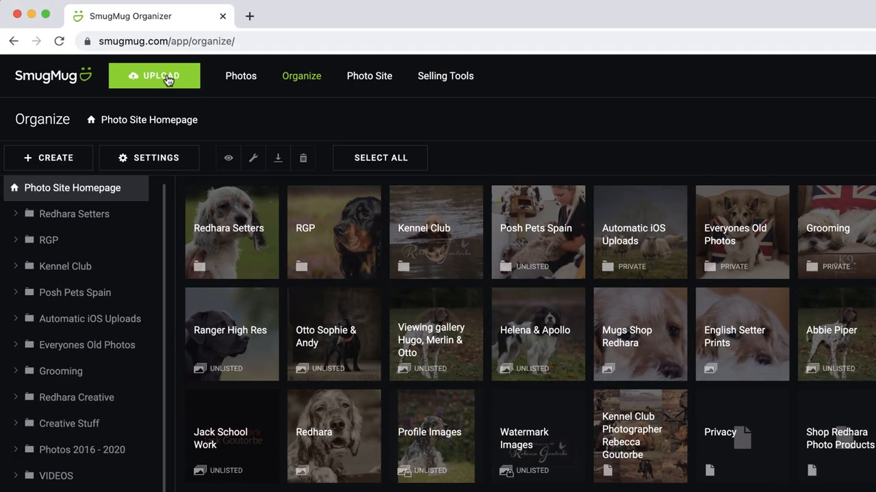
{"action": "mouse_move", "coordinate": [370, 76]}
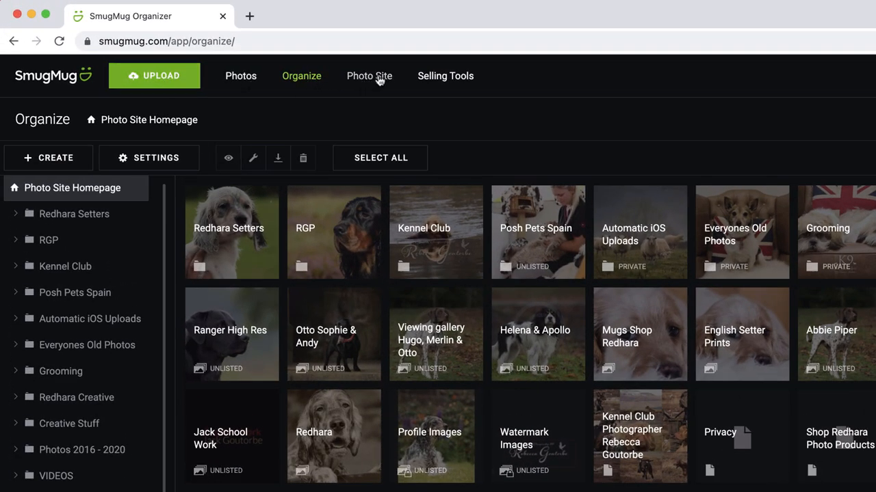
Switch from the organizer to the live Photo Site homepage with the dog photo
{"action": "left_click", "coordinate": [369, 76]}
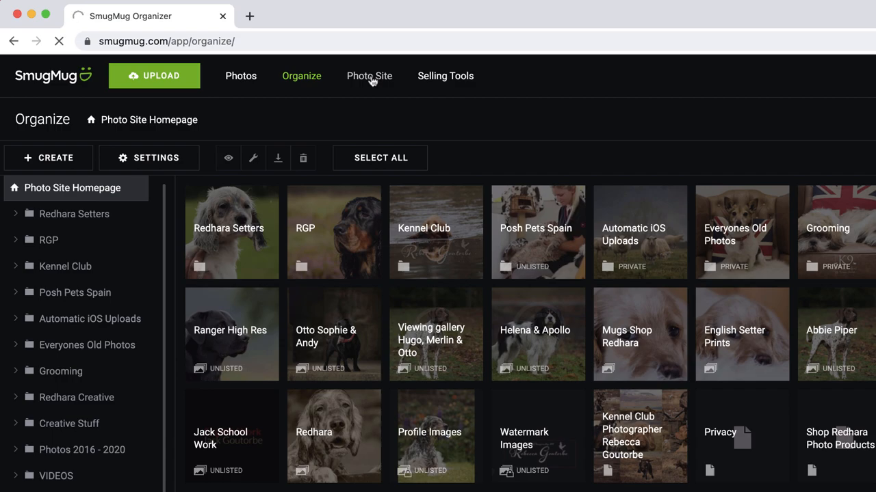
{"action": "left_click", "coordinate": [369, 76]}
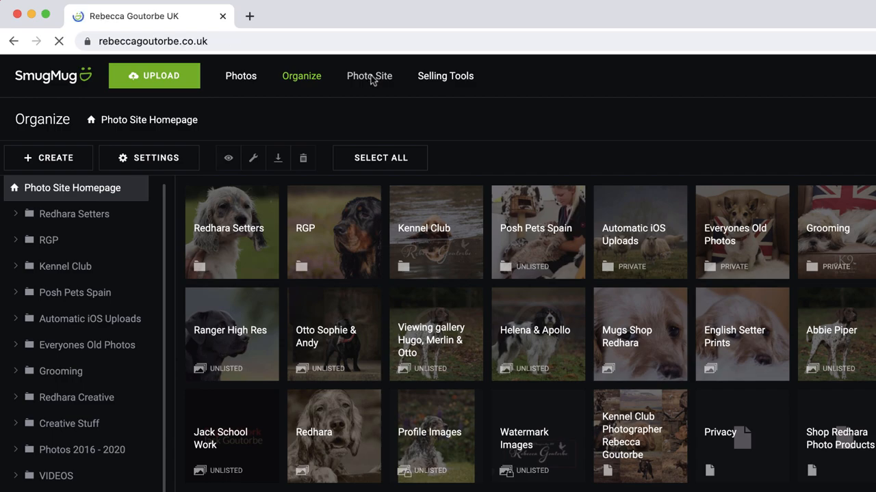
{"action": "left_click", "coordinate": [369, 76]}
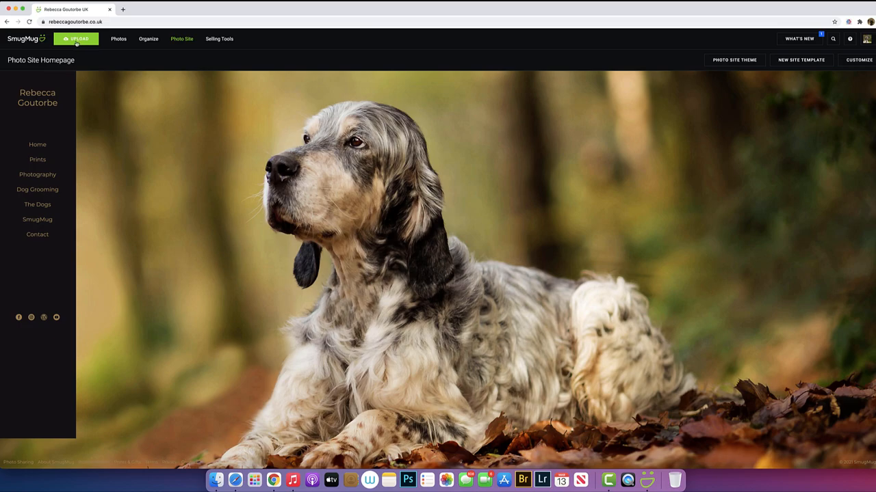
{"action": "mouse_move", "coordinate": [69, 60]}
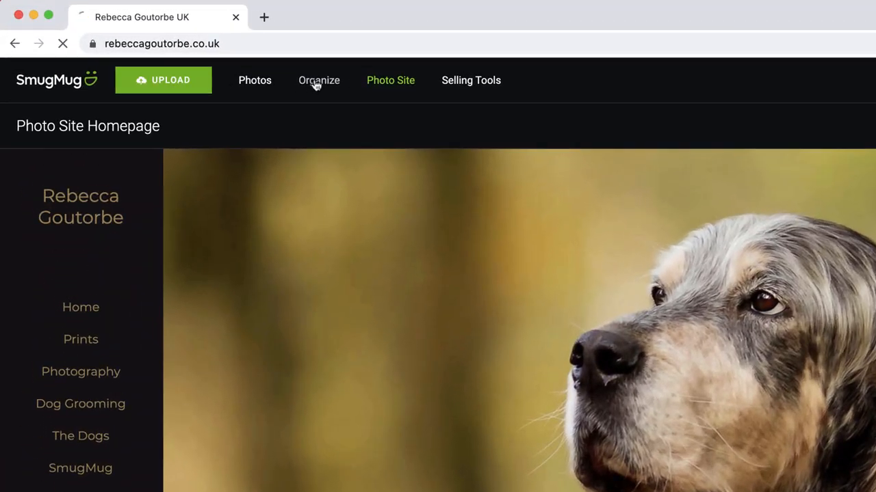
Return to Organize and look inside the Kennel Club folder
{"action": "left_click", "coordinate": [318, 80]}
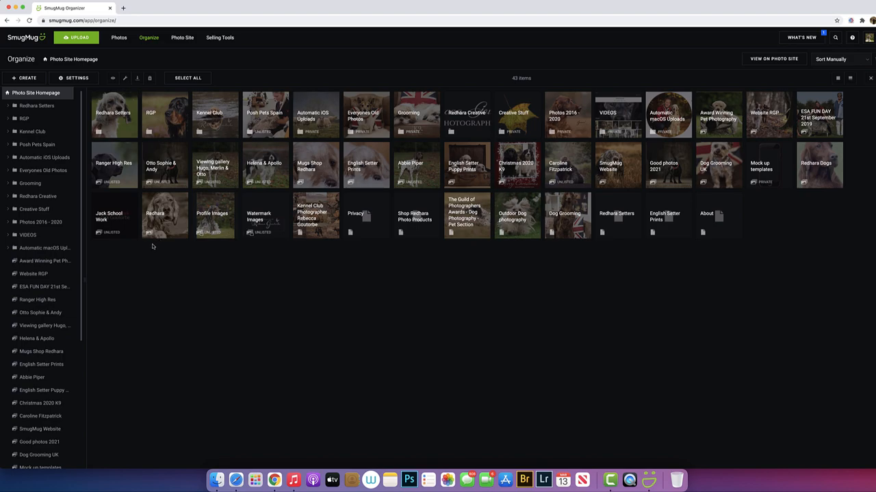
{"action": "mouse_move", "coordinate": [149, 260]}
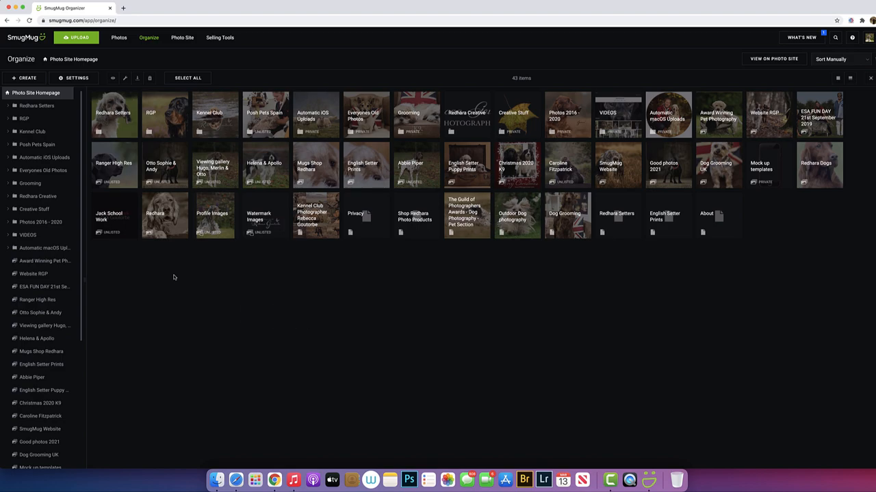
{"action": "mouse_move", "coordinate": [170, 275]}
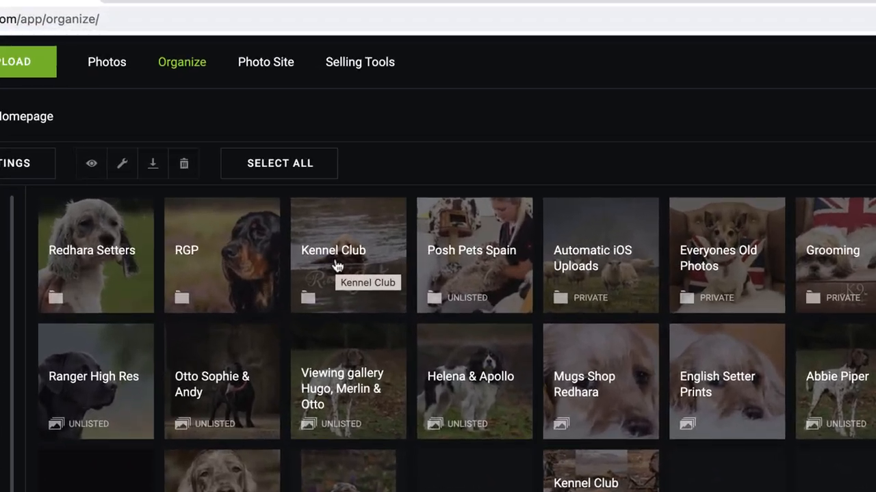
{"action": "left_click", "coordinate": [347, 255]}
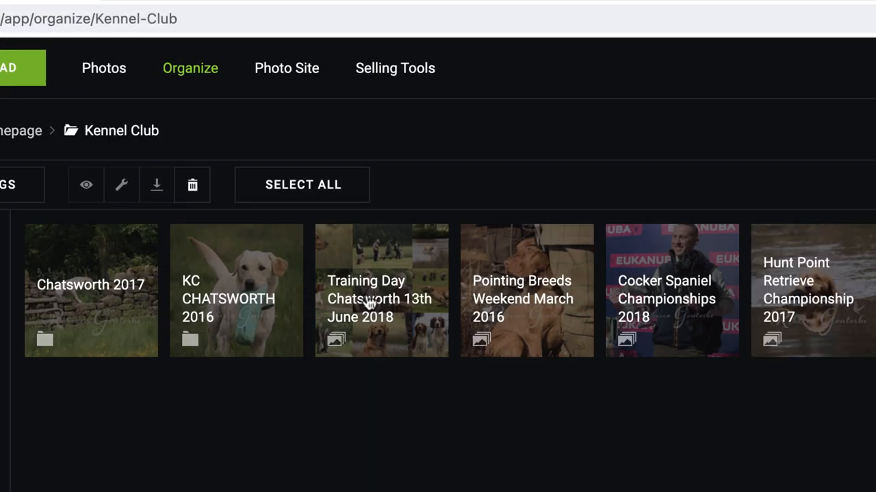
{"action": "mouse_move", "coordinate": [322, 431]}
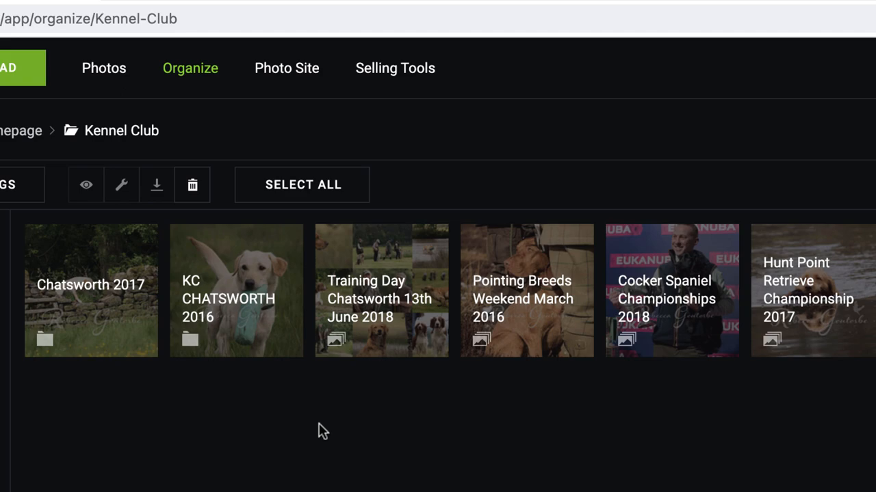
{"action": "mouse_move", "coordinate": [768, 348]}
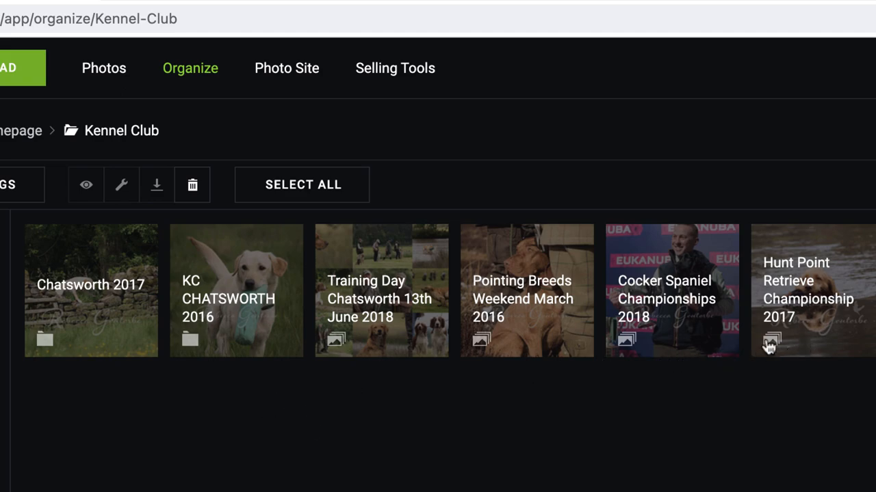
{"action": "mouse_move", "coordinate": [316, 417]}
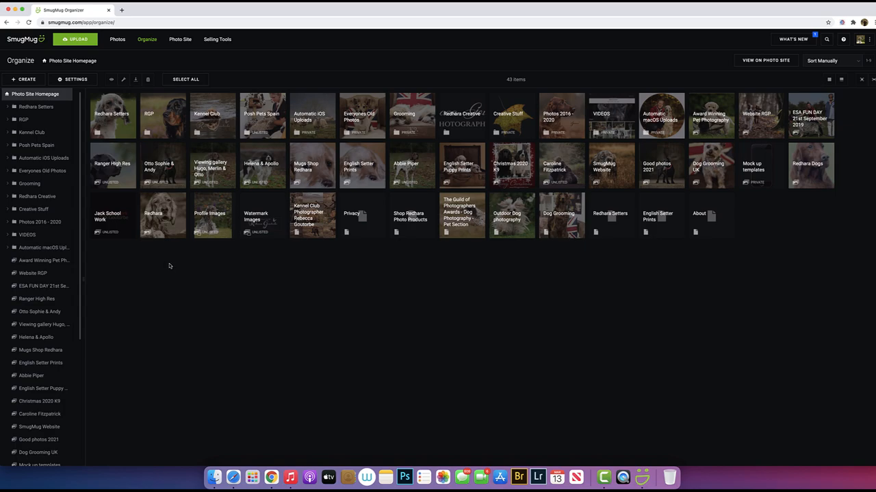
{"action": "mouse_move", "coordinate": [160, 266]}
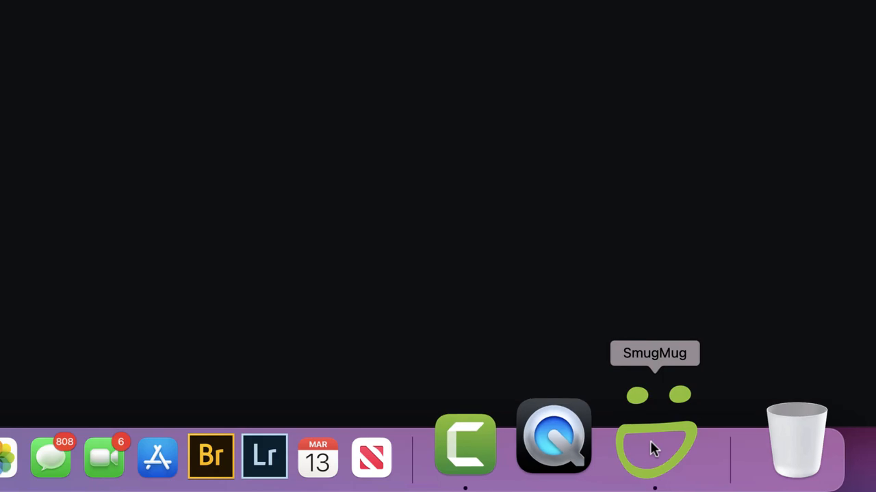
{"action": "left_click", "coordinate": [654, 442]}
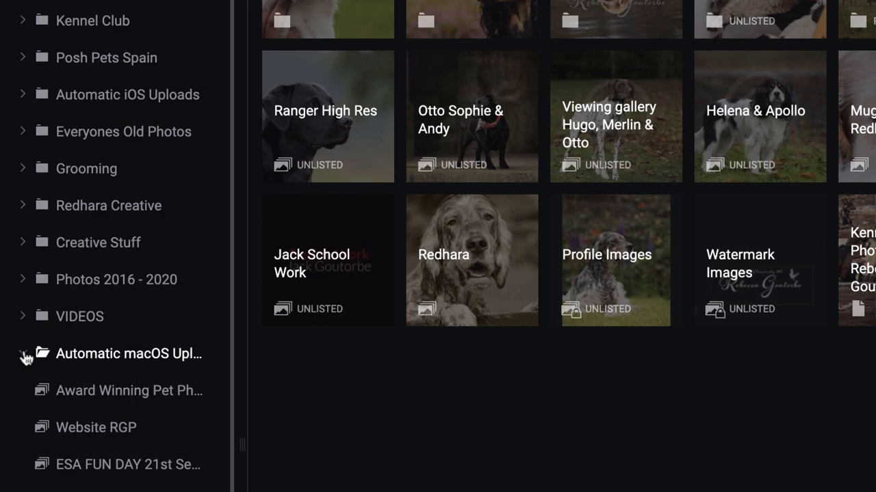
{"action": "left_click", "coordinate": [23, 353]}
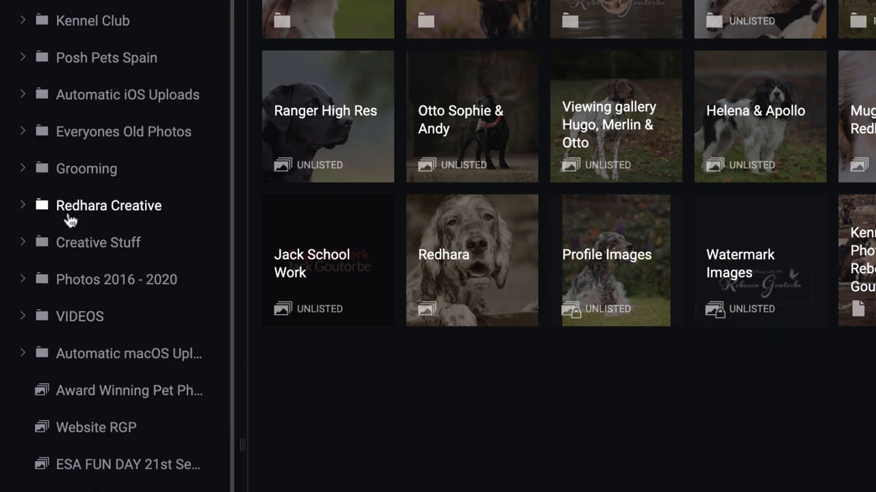
{"action": "mouse_move", "coordinate": [26, 99]}
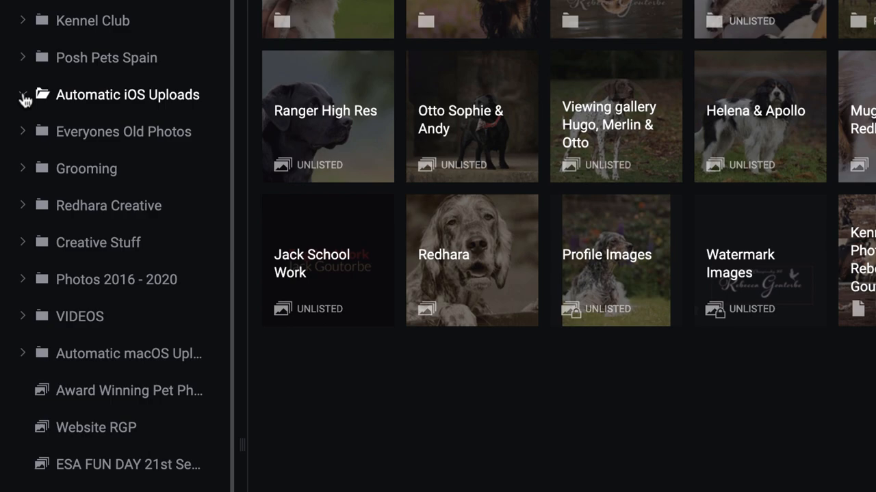
{"action": "left_click", "coordinate": [22, 94]}
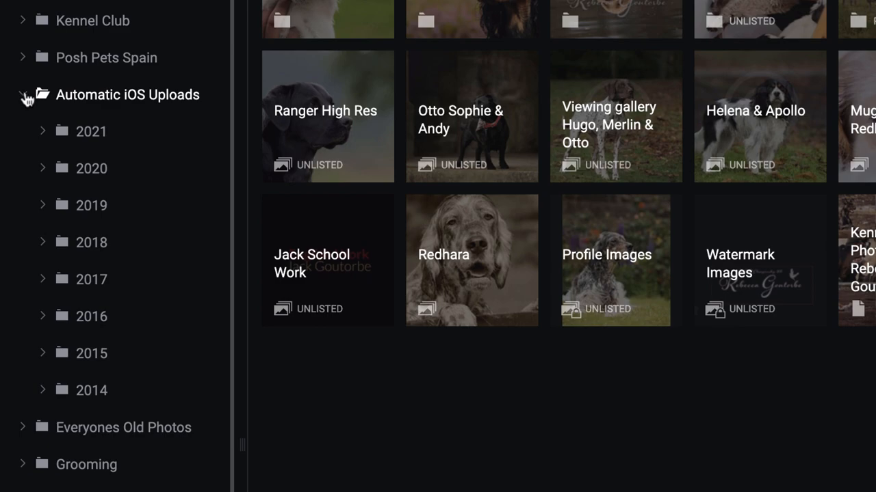
{"action": "left_click", "coordinate": [21, 94]}
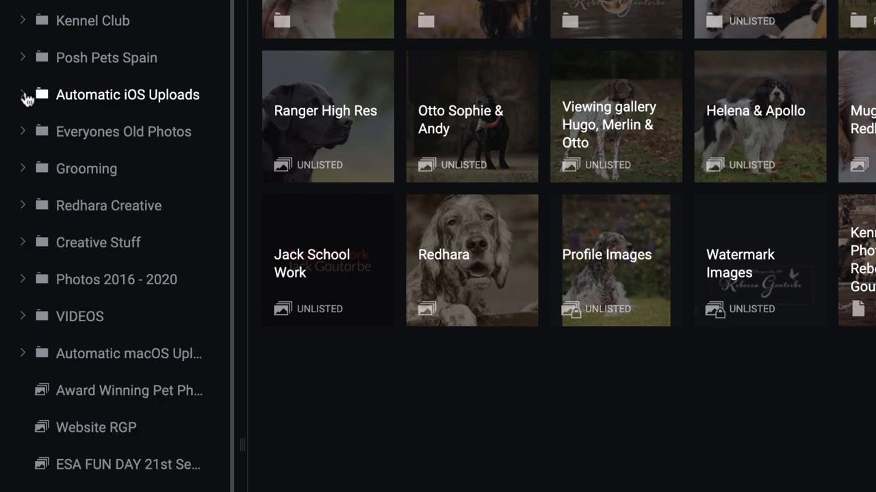
{"action": "left_click", "coordinate": [23, 94]}
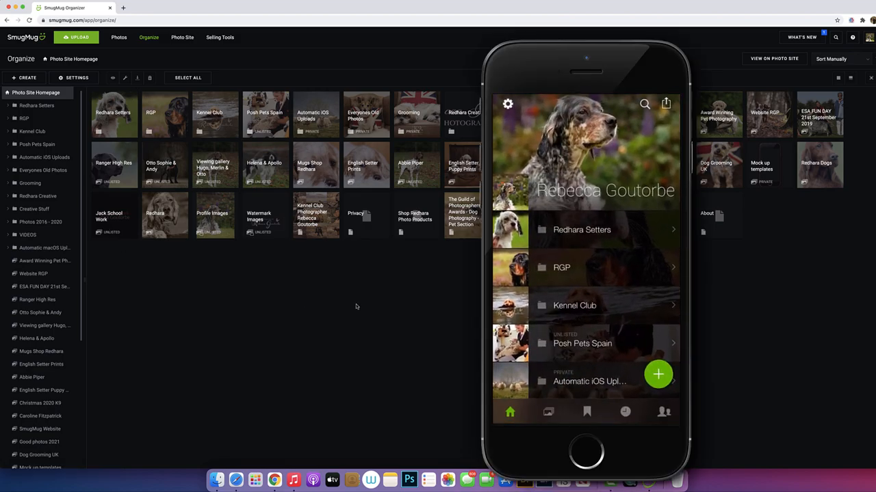
Browse the Automatic iOS Uploads and Kennel Club folders in the iPhone app, then reach Auto Upload settings
{"action": "scroll", "scroll_direction": "down", "scroll_amount": 3}
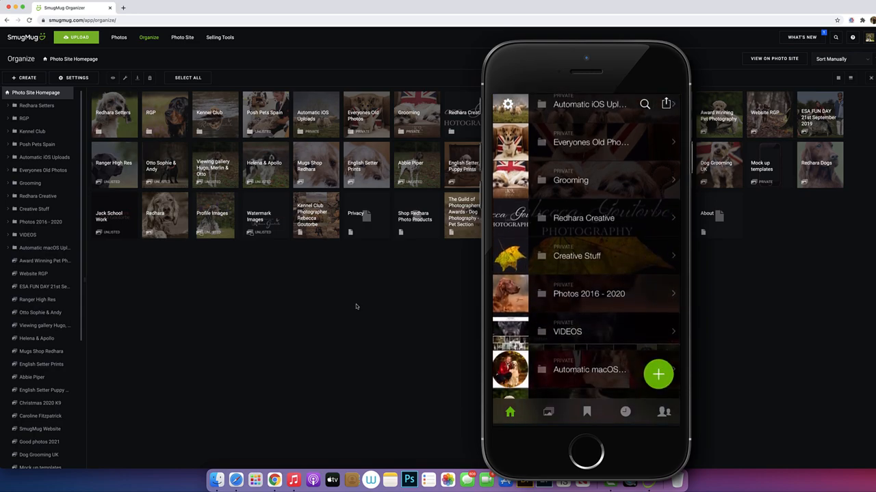
{"action": "scroll", "scroll_direction": "down", "scroll_amount": 3}
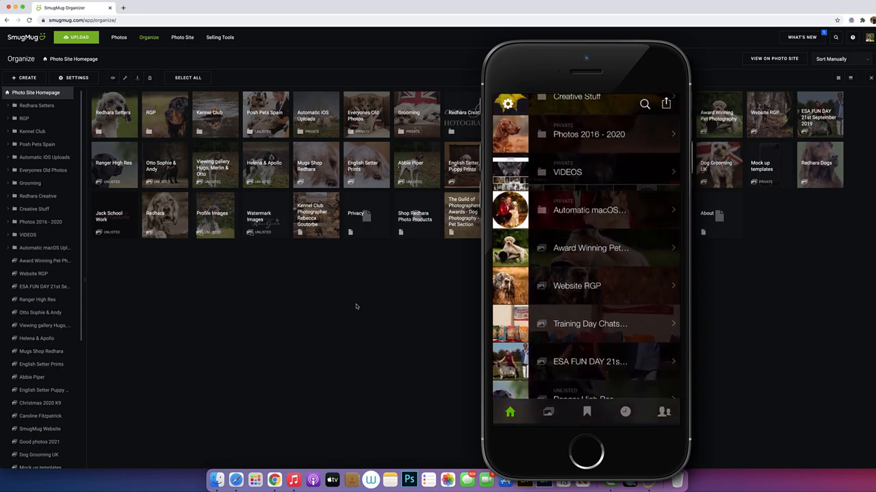
{"action": "left_click", "coordinate": [590, 210]}
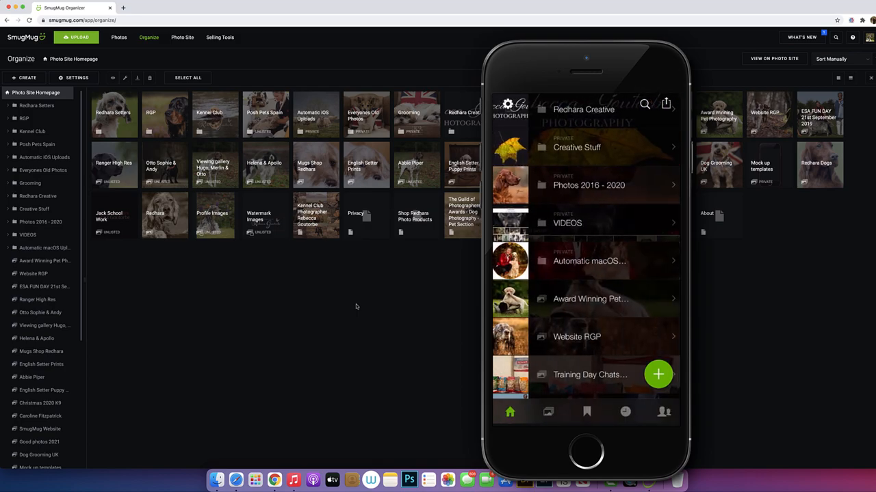
{"action": "scroll", "scroll_direction": "up", "scroll_amount": 3}
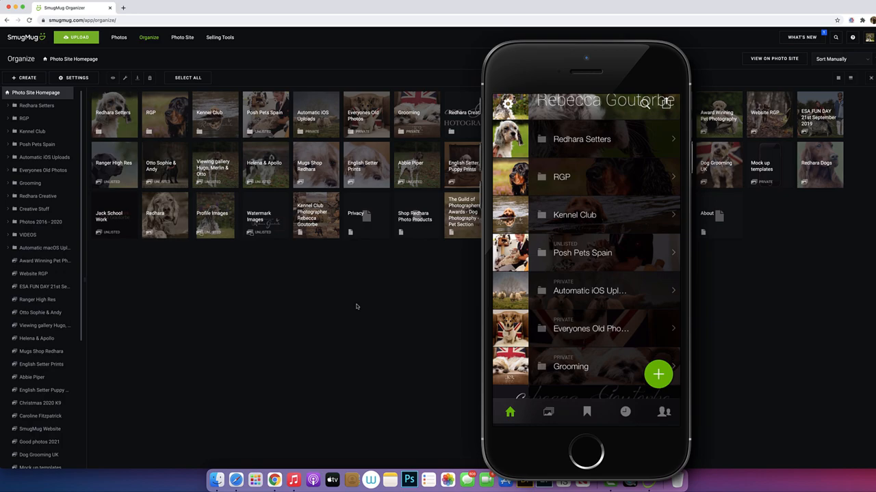
{"action": "left_click", "coordinate": [590, 291]}
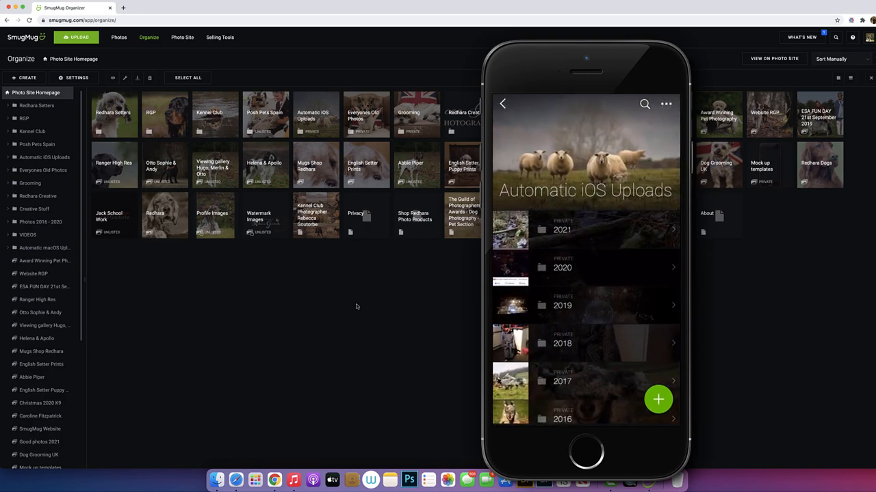
{"action": "left_click", "coordinate": [502, 104]}
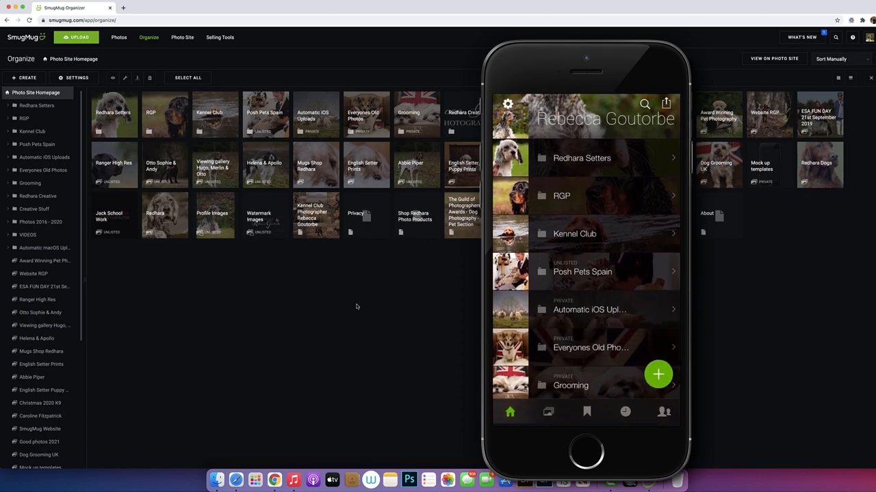
{"action": "left_click", "coordinate": [574, 233]}
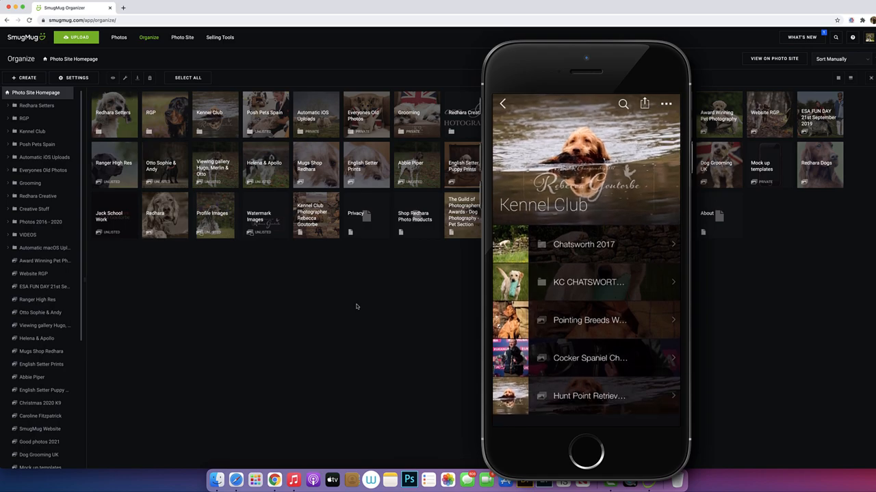
{"action": "left_click", "coordinate": [502, 103]}
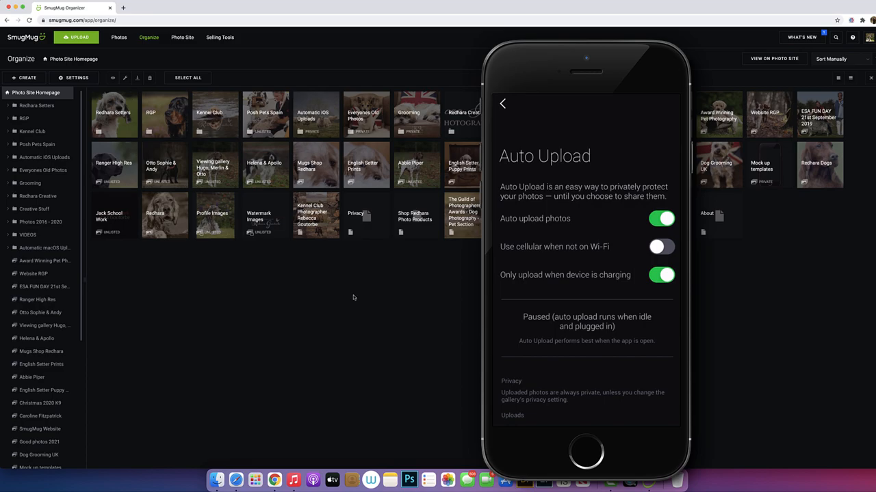
{"action": "mouse_move", "coordinate": [267, 309]}
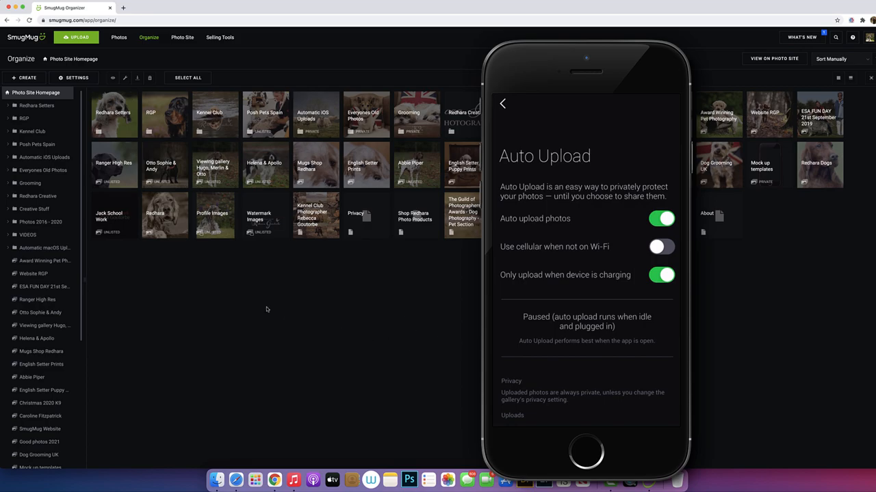
{"action": "mouse_move", "coordinate": [180, 292]}
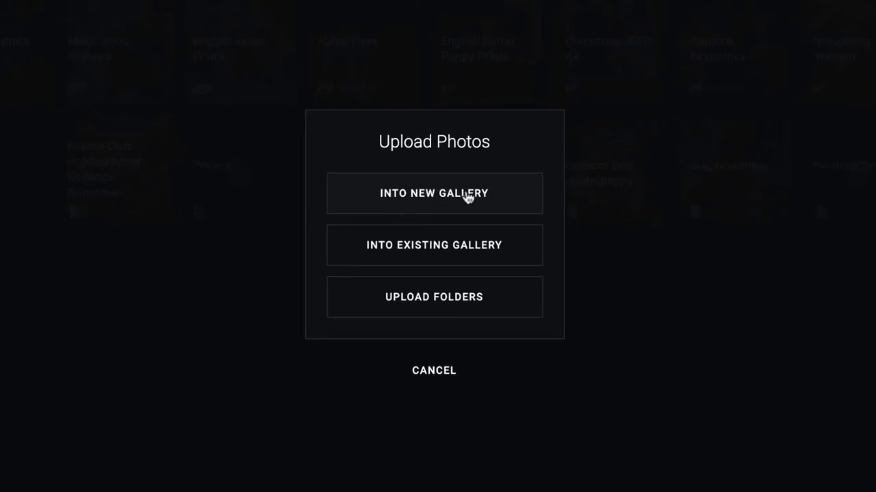
{"action": "mouse_move", "coordinate": [342, 250]}
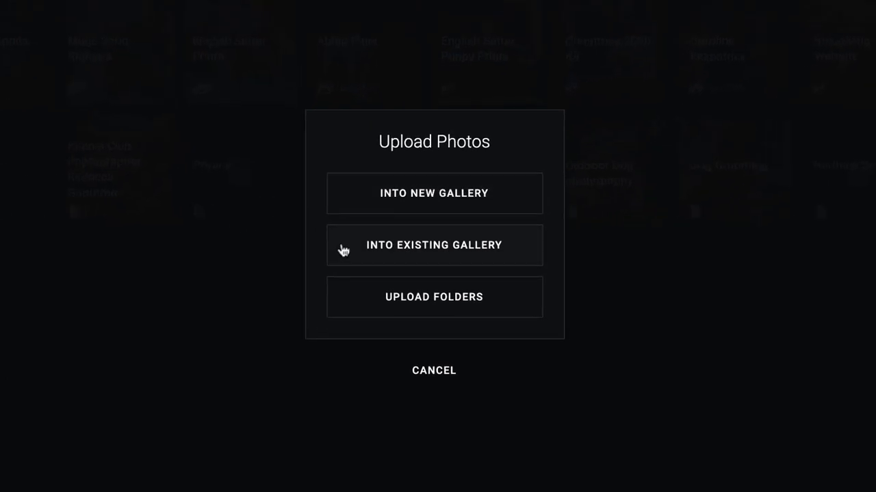
{"action": "mouse_move", "coordinate": [361, 302]}
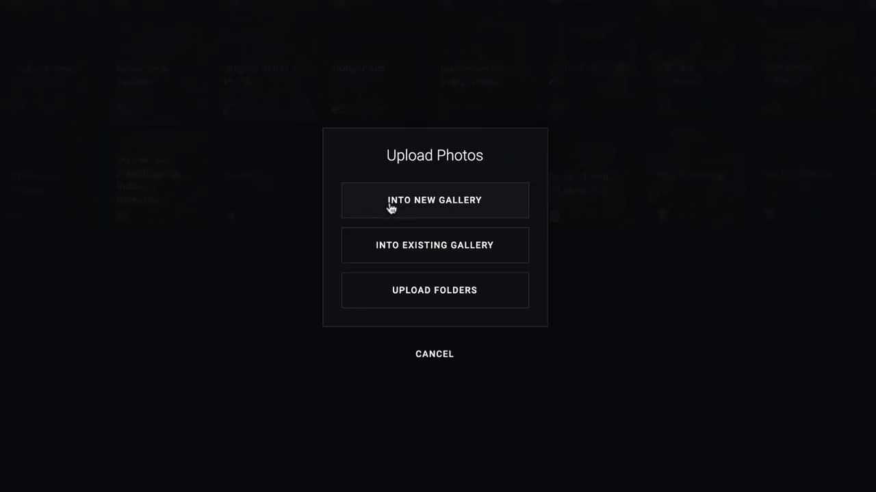
Choose Into New Gallery in the Upload Photos dialog
{"action": "left_click", "coordinate": [434, 199]}
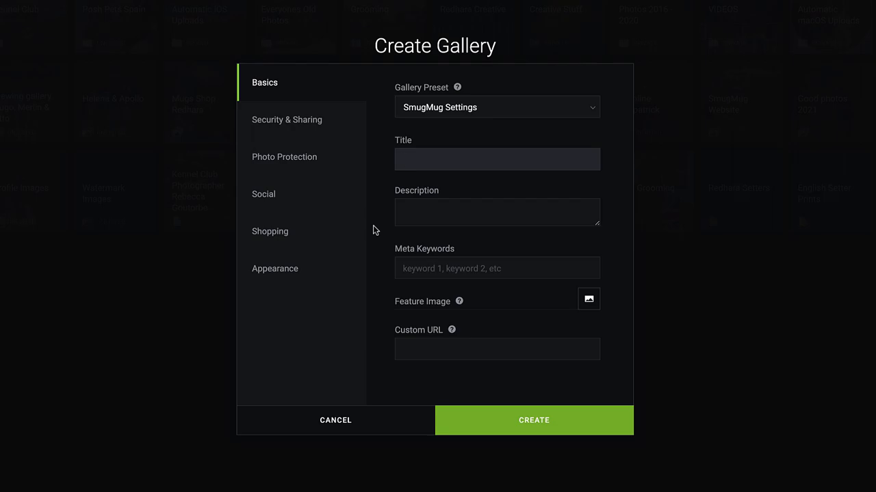
Enter 'Test' as the gallery title and move on to the Description field
{"action": "type", "text": "Test"}
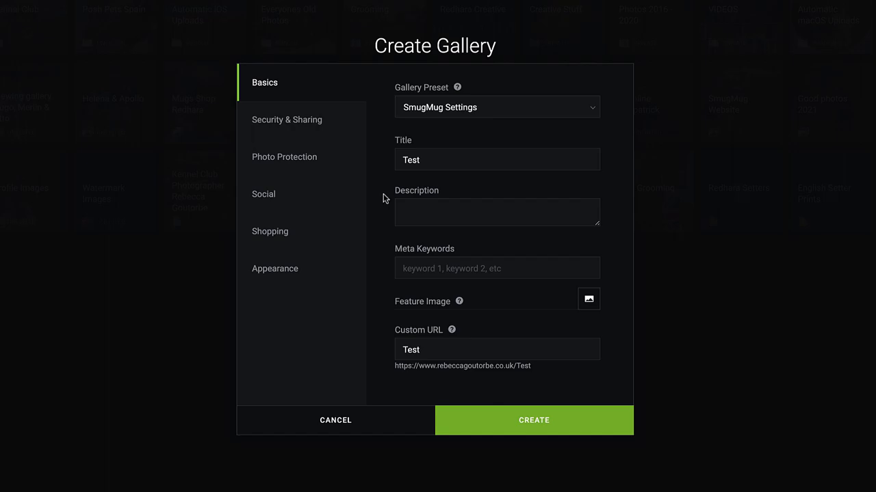
{"action": "left_click", "coordinate": [497, 212]}
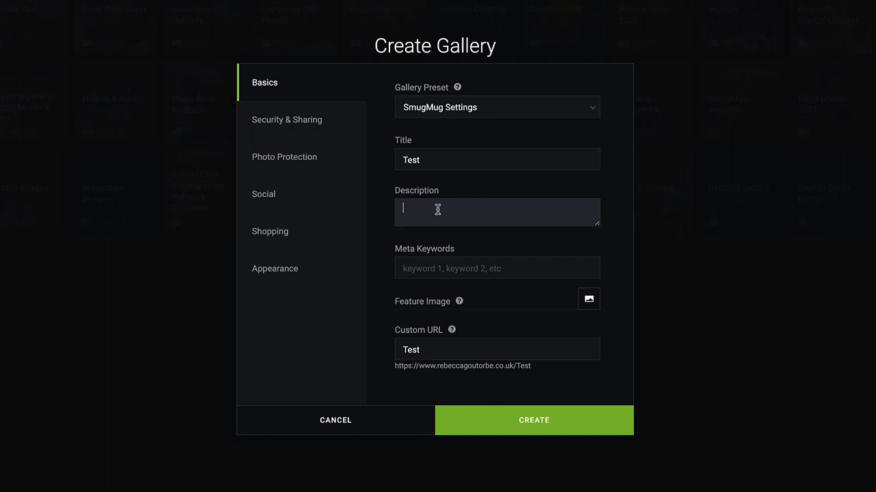
{"action": "mouse_move", "coordinate": [385, 214]}
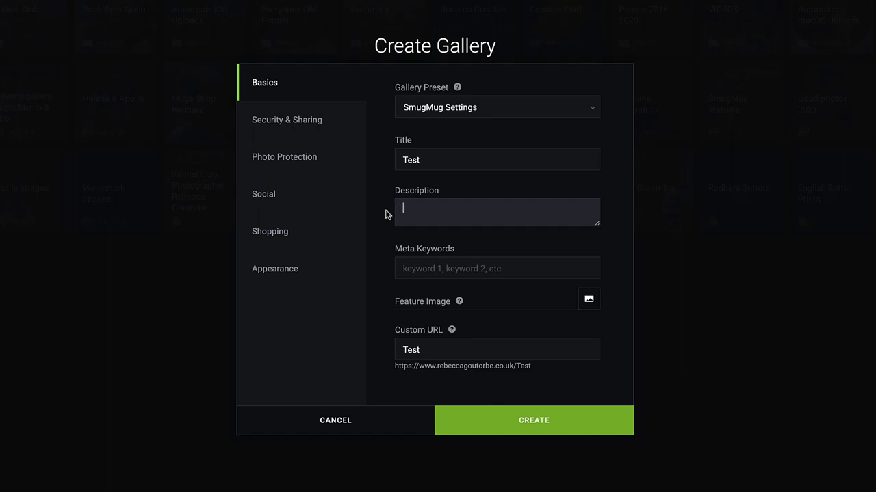
{"action": "mouse_move", "coordinate": [409, 268]}
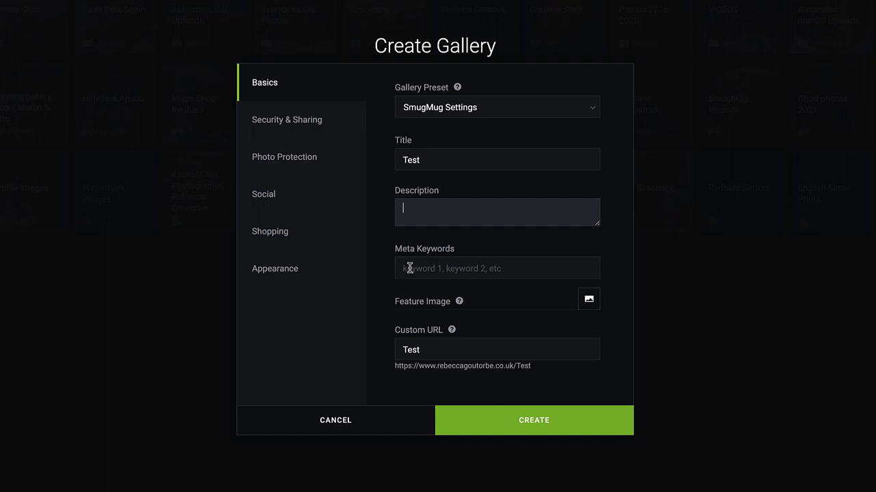
{"action": "mouse_move", "coordinate": [412, 349]}
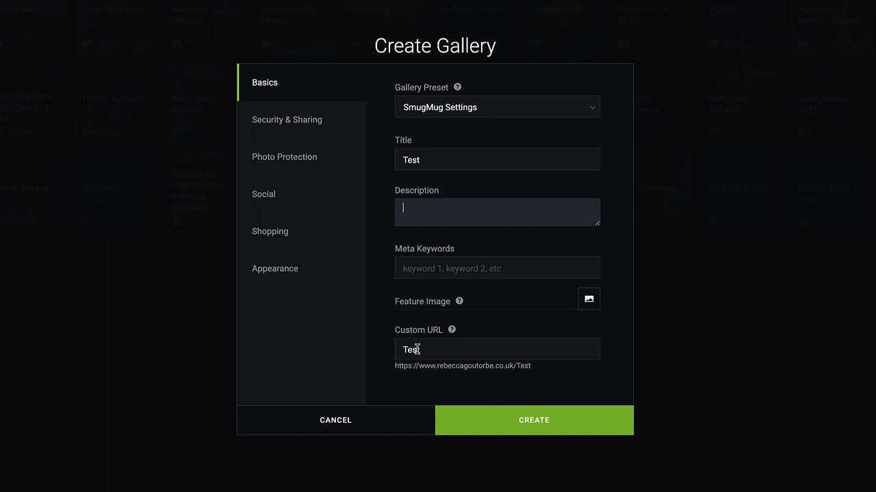
{"action": "mouse_move", "coordinate": [543, 371]}
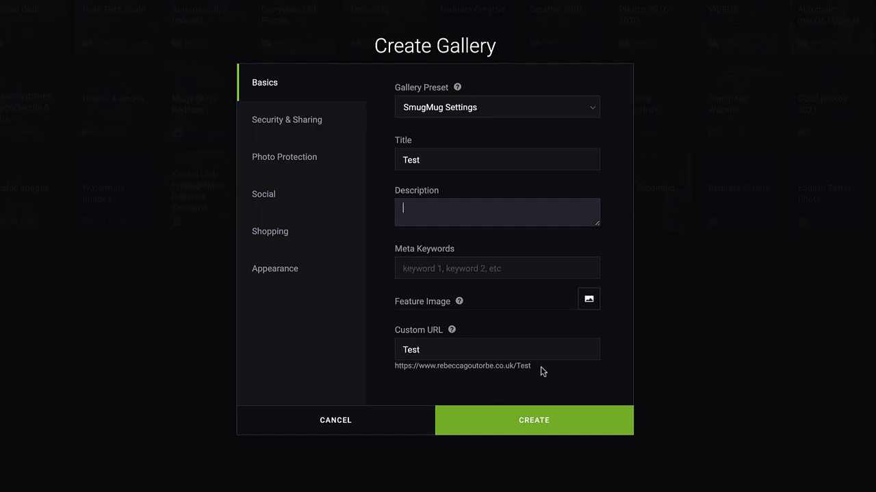
{"action": "mouse_move", "coordinate": [392, 368]}
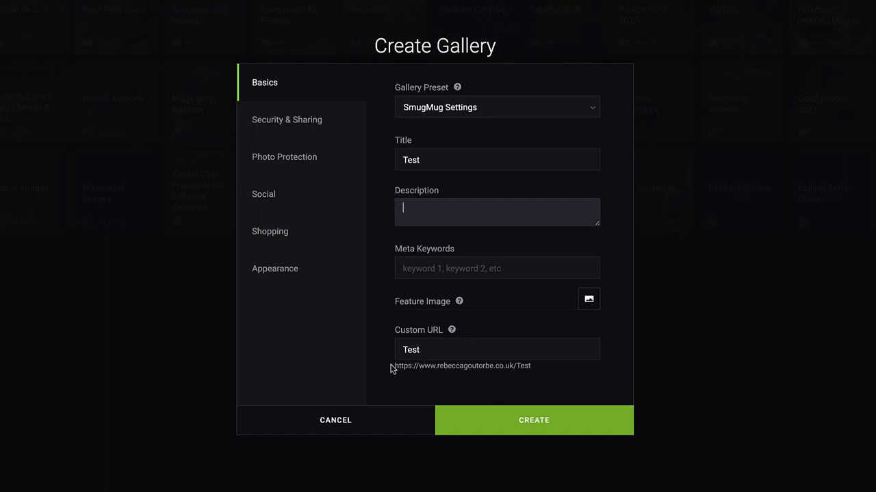
{"action": "mouse_move", "coordinate": [335, 158]}
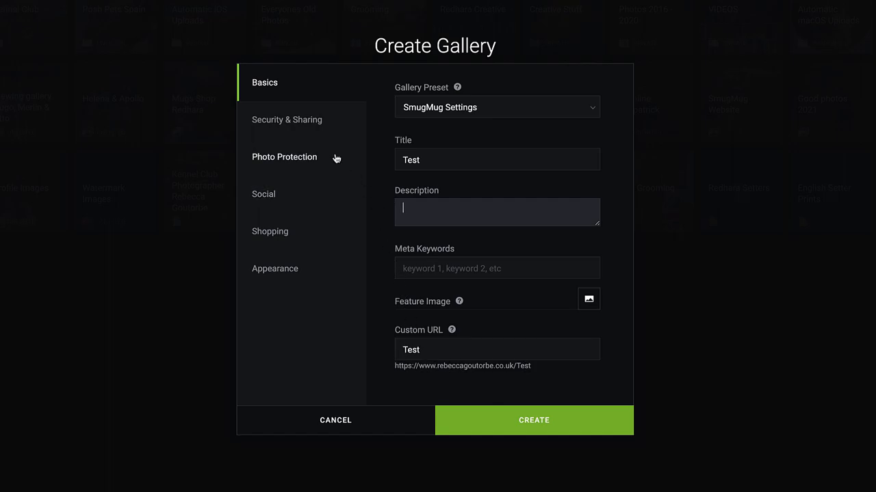
Try Unlisted and Private visibility for the Test gallery, then set it back to Public (Anyone)
{"action": "left_click", "coordinate": [286, 120]}
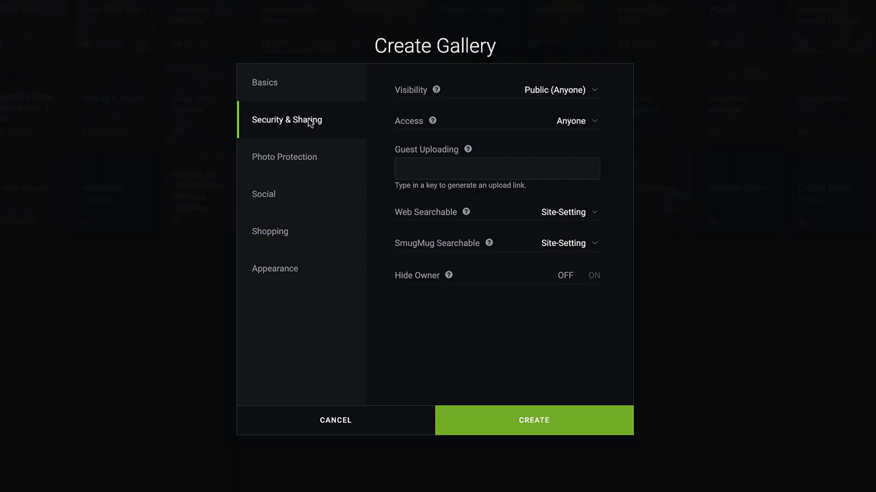
{"action": "mouse_move", "coordinate": [600, 93]}
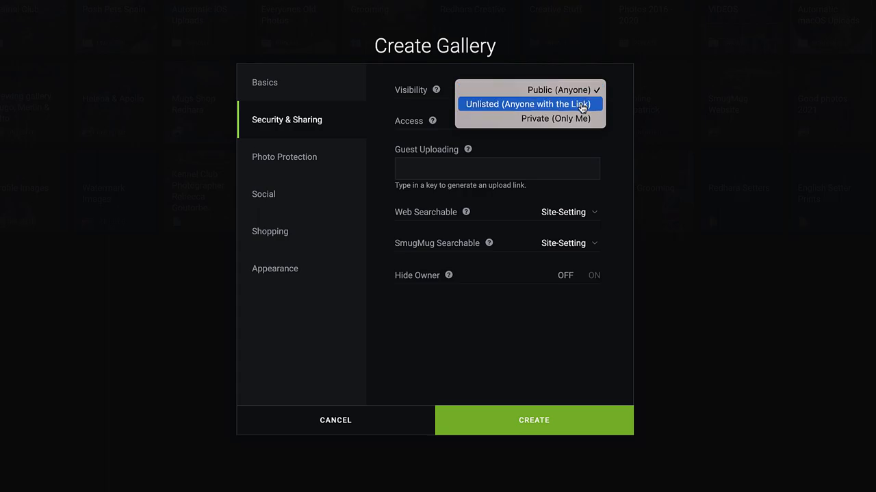
{"action": "left_click", "coordinate": [528, 104]}
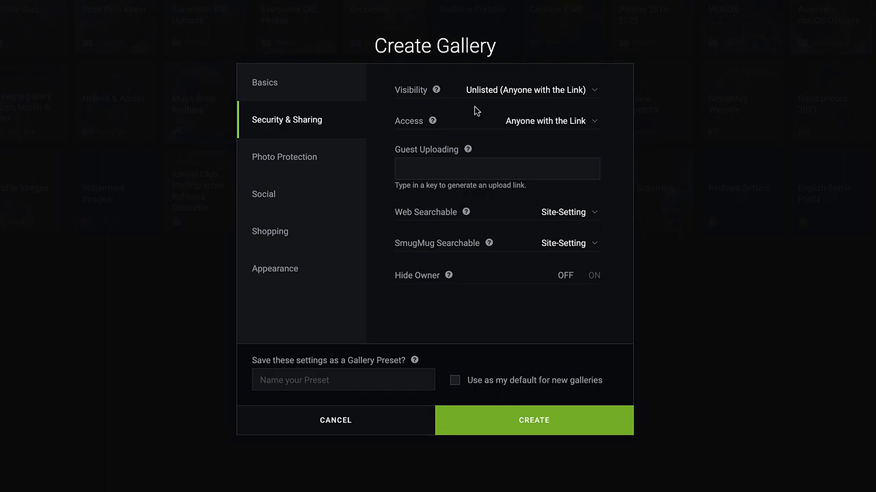
{"action": "mouse_move", "coordinate": [622, 137]}
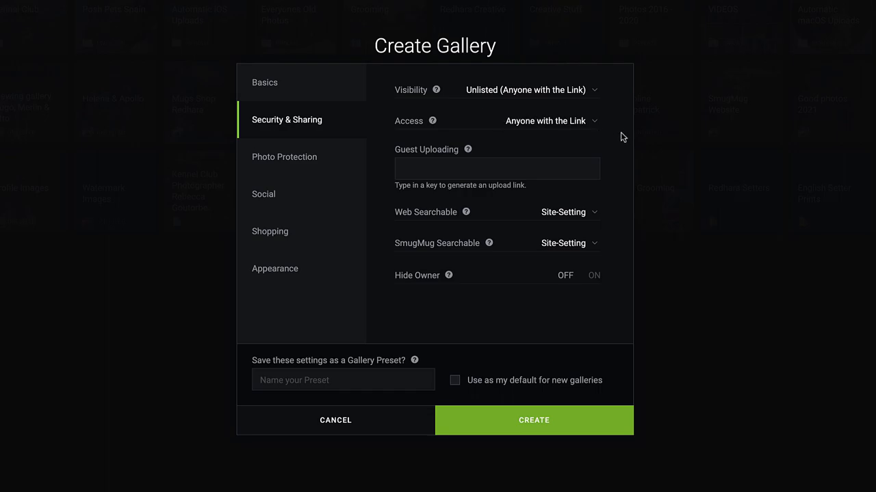
{"action": "left_click", "coordinate": [551, 120]}
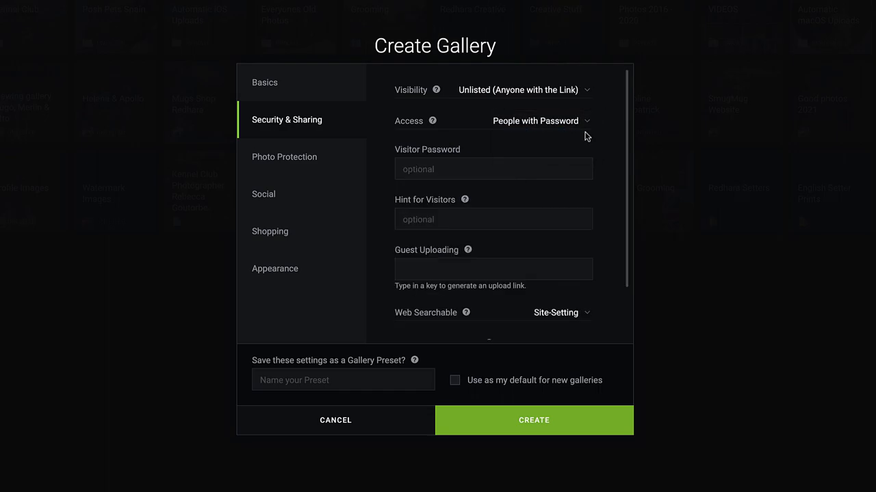
{"action": "left_click", "coordinate": [541, 120]}
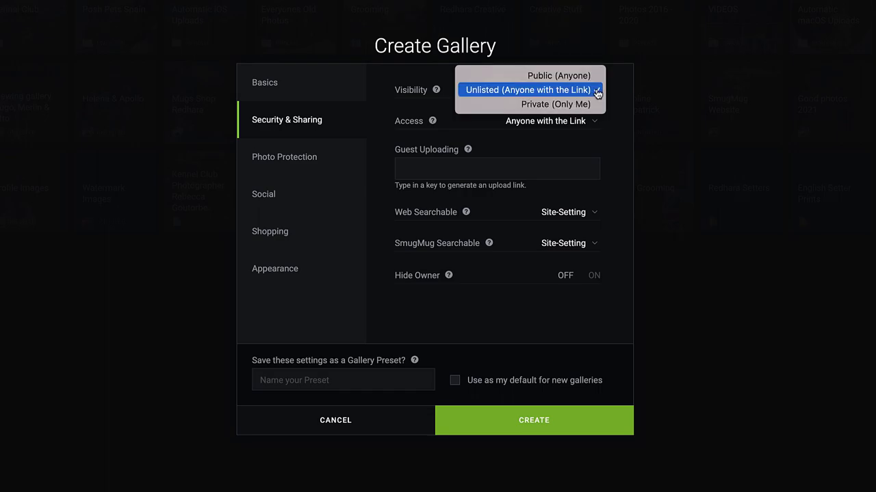
{"action": "left_click", "coordinate": [556, 104]}
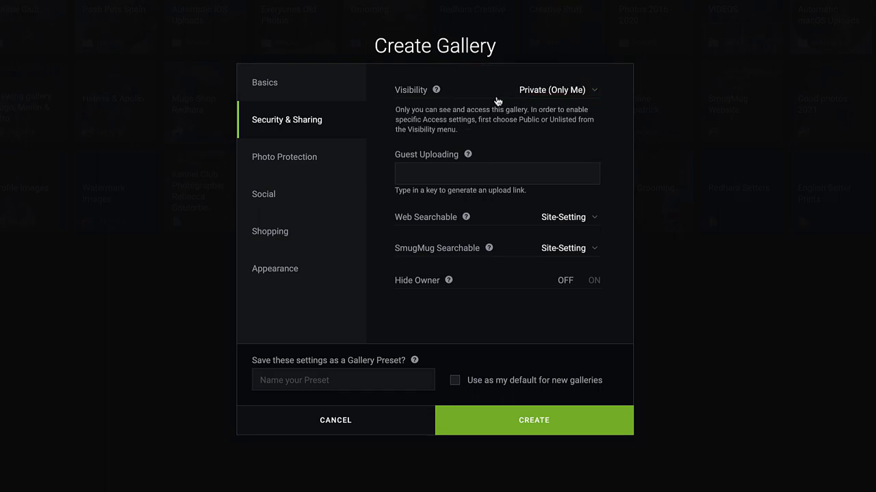
{"action": "mouse_move", "coordinate": [489, 94]}
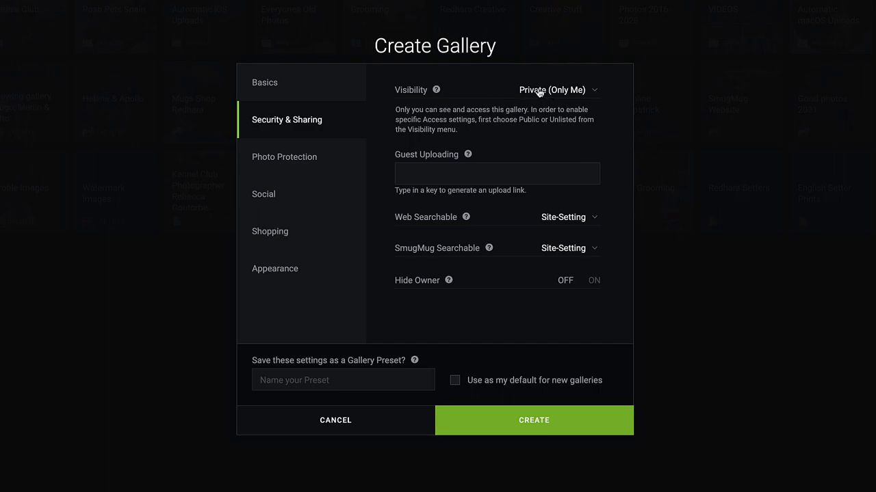
{"action": "left_click", "coordinate": [558, 89]}
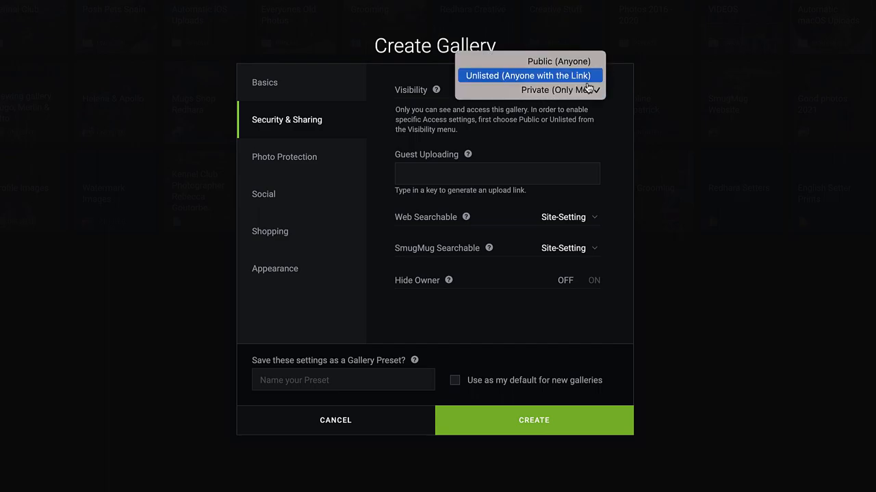
{"action": "left_click", "coordinate": [559, 61]}
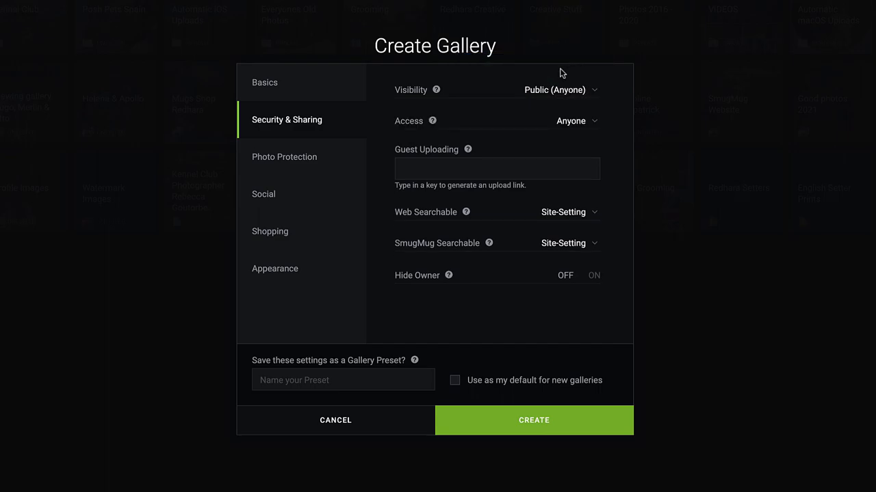
{"action": "mouse_move", "coordinate": [327, 168]}
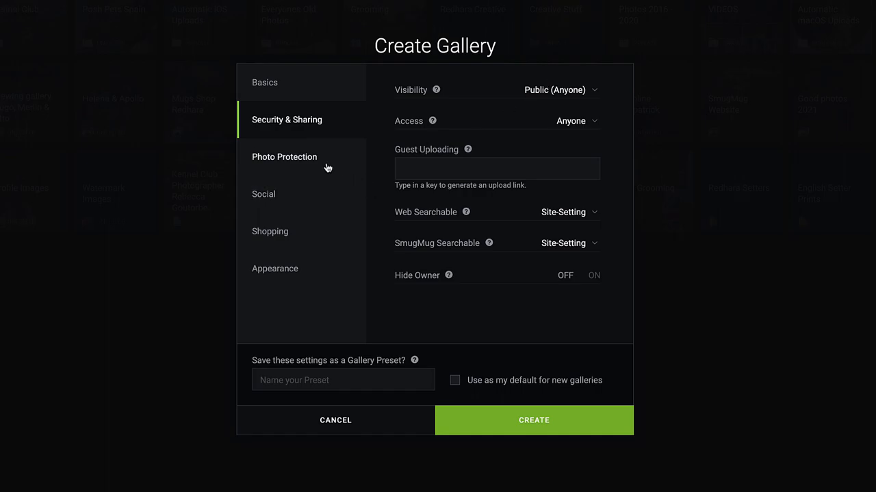
Keep 0.3Mpix (M) display size, turn on right-click message and watermark, and choose Standard RGP
{"action": "left_click", "coordinate": [284, 157]}
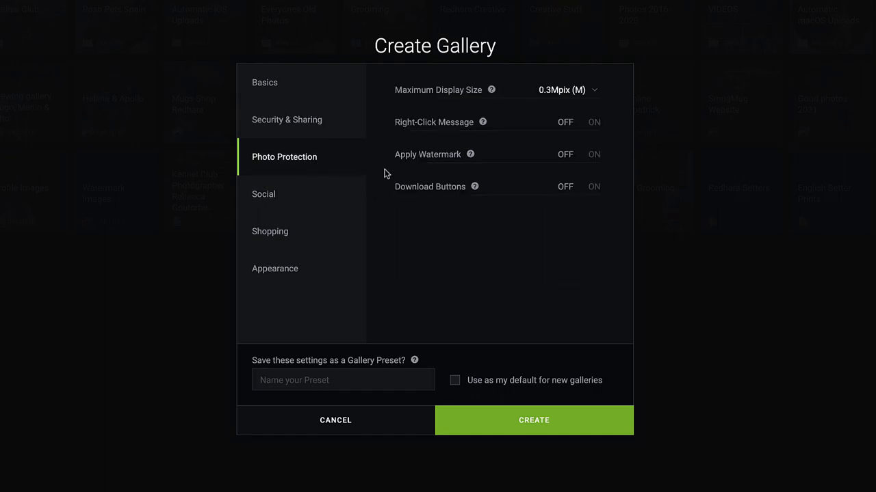
{"action": "mouse_move", "coordinate": [595, 97]}
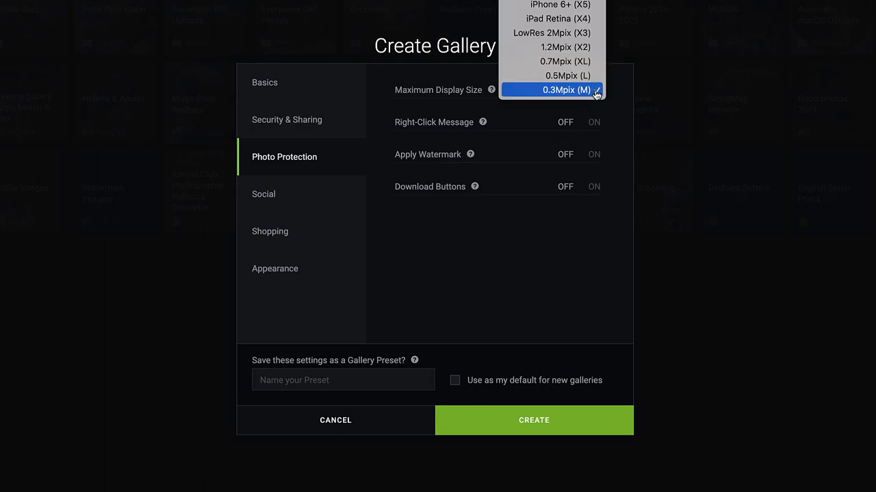
{"action": "left_click", "coordinate": [565, 89]}
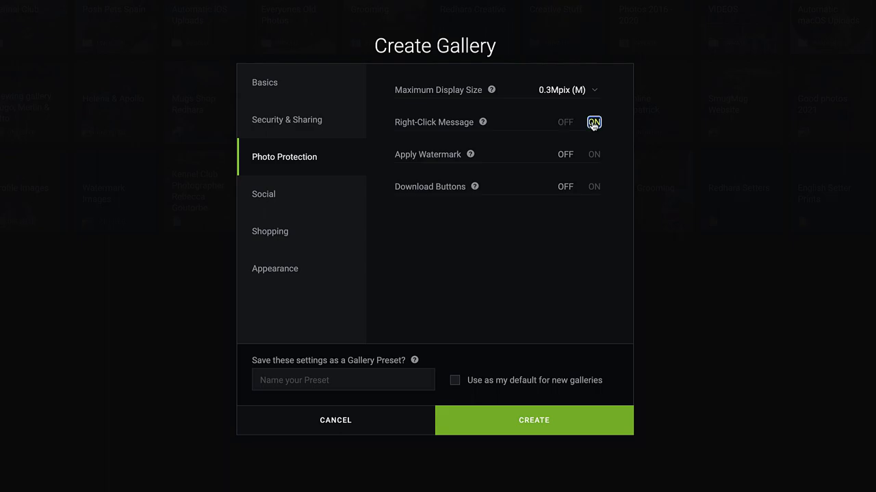
{"action": "mouse_move", "coordinate": [483, 122]}
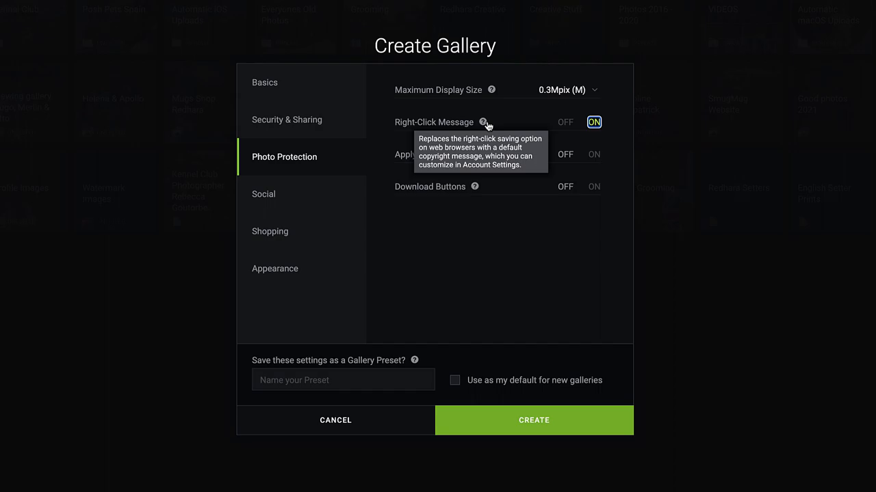
{"action": "mouse_move", "coordinate": [503, 123]}
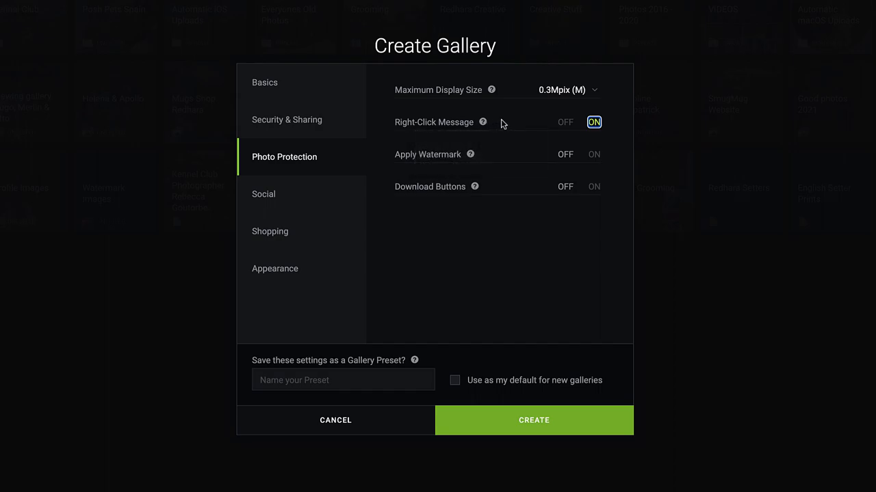
{"action": "mouse_move", "coordinate": [482, 150]}
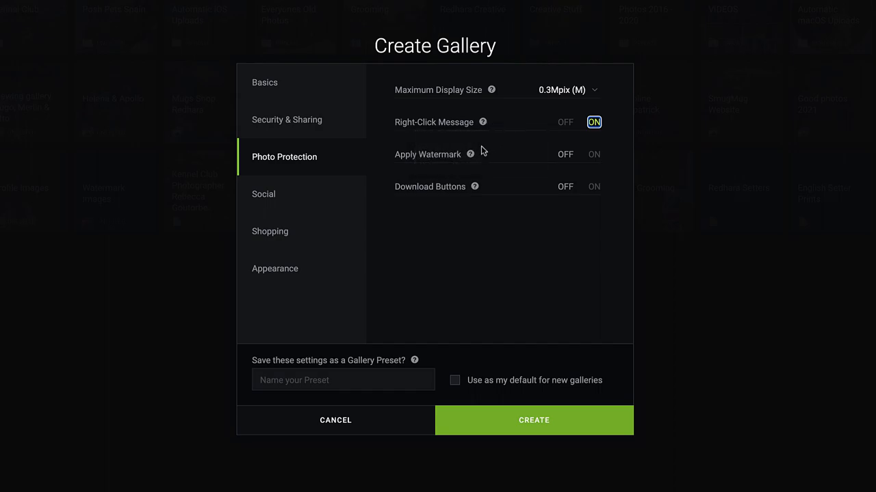
{"action": "left_click", "coordinate": [594, 154]}
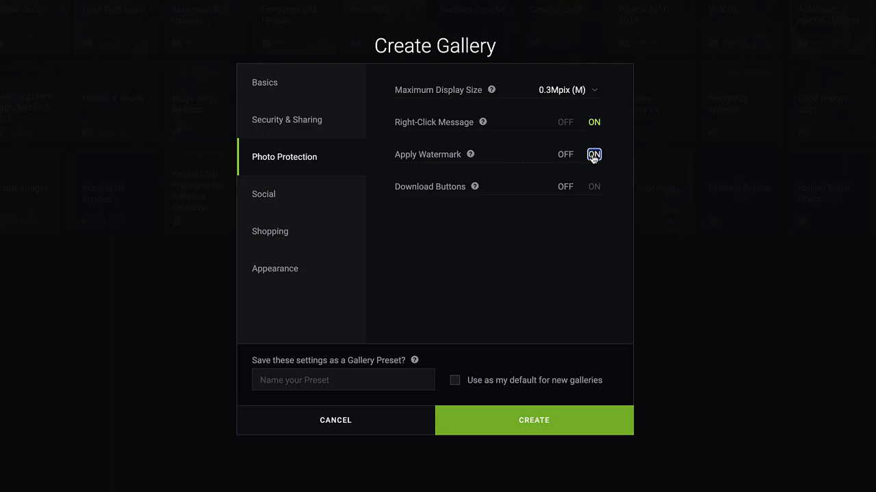
{"action": "left_click", "coordinate": [594, 154]}
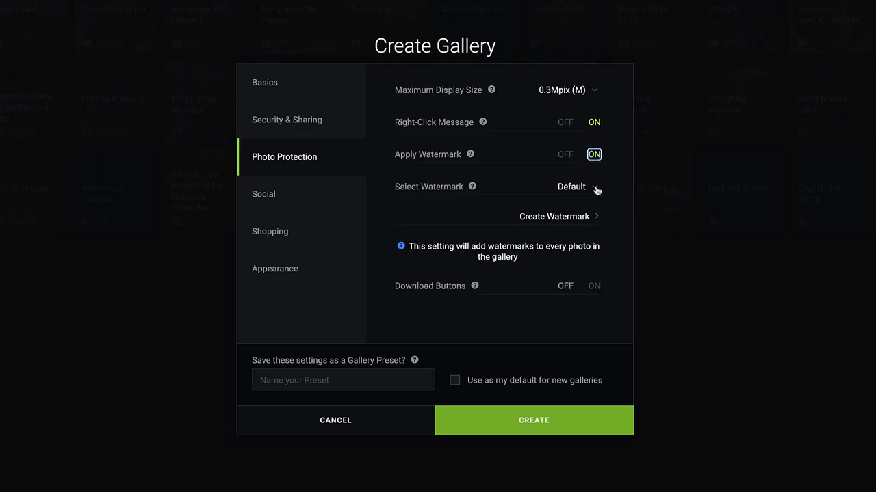
{"action": "left_click", "coordinate": [571, 186]}
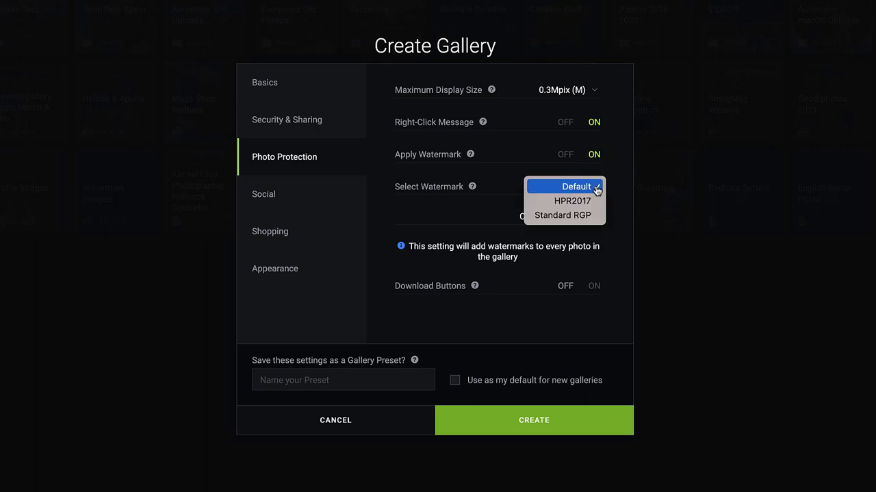
{"action": "mouse_move", "coordinate": [563, 215]}
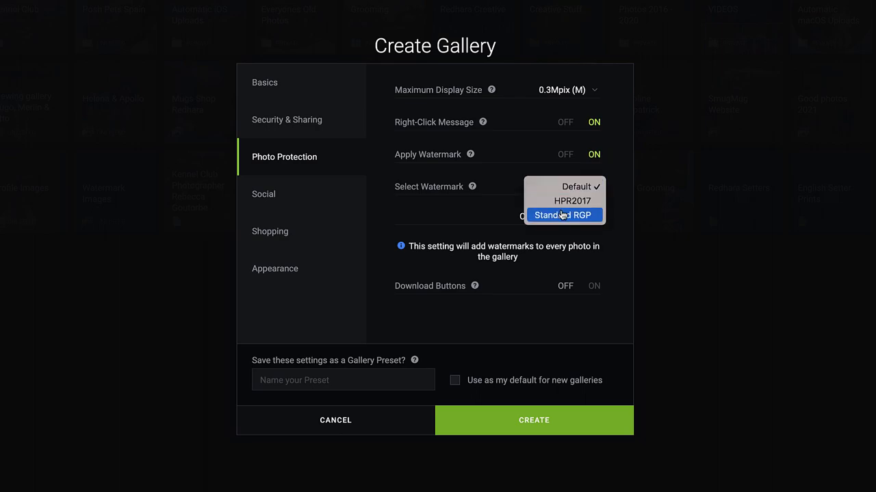
{"action": "left_click", "coordinate": [562, 214]}
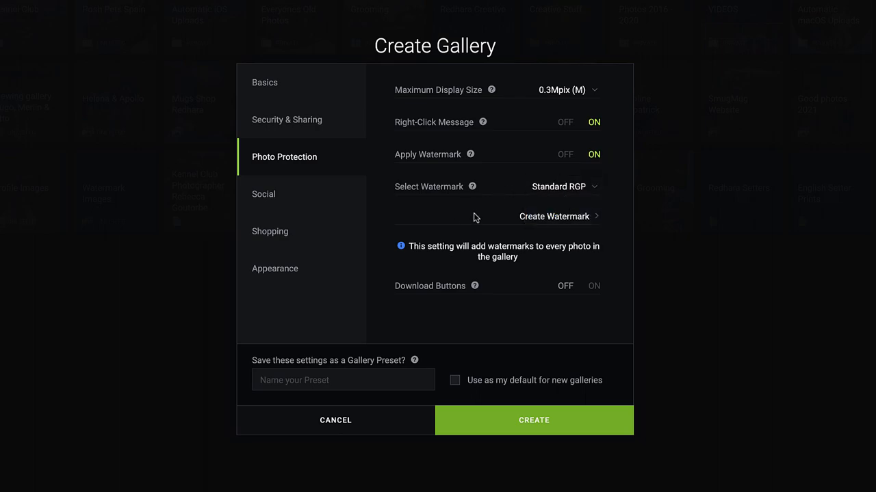
{"action": "mouse_move", "coordinate": [451, 227]}
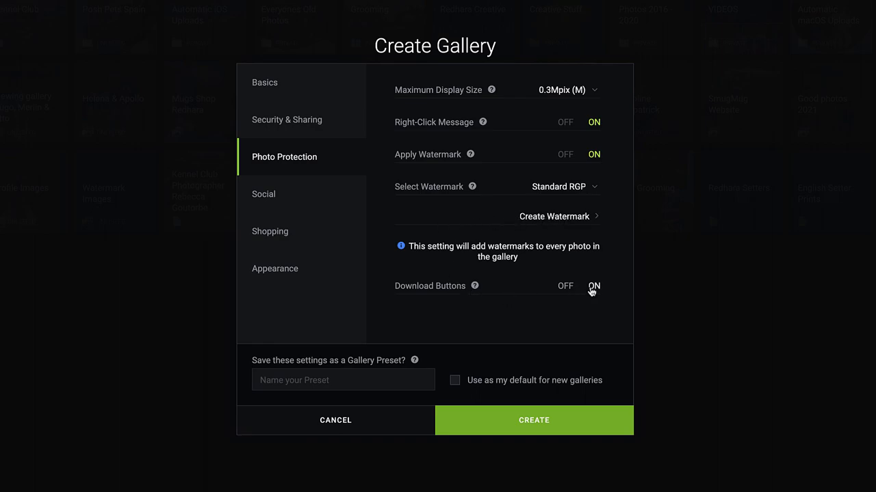
{"action": "left_click", "coordinate": [593, 286]}
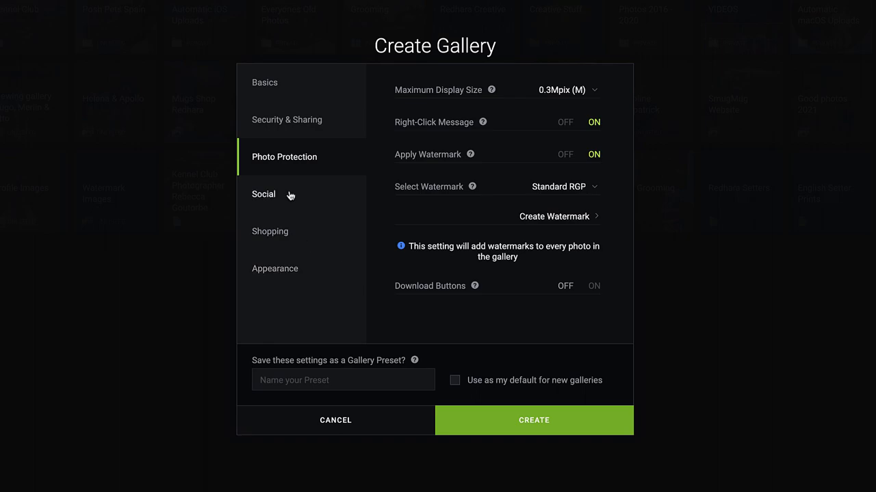
Check Social settings, then toggle Visitor Shopping Cart on and back off under Shopping
{"action": "left_click", "coordinate": [263, 194]}
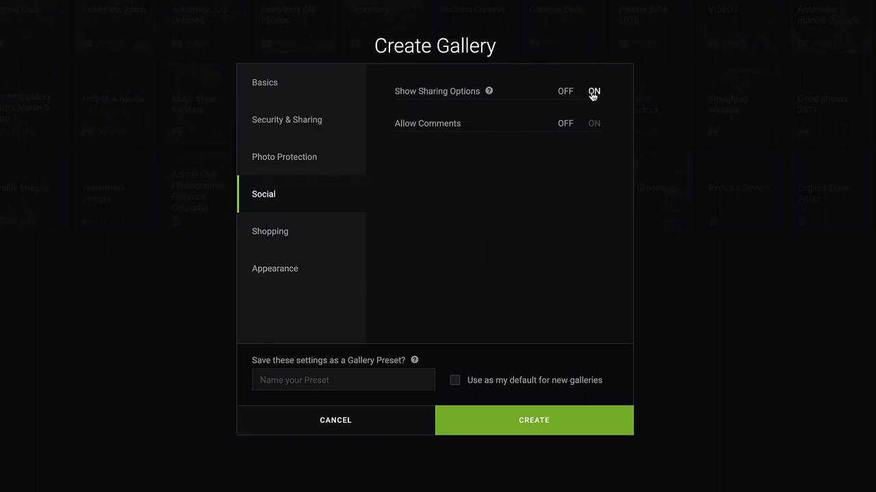
{"action": "left_click", "coordinate": [269, 231]}
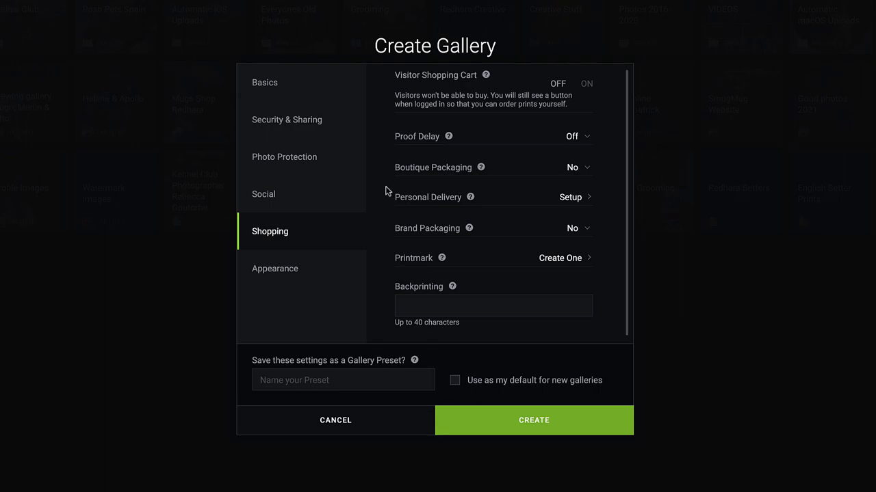
{"action": "mouse_move", "coordinate": [395, 146]}
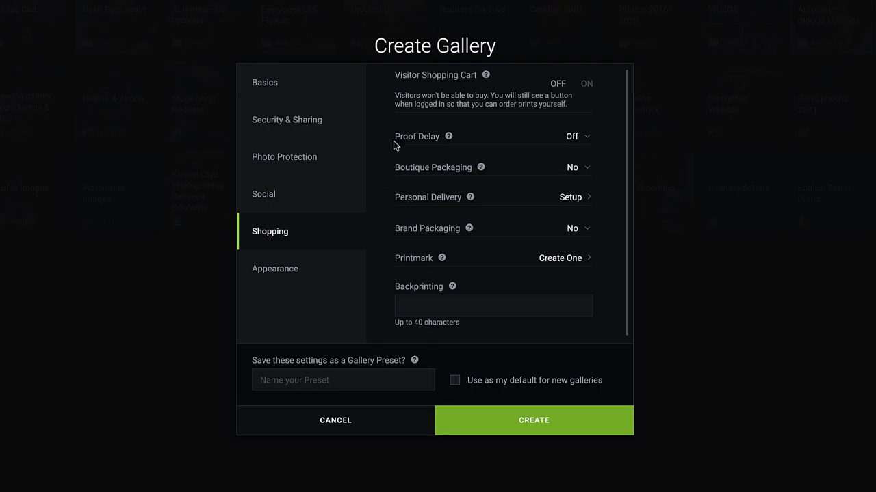
{"action": "mouse_move", "coordinate": [550, 116]}
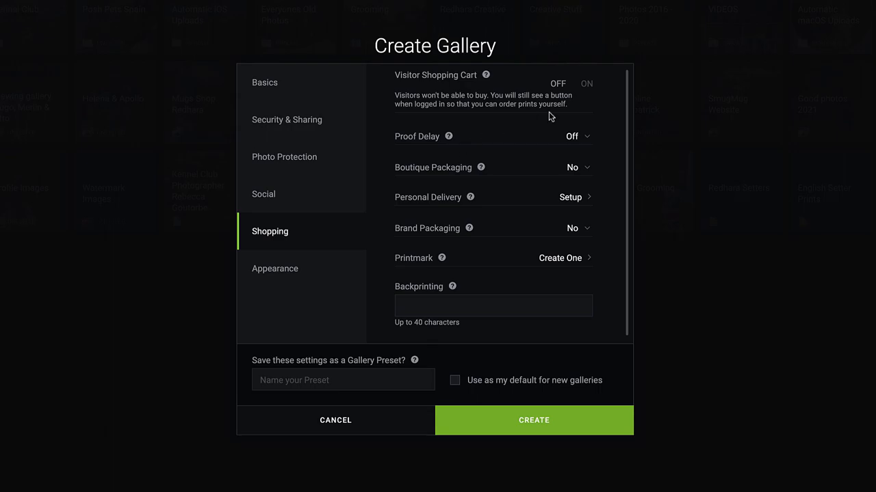
{"action": "left_click", "coordinate": [586, 84]}
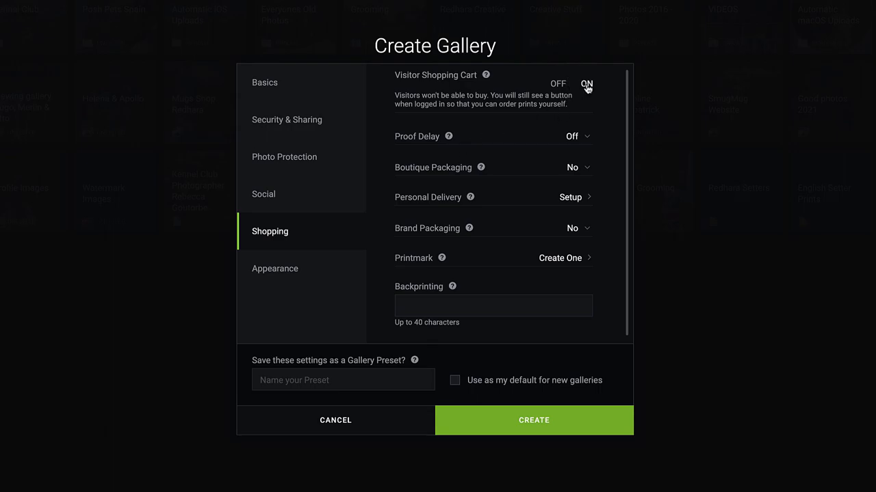
{"action": "left_click", "coordinate": [586, 83]}
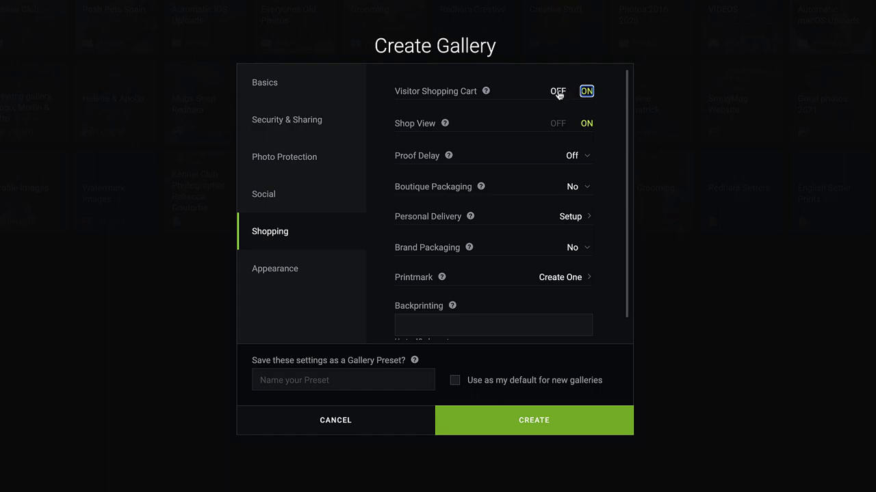
{"action": "left_click", "coordinate": [559, 91]}
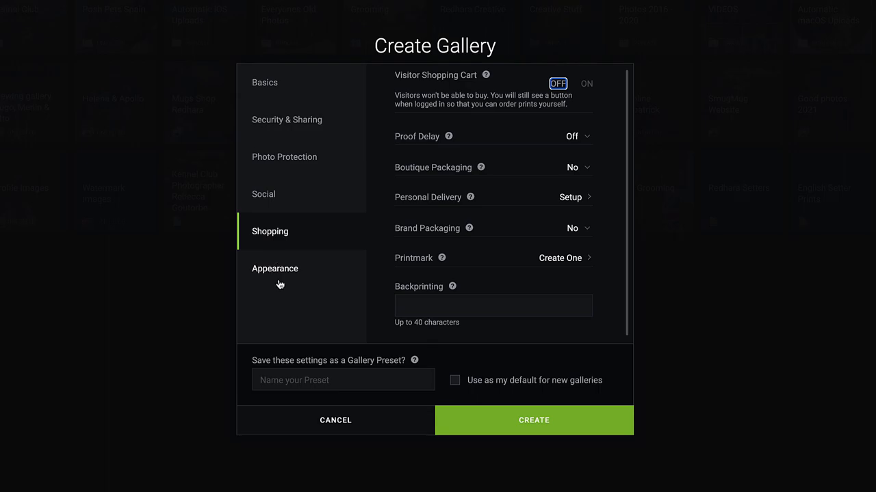
Check the Appearance settings: Collage Landscape style, with cover image and slideshow on
{"action": "left_click", "coordinate": [275, 268]}
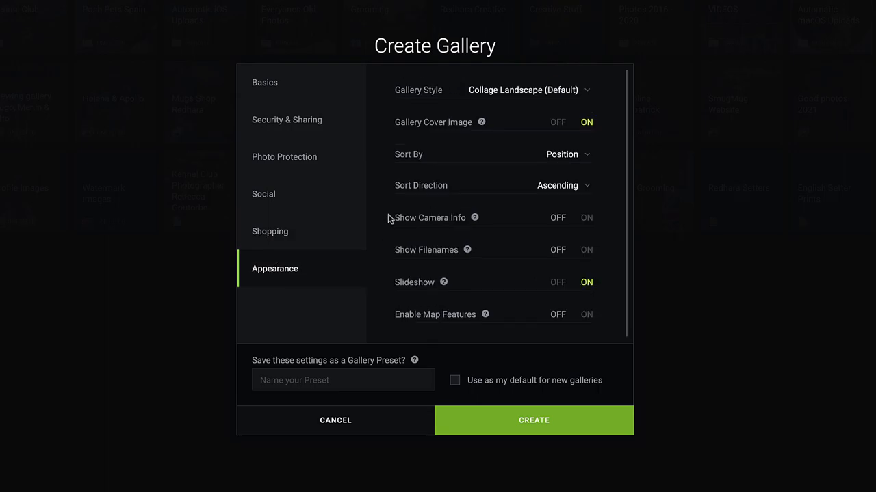
{"action": "mouse_move", "coordinate": [542, 103]}
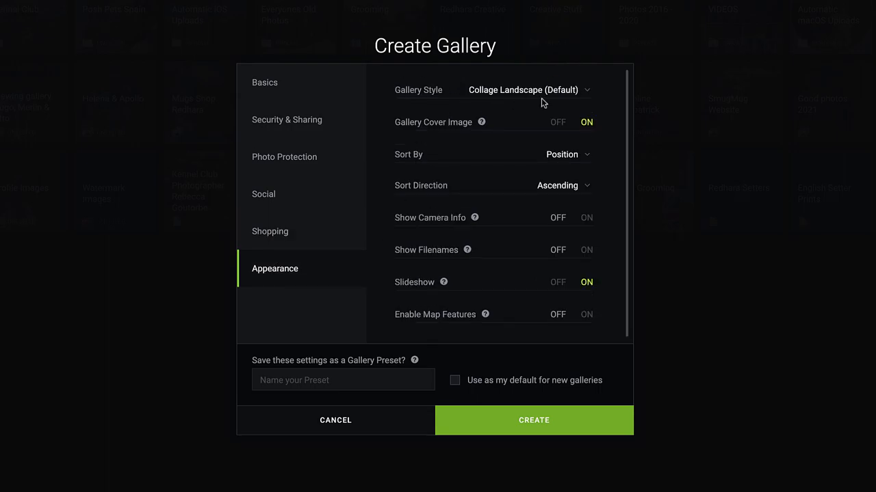
{"action": "mouse_move", "coordinate": [529, 208]}
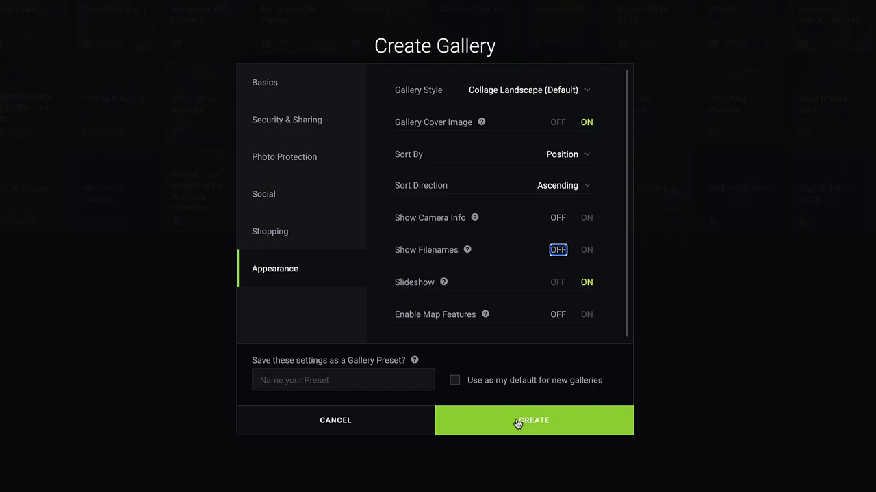
{"action": "mouse_move", "coordinate": [336, 420]}
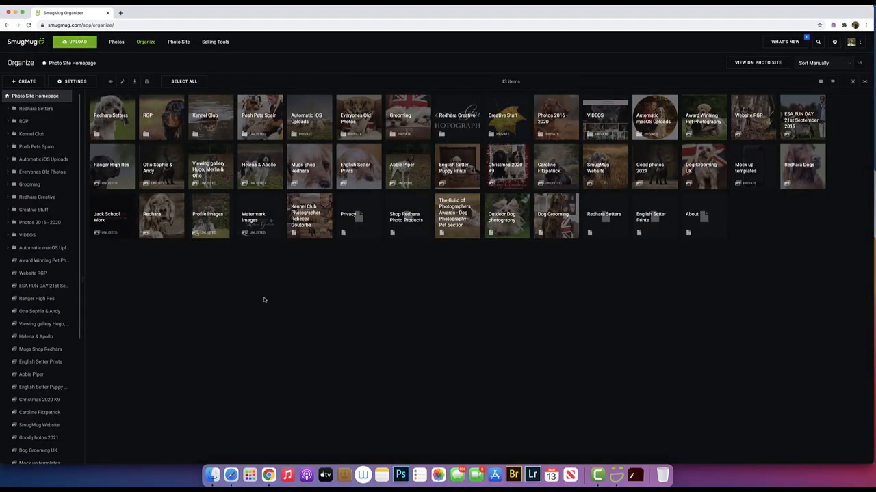
{"action": "mouse_move", "coordinate": [255, 307]}
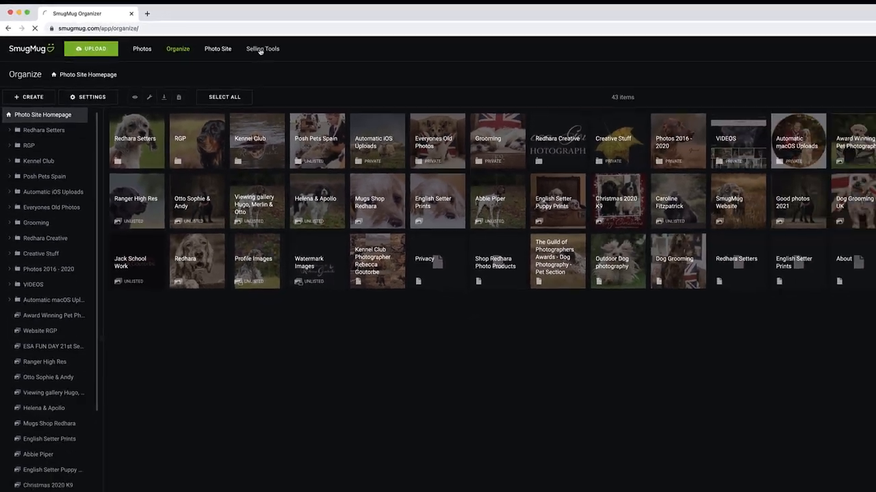
Open Selling Tools, showing 8 pricelists and zero coupons, packages and events
{"action": "left_click", "coordinate": [263, 49]}
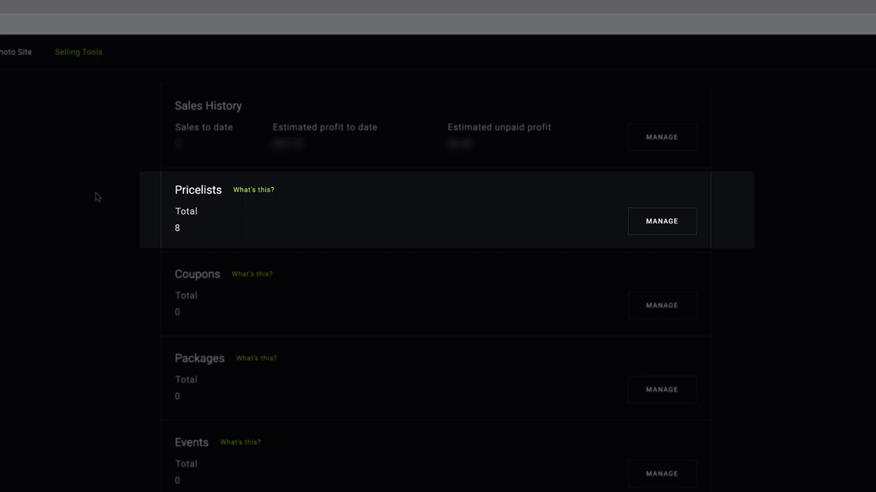
{"action": "mouse_move", "coordinate": [504, 213]}
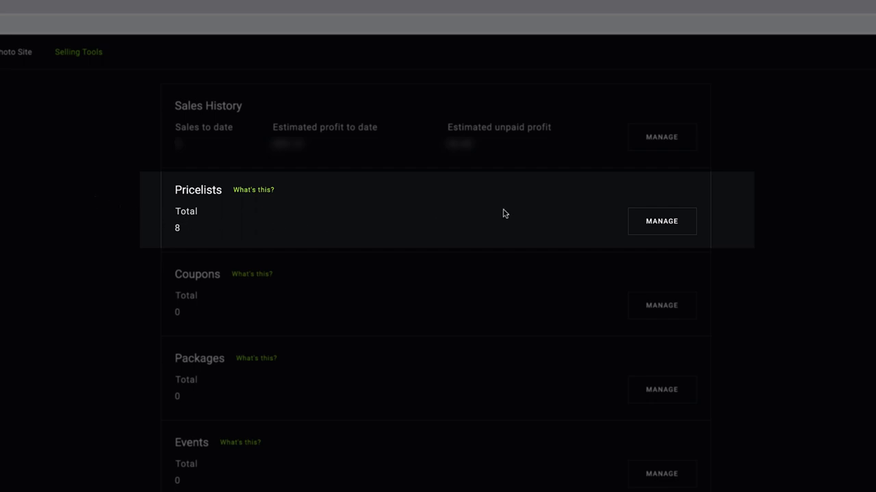
{"action": "mouse_move", "coordinate": [660, 221]}
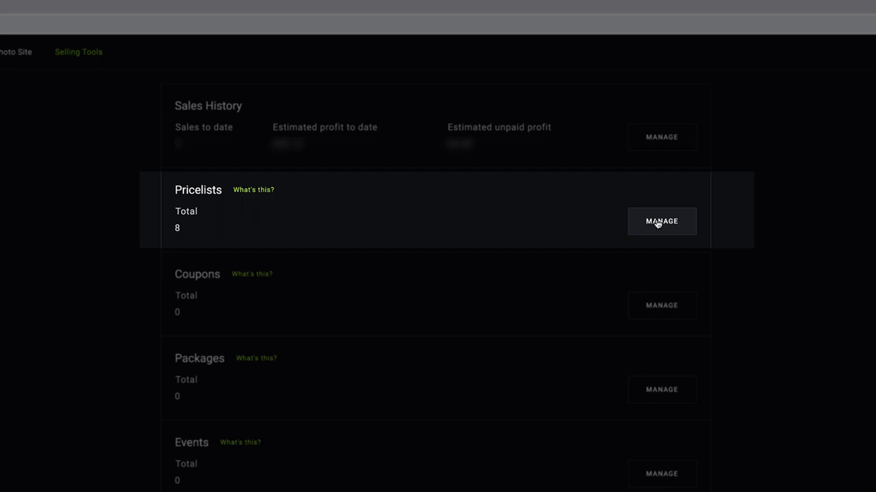
Go to Manage Pricelists, listing eight pricelists including Redhara Prints and Kennel Club Events
{"action": "left_click", "coordinate": [661, 221]}
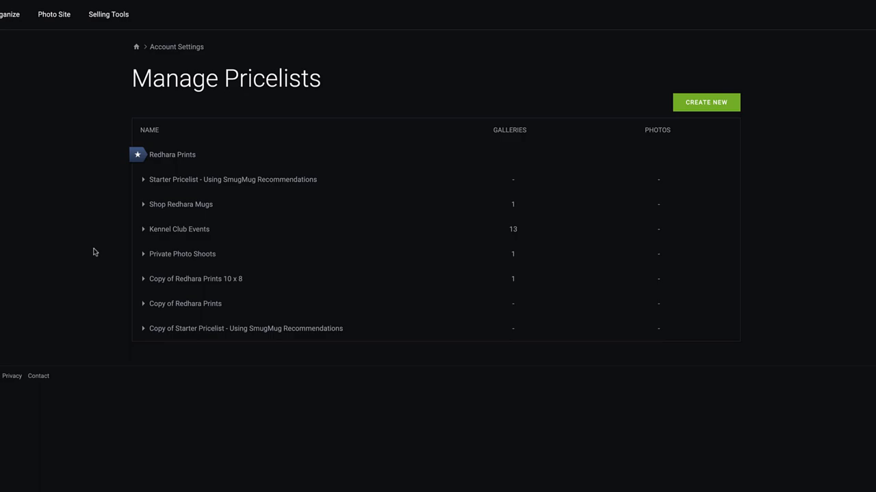
{"action": "mouse_move", "coordinate": [111, 213]}
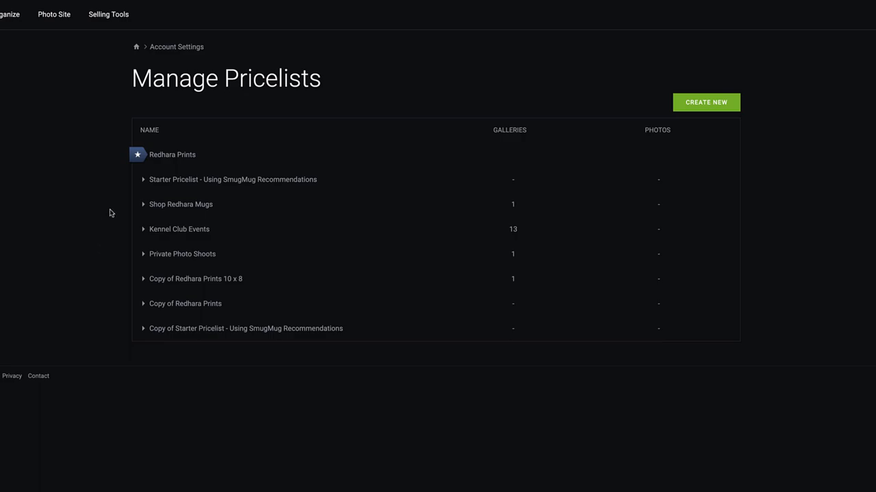
{"action": "mouse_move", "coordinate": [163, 180]}
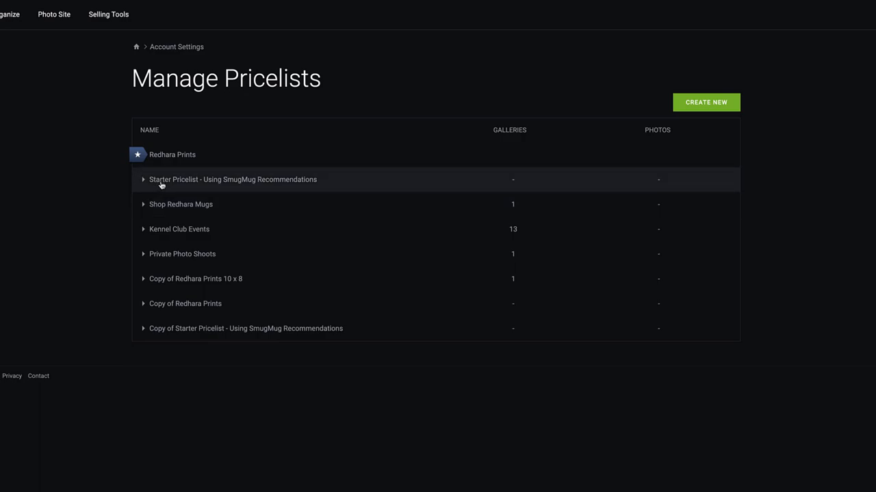
{"action": "mouse_move", "coordinate": [156, 190]}
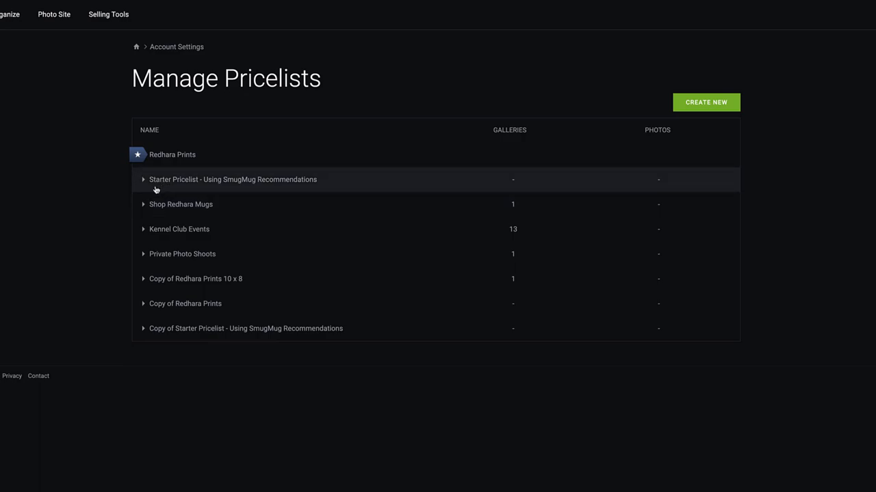
{"action": "mouse_move", "coordinate": [162, 186]}
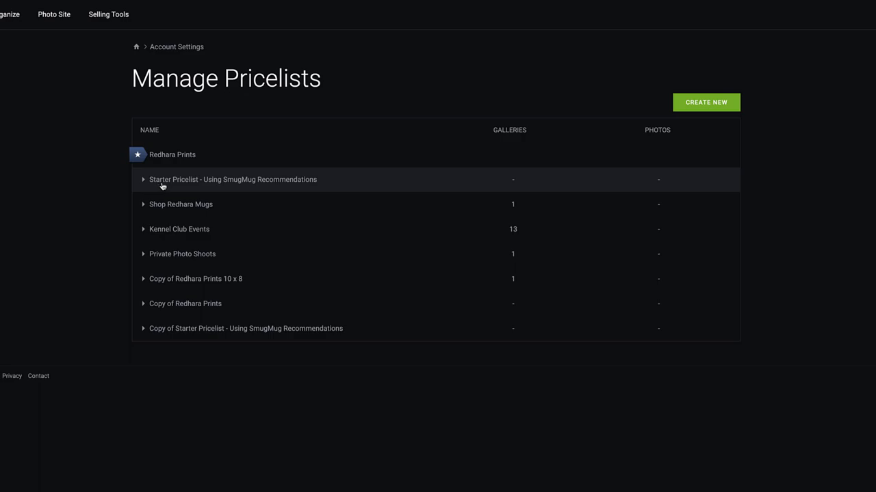
{"action": "mouse_move", "coordinate": [167, 184]}
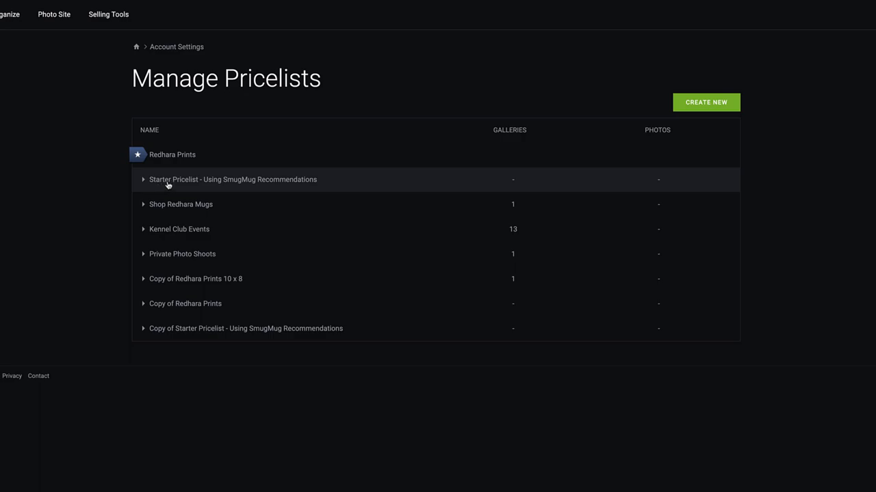
Expand the Starter Pricelist row and open it on the Edit Pricelist page
{"action": "left_click", "coordinate": [143, 179]}
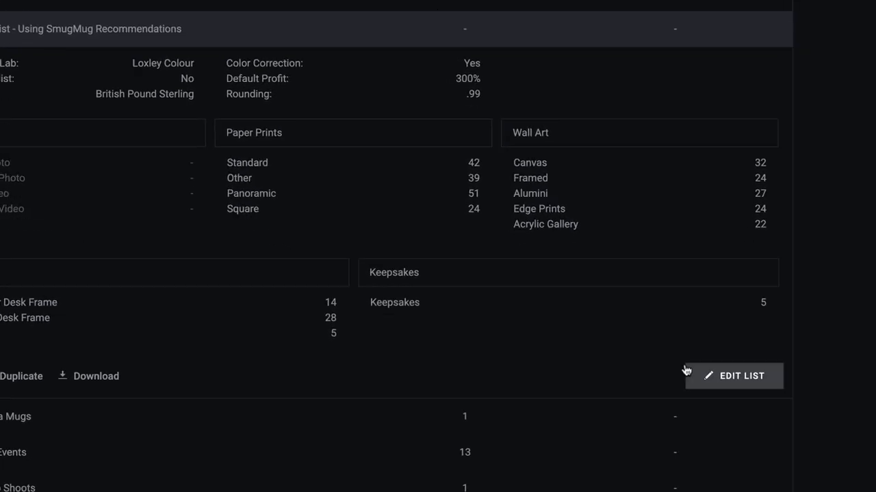
{"action": "left_click", "coordinate": [733, 376]}
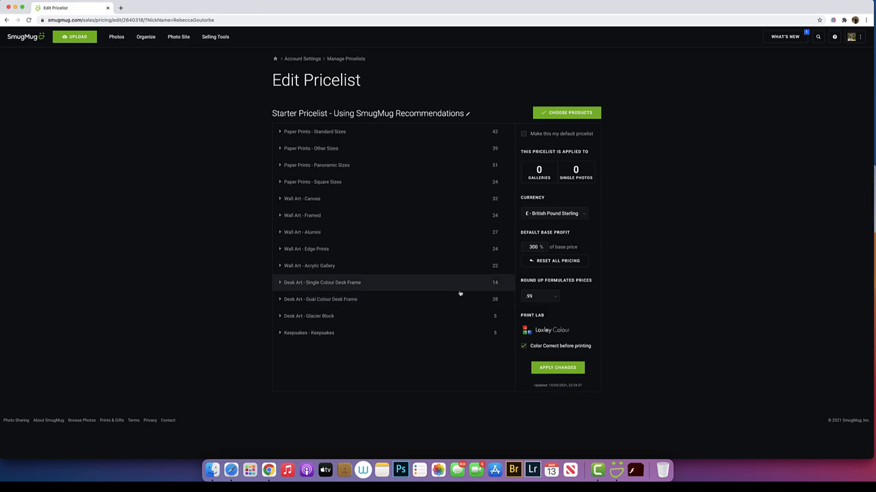
{"action": "mouse_move", "coordinate": [418, 148]}
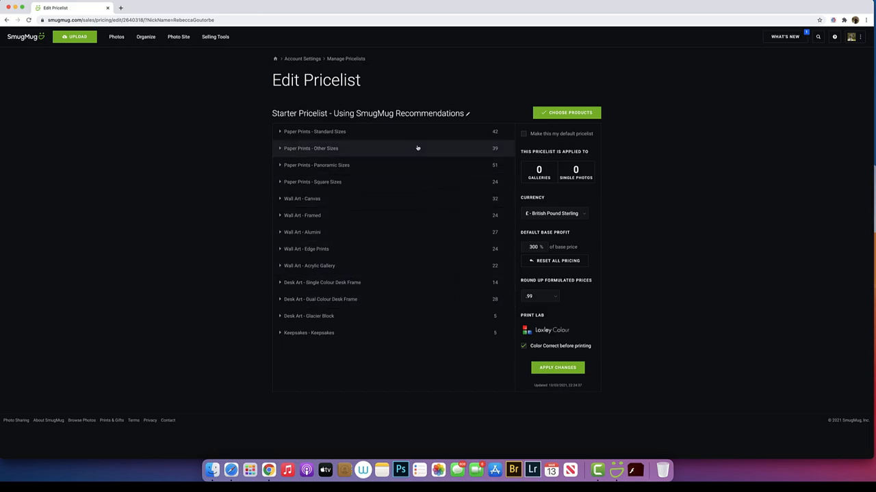
{"action": "mouse_move", "coordinate": [415, 131]}
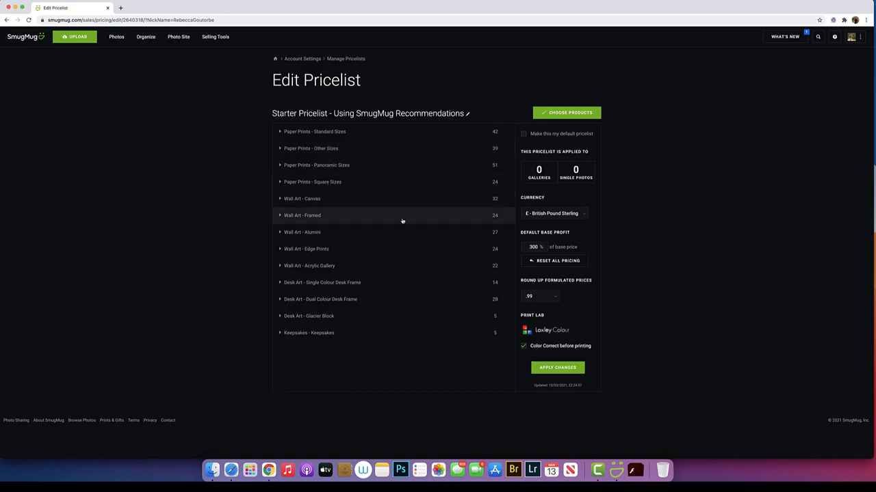
{"action": "mouse_move", "coordinate": [400, 237]}
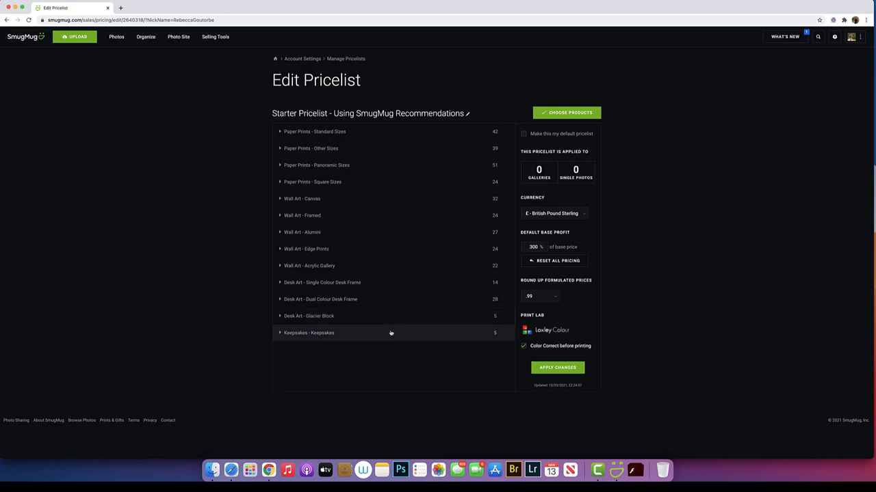
{"action": "mouse_move", "coordinate": [381, 131]}
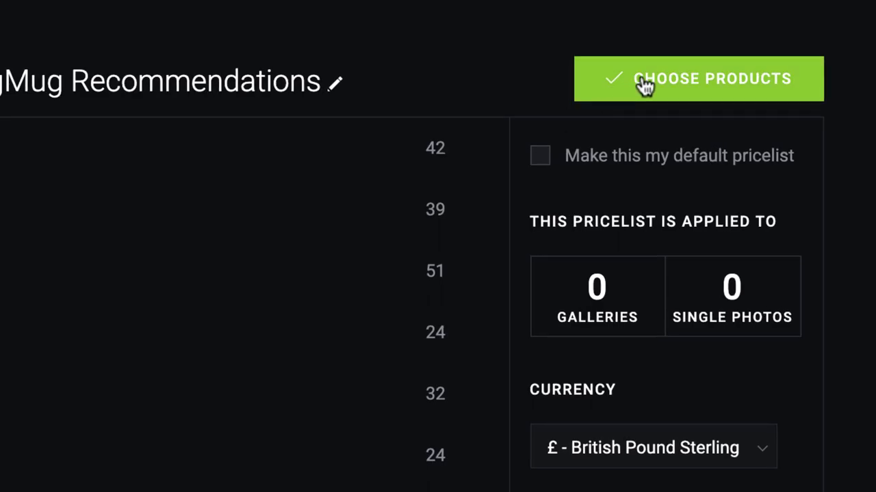
{"action": "left_click", "coordinate": [697, 78]}
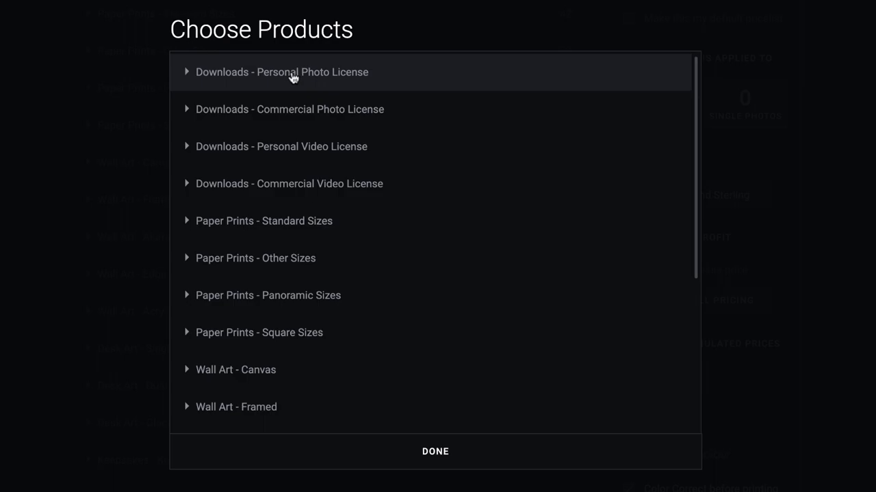
{"action": "left_click", "coordinate": [282, 72]}
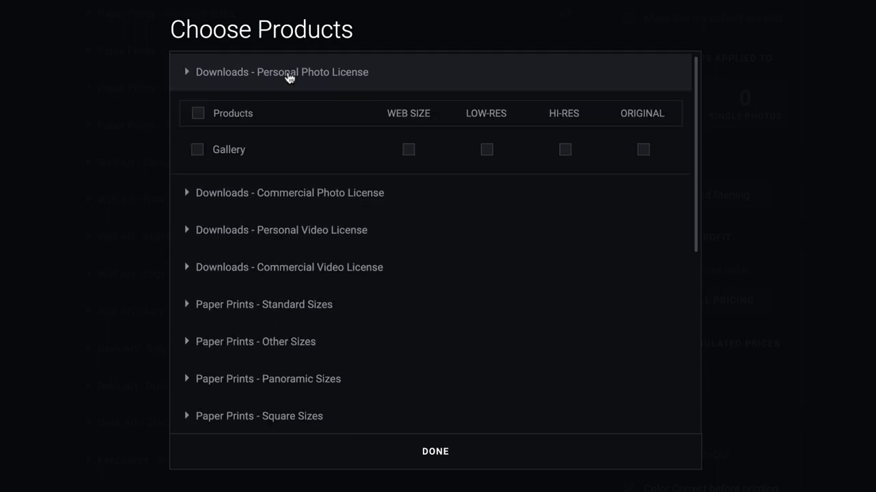
{"action": "left_click", "coordinate": [289, 192]}
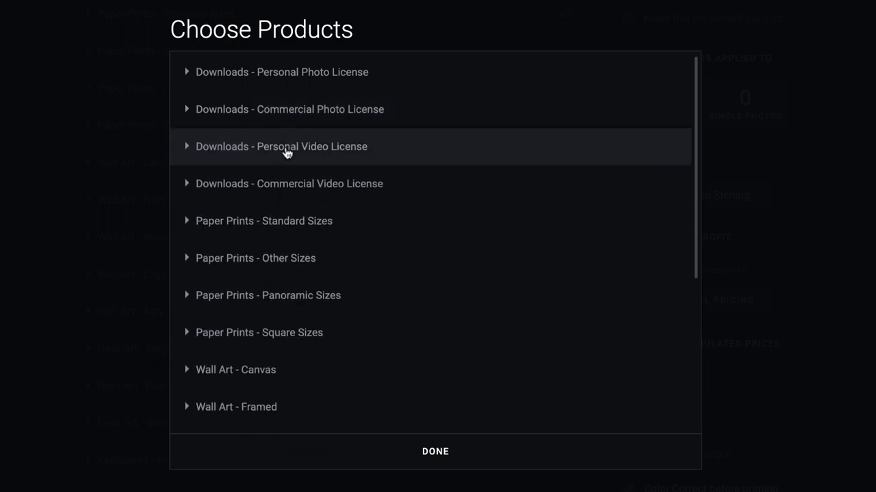
{"action": "mouse_move", "coordinate": [281, 183]}
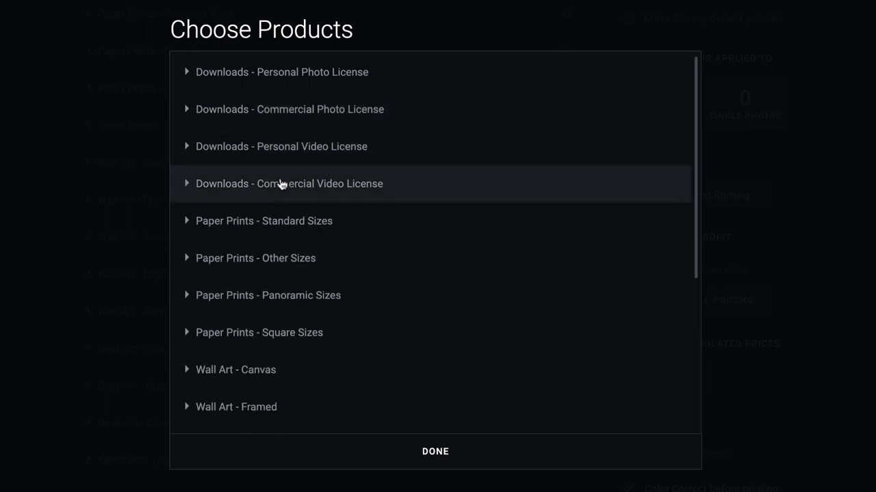
{"action": "left_click", "coordinate": [281, 146]}
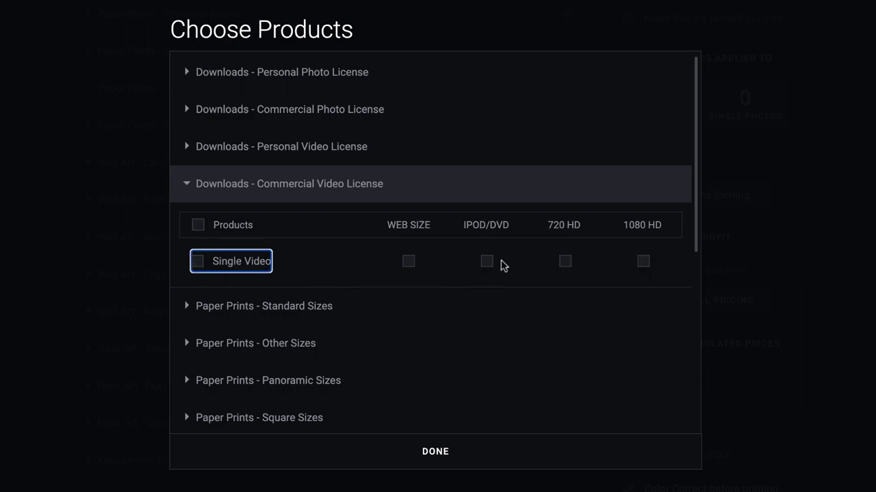
{"action": "left_click", "coordinate": [487, 261]}
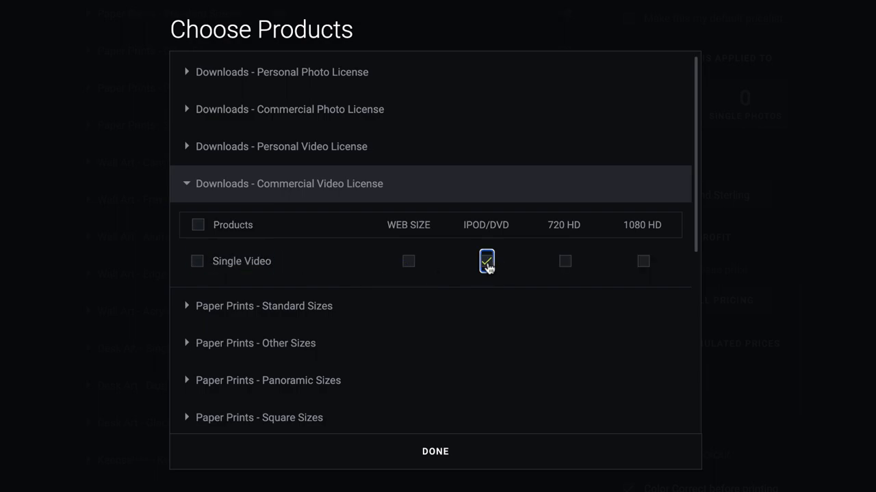
{"action": "left_click", "coordinate": [486, 261]}
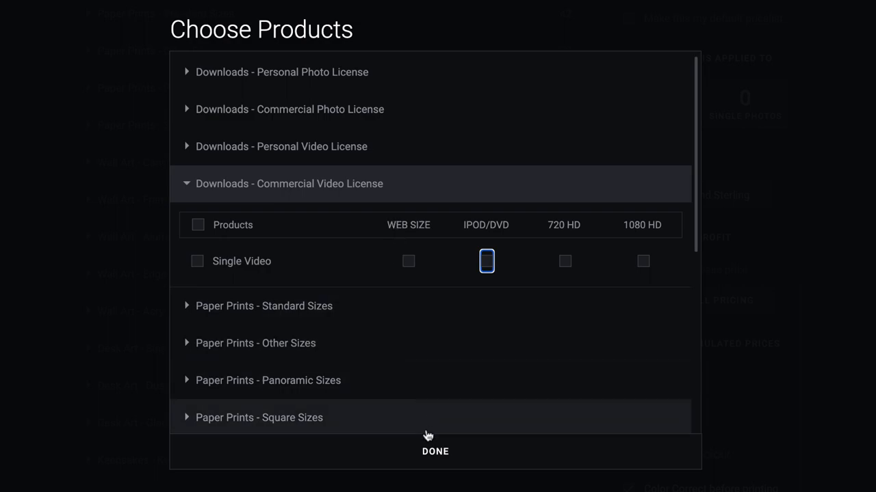
{"action": "mouse_move", "coordinate": [314, 75]}
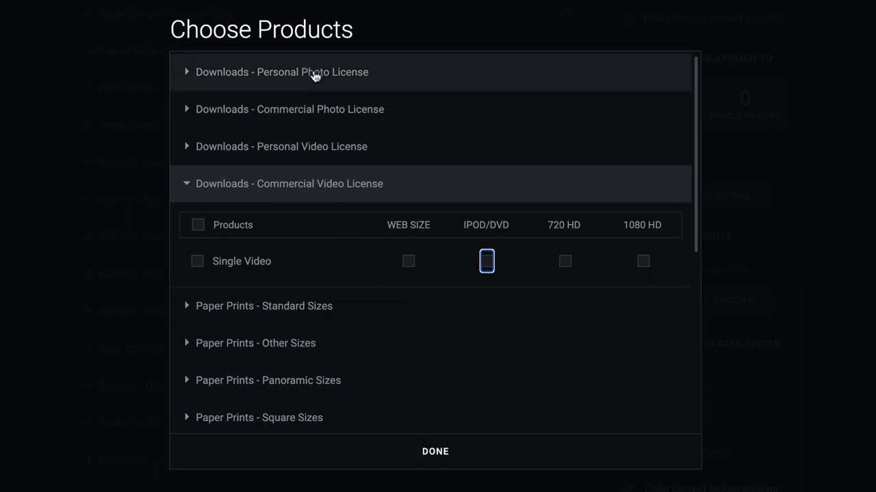
{"action": "left_click", "coordinate": [282, 71]}
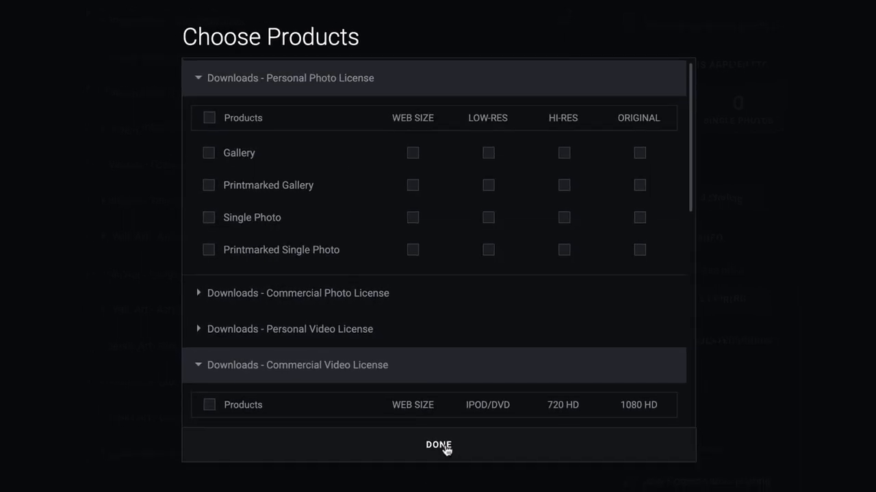
{"action": "left_click", "coordinate": [437, 446]}
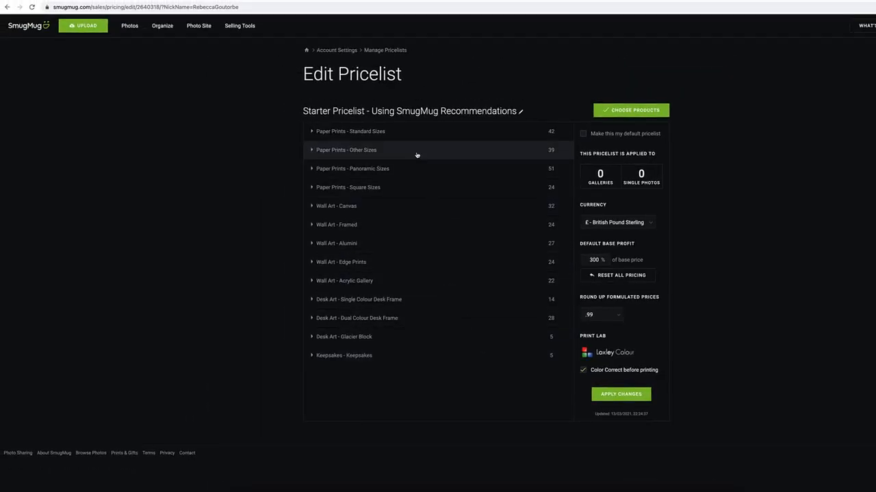
{"action": "mouse_move", "coordinate": [410, 134]}
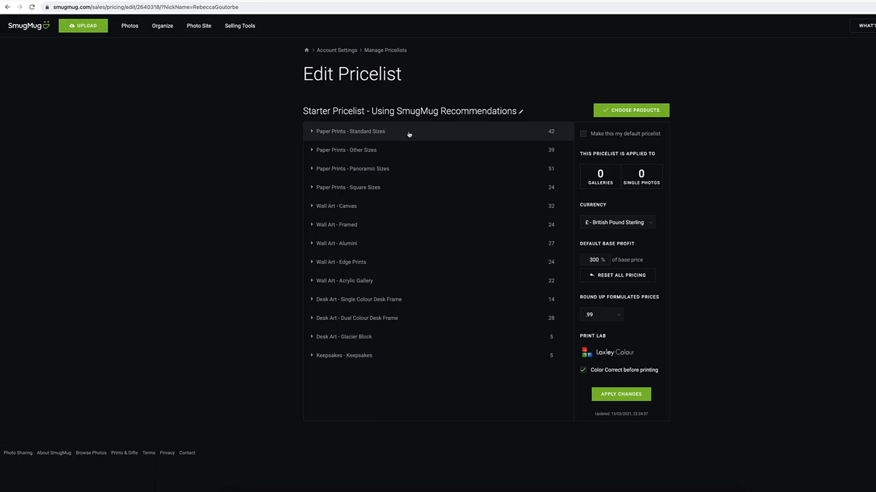
Expand Paper Prints - Standard Sizes to list sizes from 6" x 4" to 40" x 30"
{"action": "left_click", "coordinate": [351, 131]}
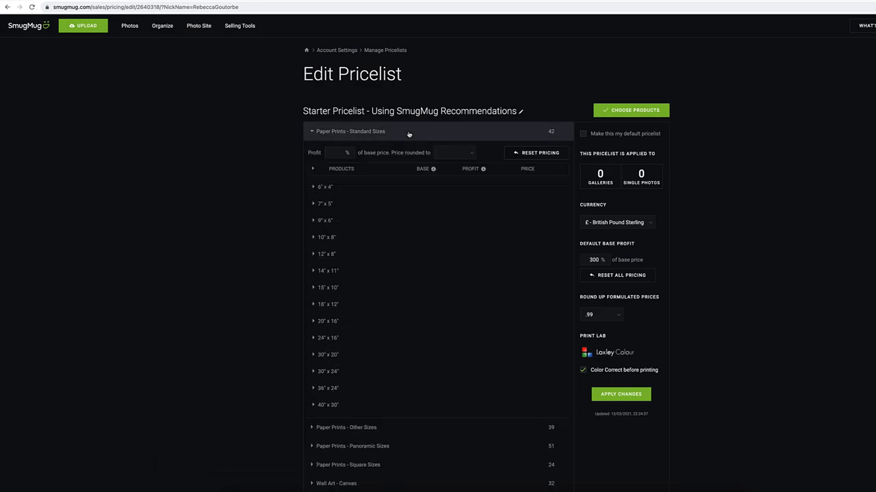
{"action": "mouse_move", "coordinate": [383, 194]}
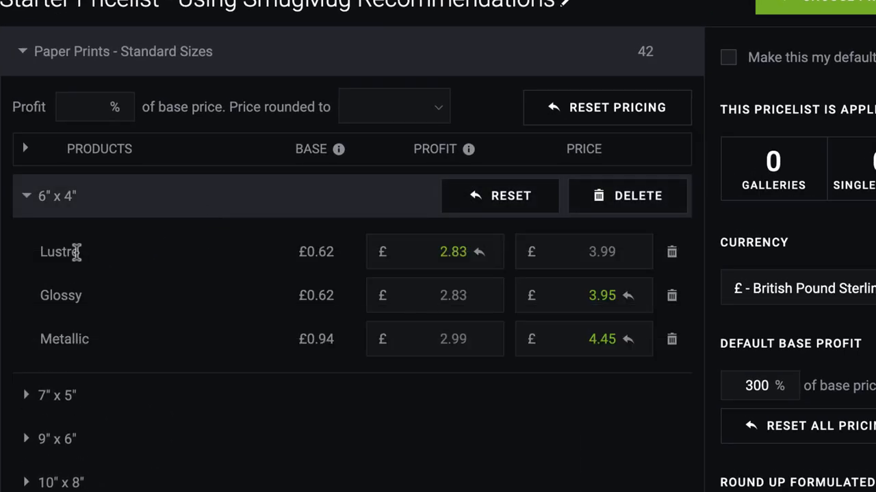
{"action": "mouse_move", "coordinate": [219, 283]}
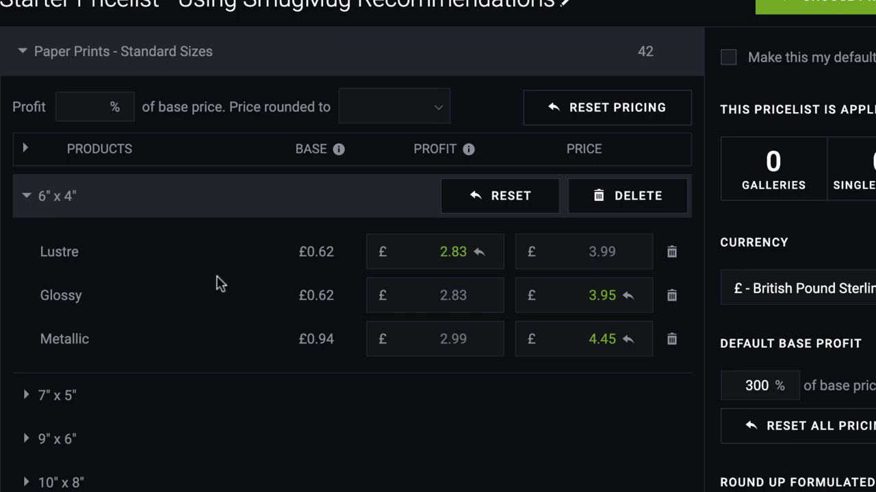
{"action": "mouse_move", "coordinate": [291, 258]}
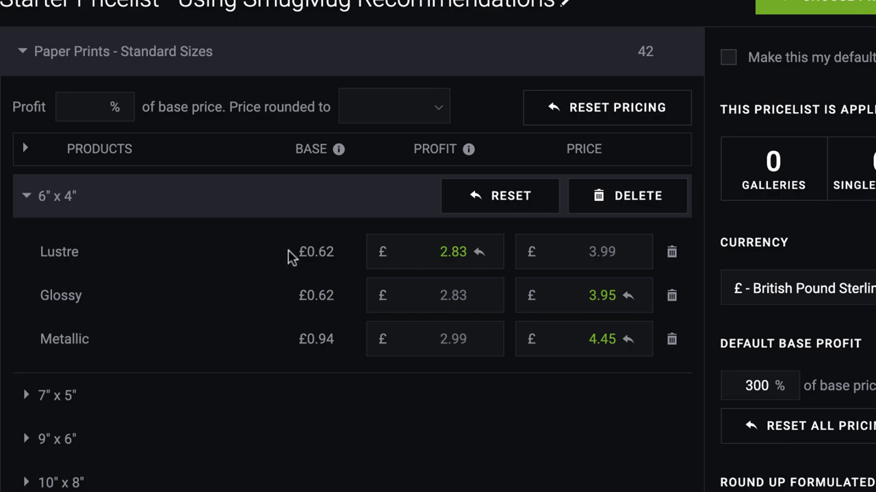
{"action": "mouse_move", "coordinate": [281, 250]}
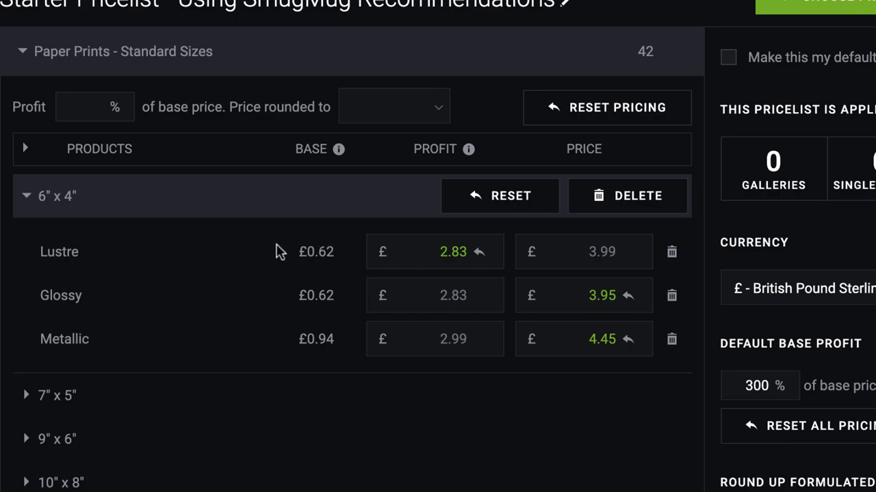
{"action": "mouse_move", "coordinate": [317, 277]}
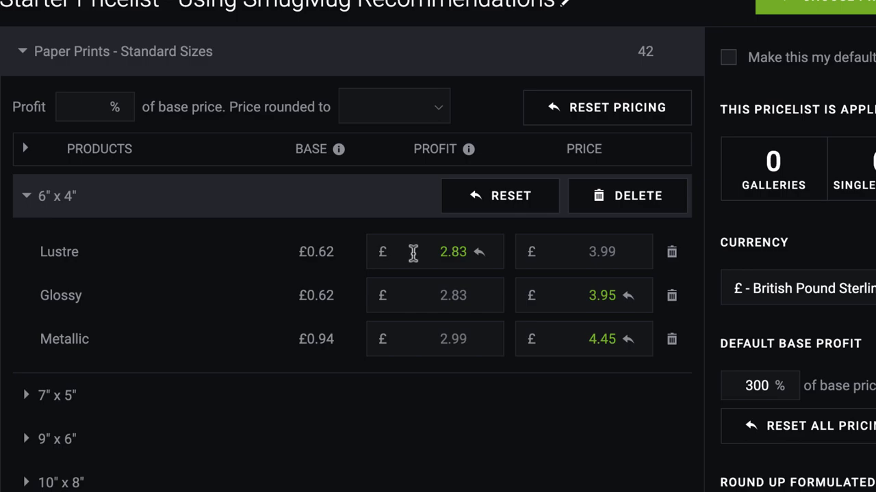
{"action": "mouse_move", "coordinate": [626, 278]}
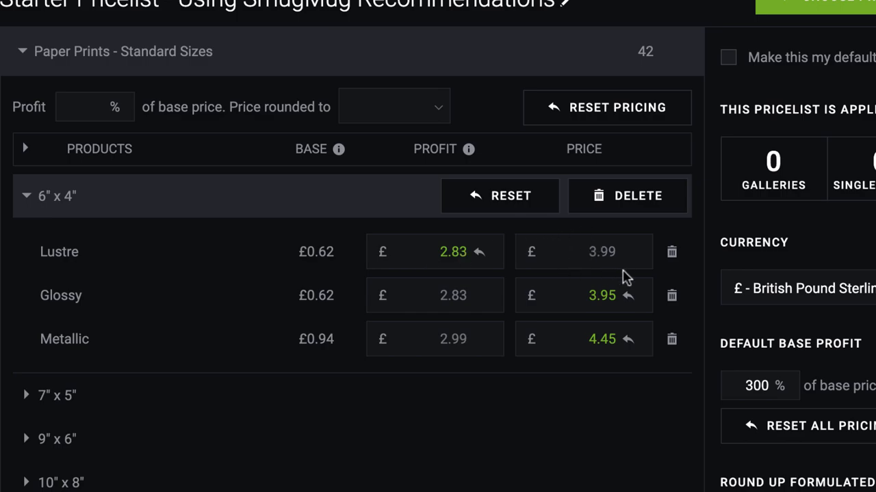
{"action": "mouse_move", "coordinate": [581, 252]}
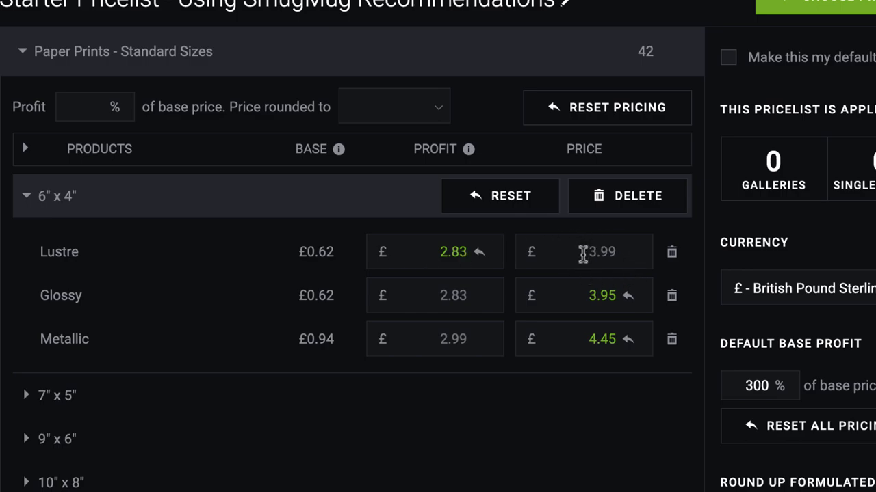
{"action": "mouse_move", "coordinate": [622, 266]}
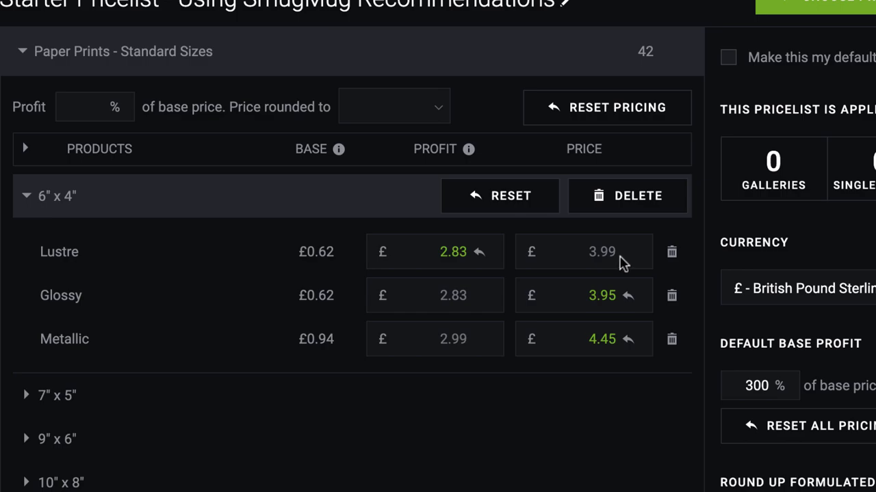
{"action": "mouse_move", "coordinate": [587, 259]}
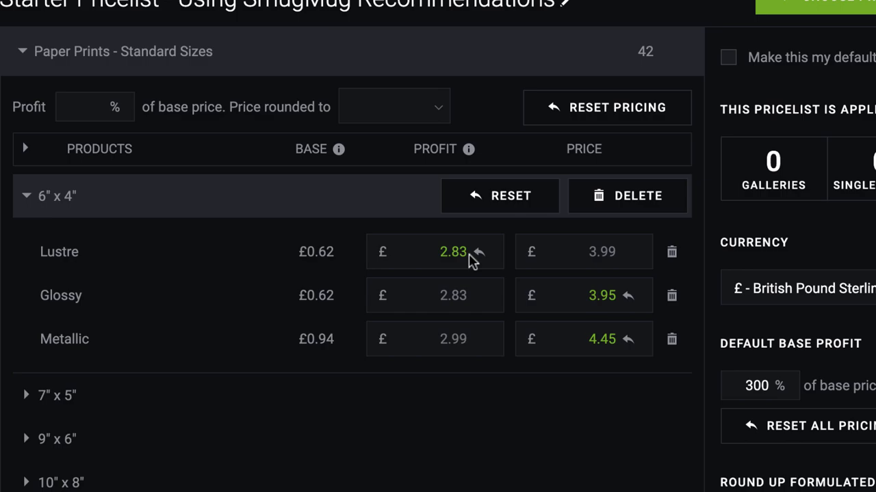
{"action": "mouse_move", "coordinate": [443, 248]}
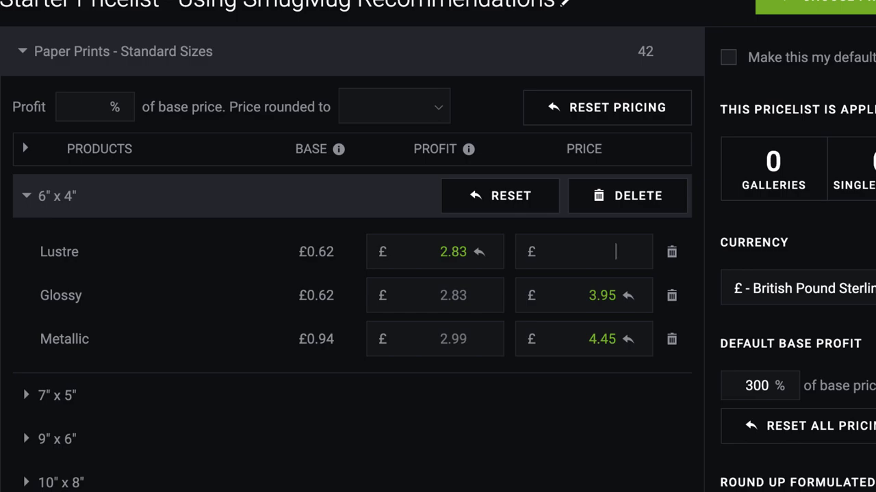
Replace the 6" x 4" Lustre profit with £10.00, giving a £12.99 price
{"action": "type", "text": "12.99"}
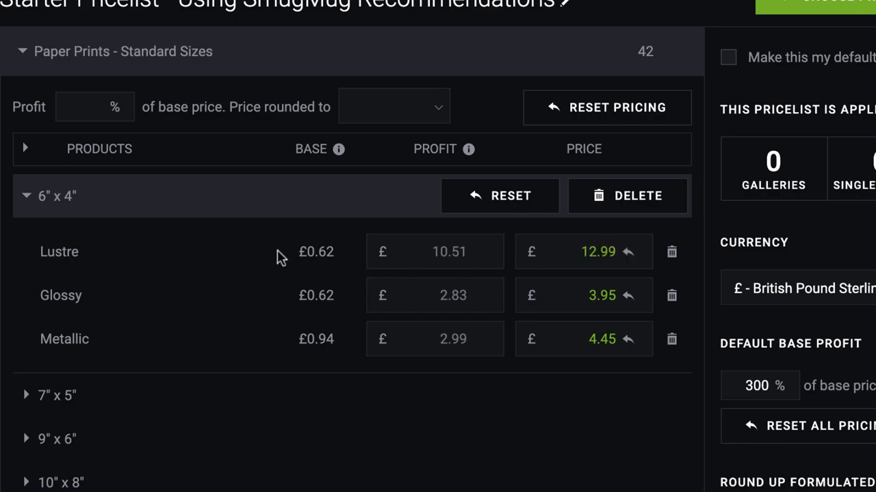
{"action": "mouse_move", "coordinate": [466, 267]}
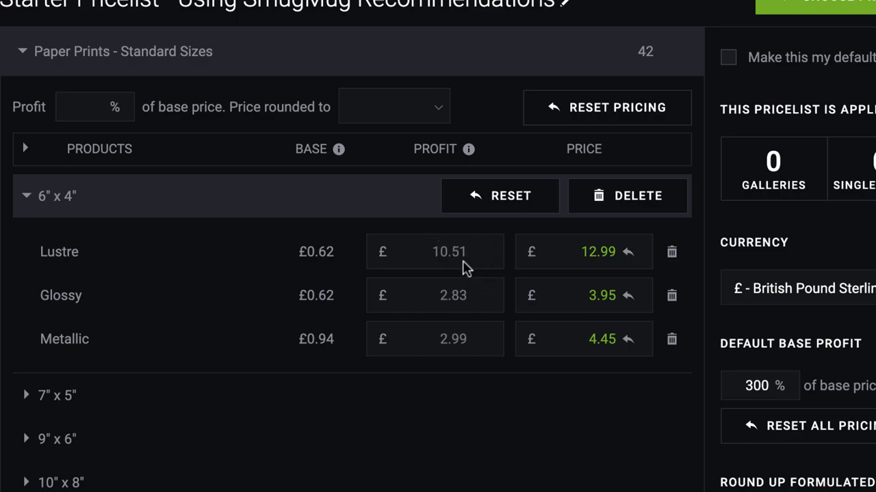
{"action": "double_click", "coordinate": [448, 251]}
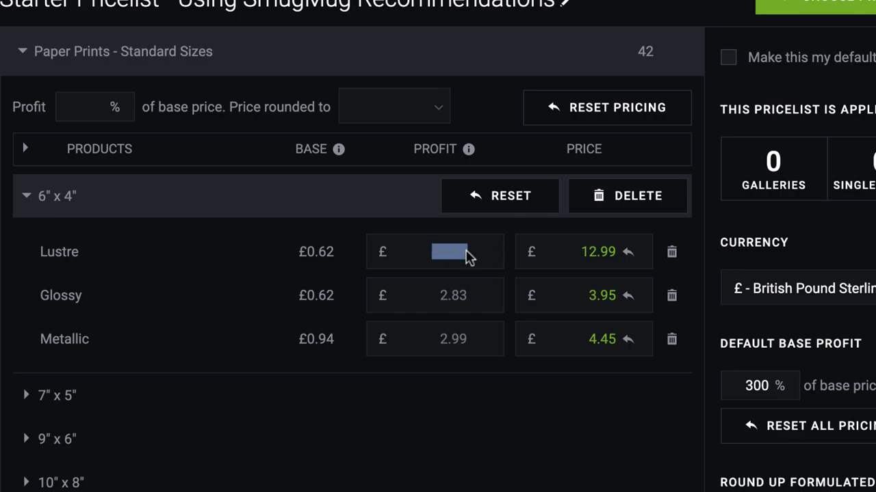
{"action": "type", "text": "10.00"}
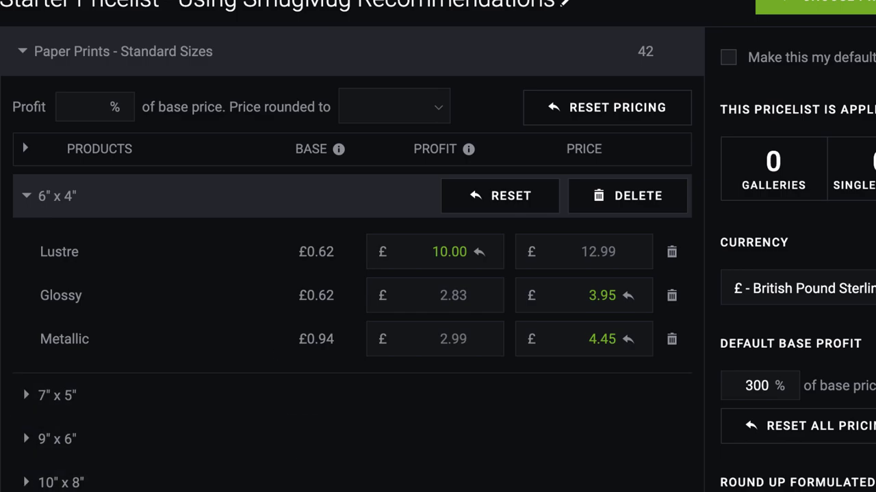
{"action": "scroll", "scroll_direction": "down", "scroll_amount": 3}
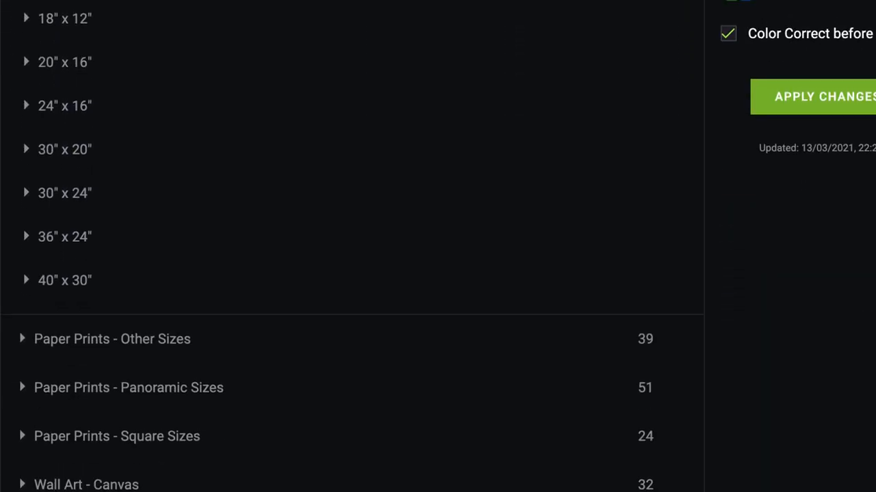
{"action": "scroll", "scroll_direction": "up", "scroll_amount": 3}
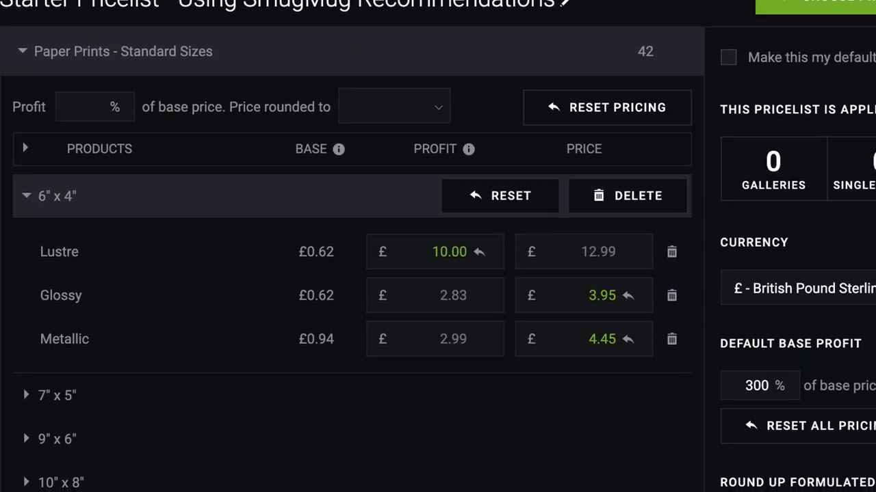
{"action": "mouse_move", "coordinate": [415, 252]}
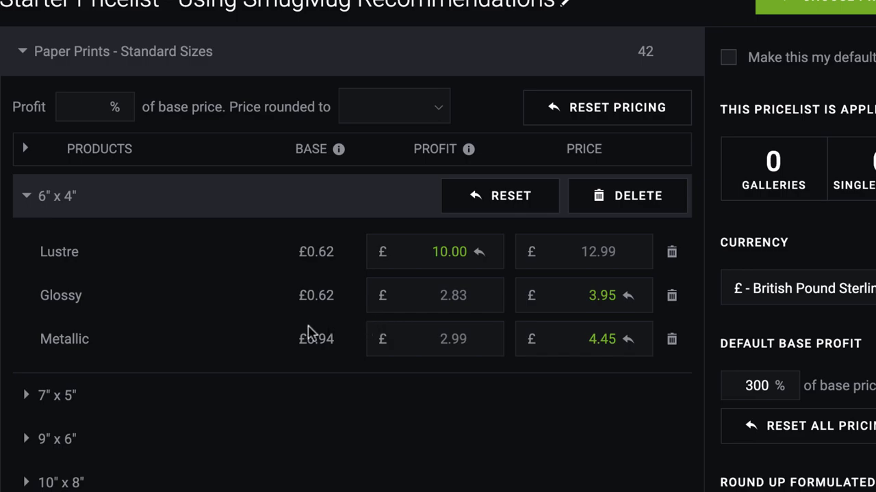
{"action": "mouse_move", "coordinate": [288, 327]}
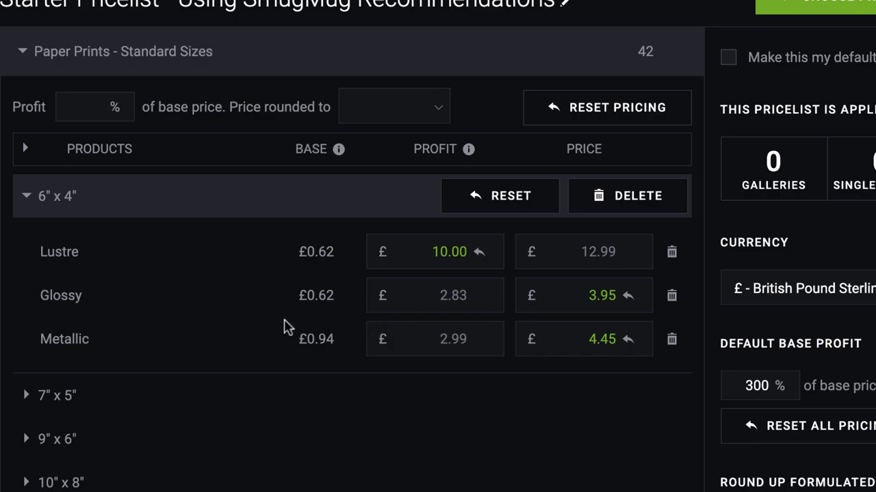
{"action": "mouse_move", "coordinate": [262, 335]}
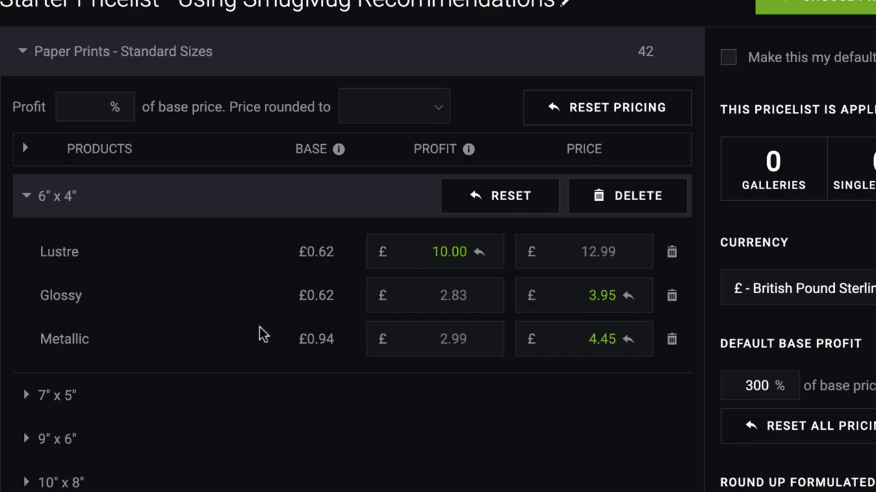
{"action": "mouse_move", "coordinate": [673, 341]}
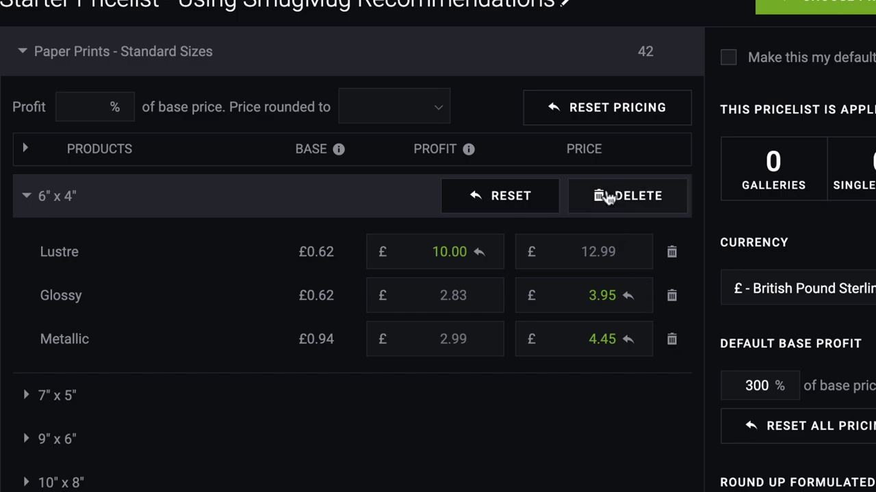
{"action": "left_click", "coordinate": [627, 196]}
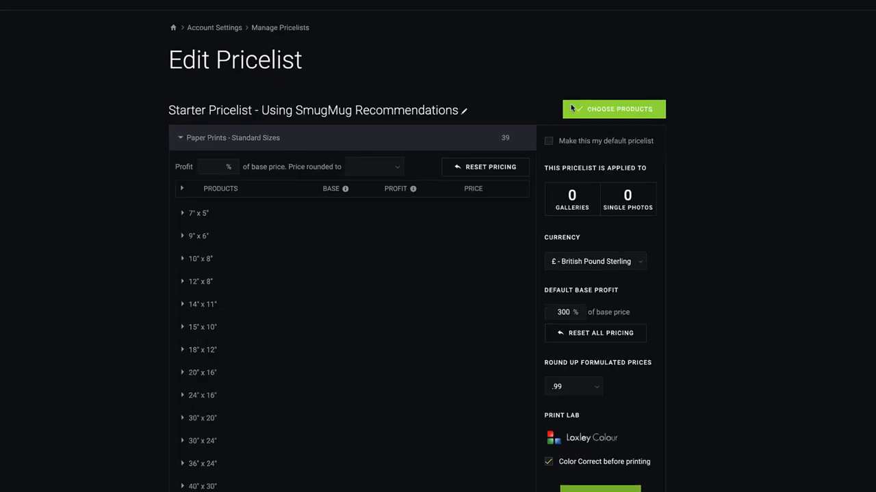
{"action": "left_click", "coordinate": [612, 109]}
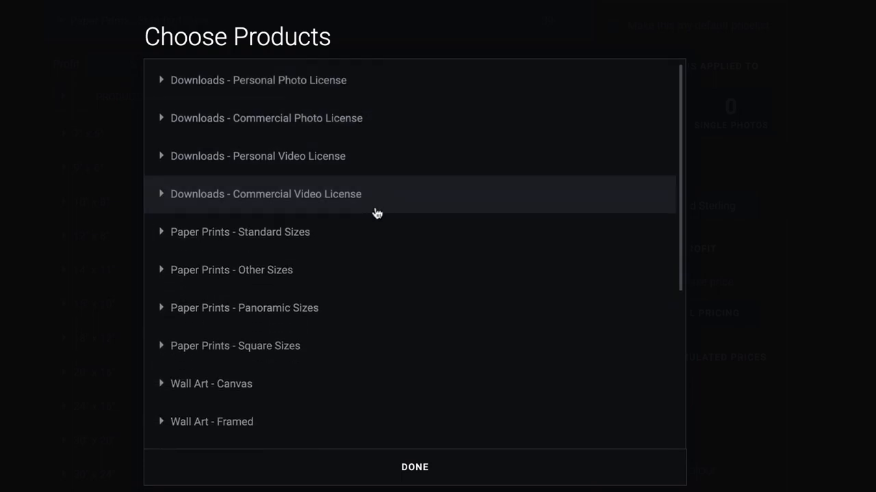
{"action": "left_click", "coordinate": [240, 232]}
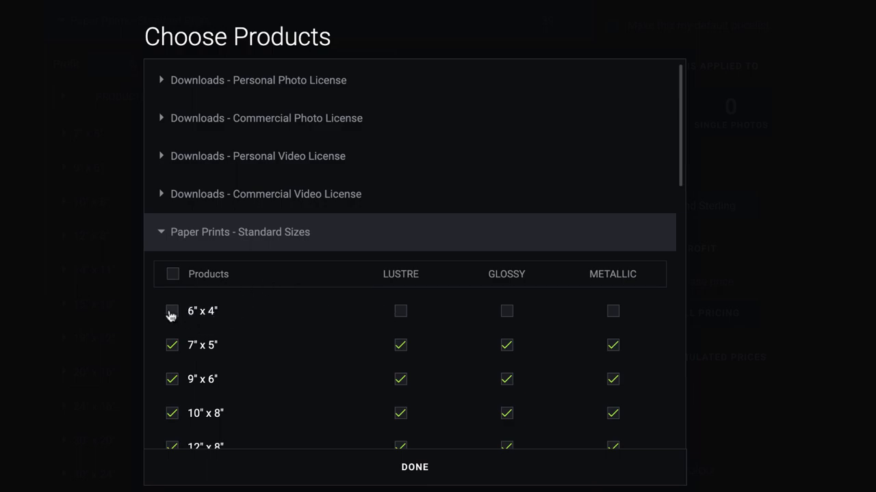
{"action": "left_click", "coordinate": [173, 273]}
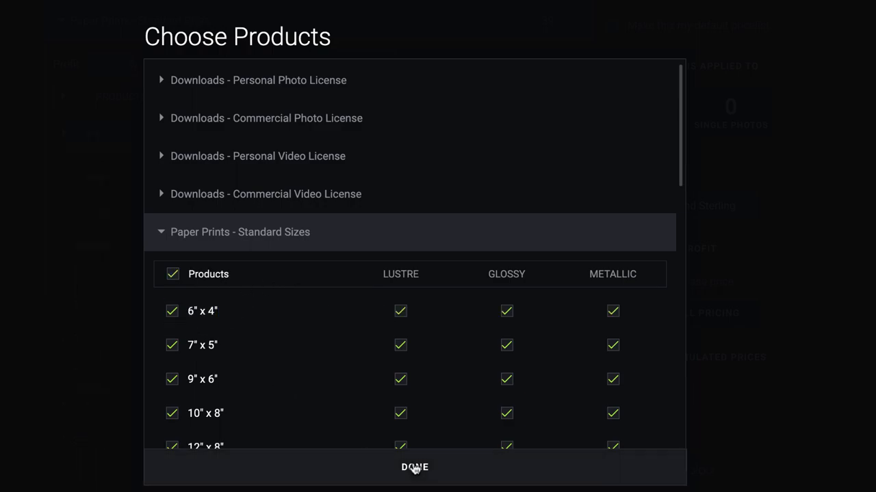
{"action": "left_click", "coordinate": [415, 467]}
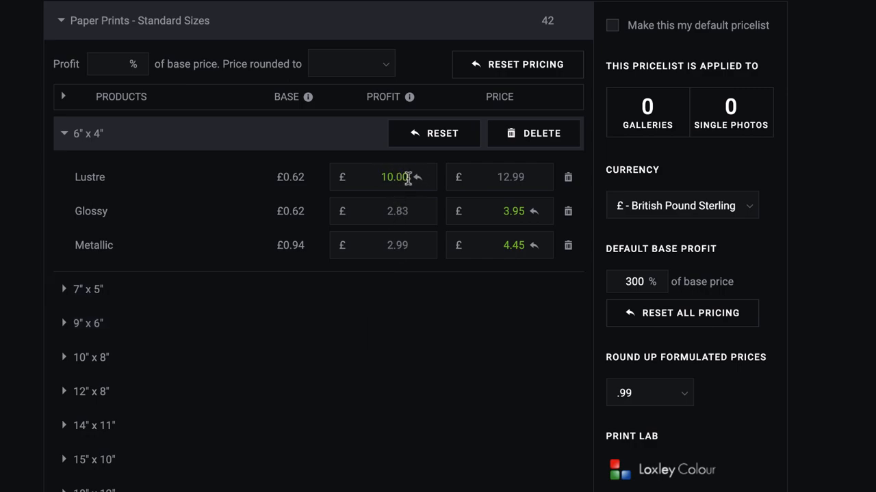
{"action": "mouse_move", "coordinate": [336, 140]}
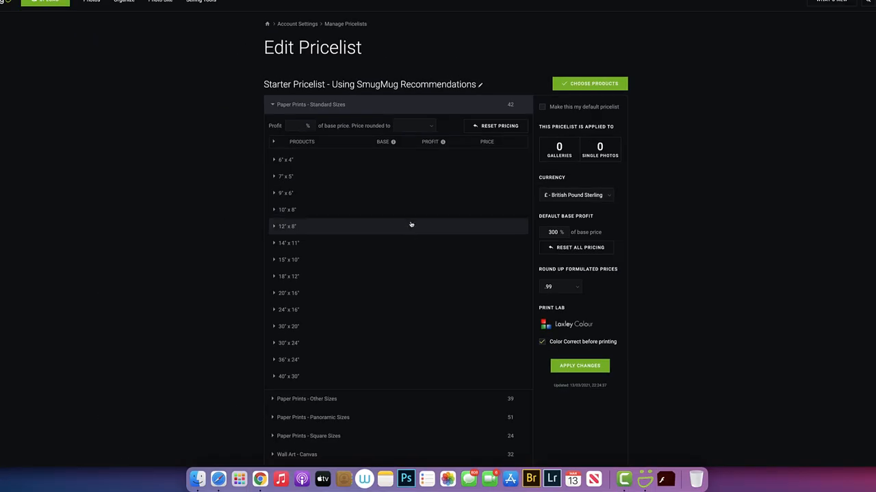
Expand Keepsakes - Keepsakes to show products like fridge magnets and coasters
{"action": "scroll", "scroll_direction": "down", "scroll_amount": 3}
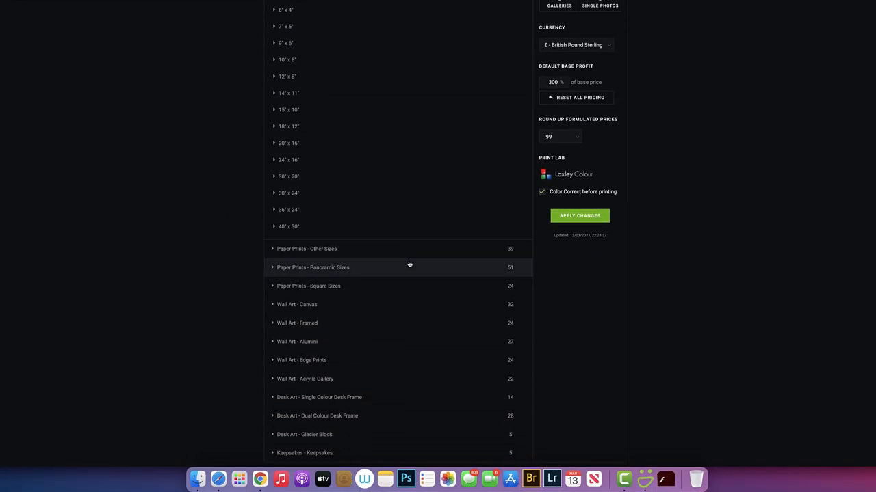
{"action": "scroll", "scroll_direction": "up", "scroll_amount": 3}
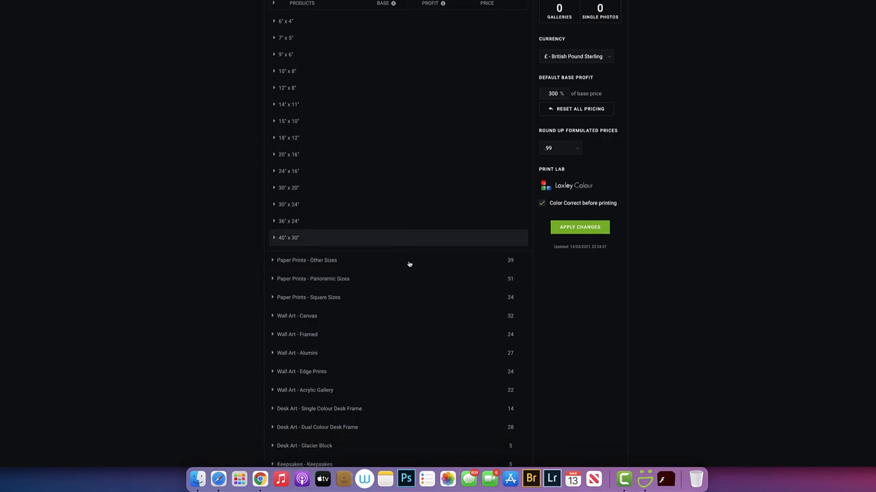
{"action": "scroll", "scroll_direction": "down", "scroll_amount": 3}
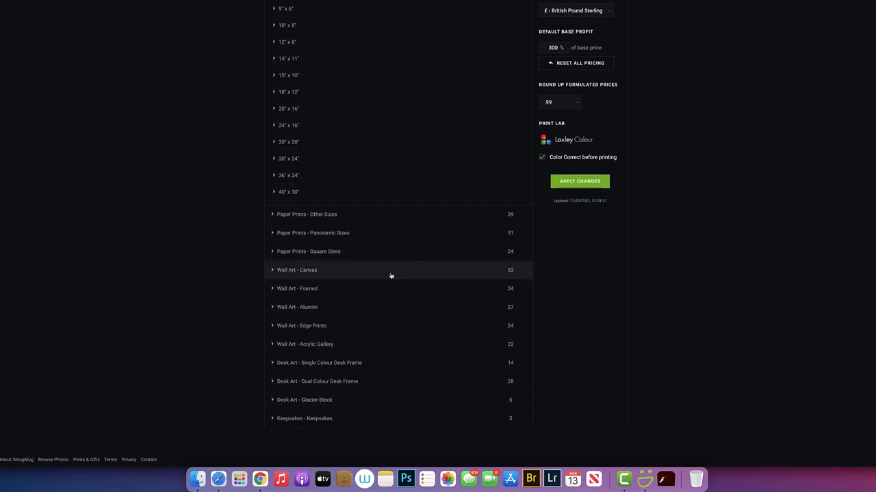
{"action": "mouse_move", "coordinate": [385, 364]}
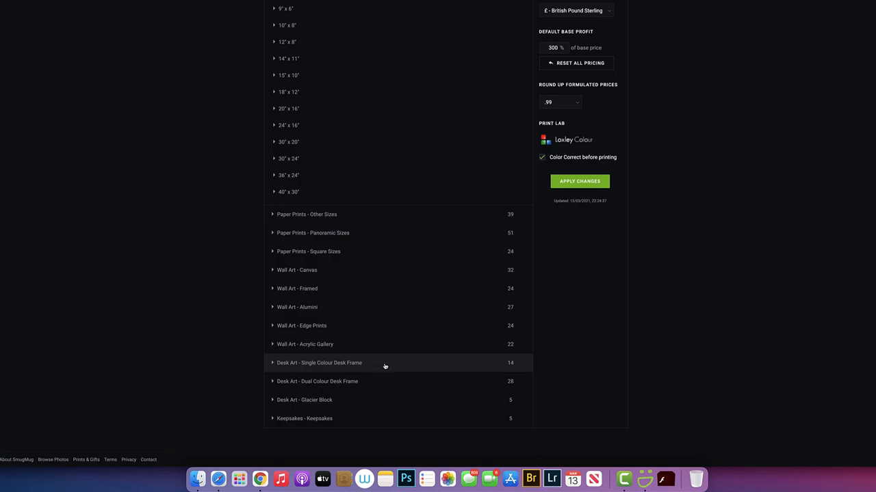
{"action": "mouse_move", "coordinate": [381, 377]}
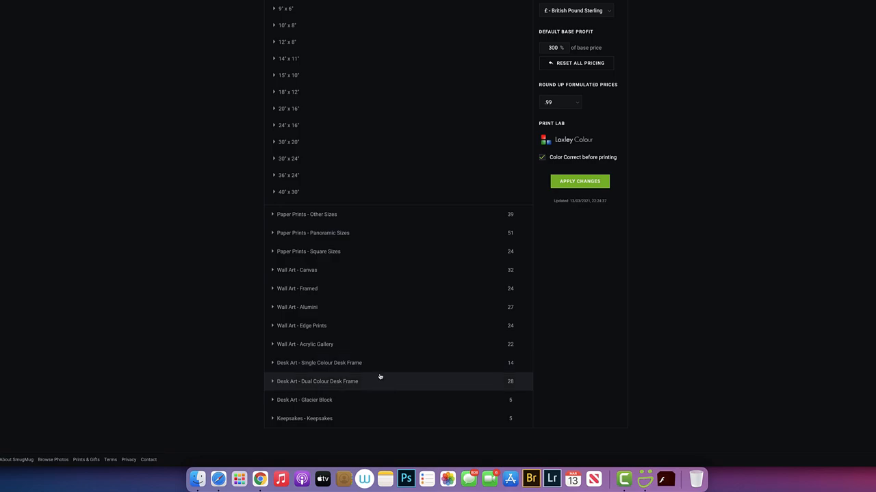
{"action": "mouse_move", "coordinate": [376, 415]}
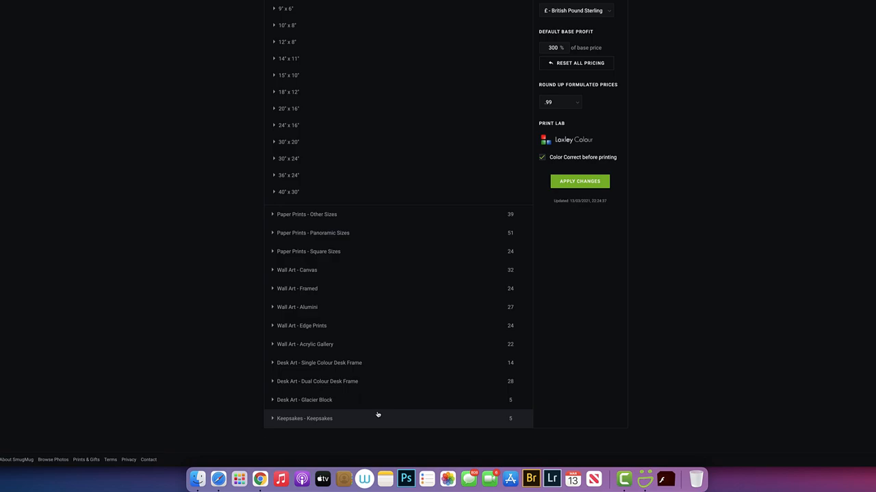
{"action": "left_click", "coordinate": [304, 418]}
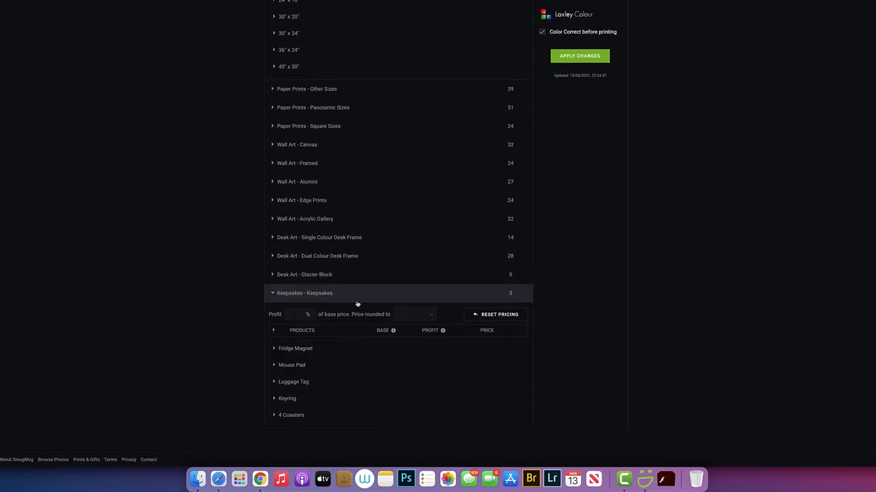
{"action": "scroll", "scroll_direction": "up", "scroll_amount": 3}
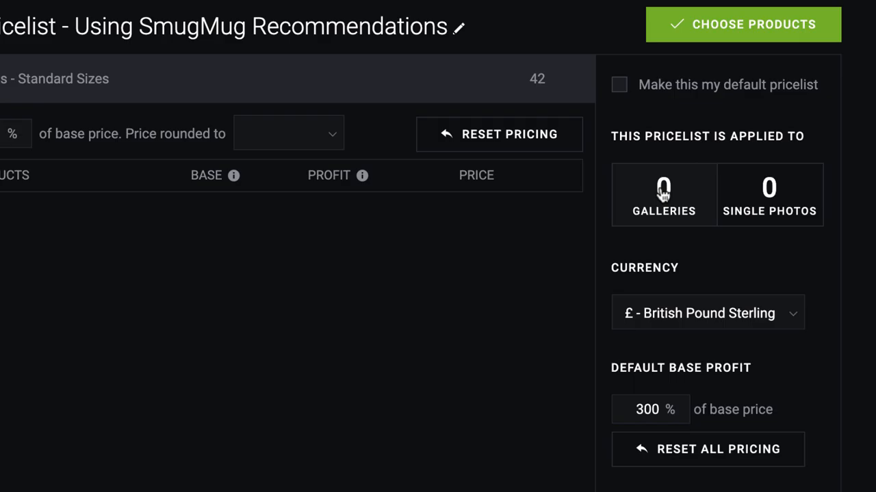
Pick the Redhara gallery in the Galleries picker for the Starter Pricelist
{"action": "left_click", "coordinate": [663, 195]}
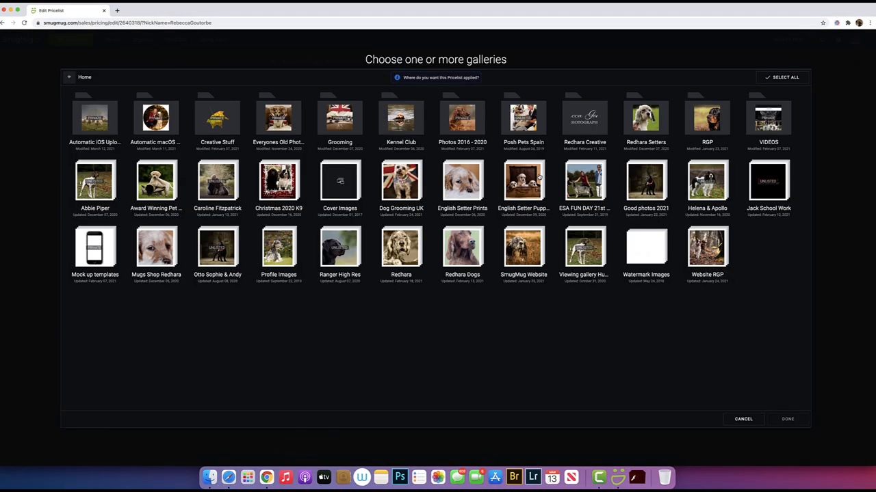
{"action": "mouse_move", "coordinate": [328, 314]}
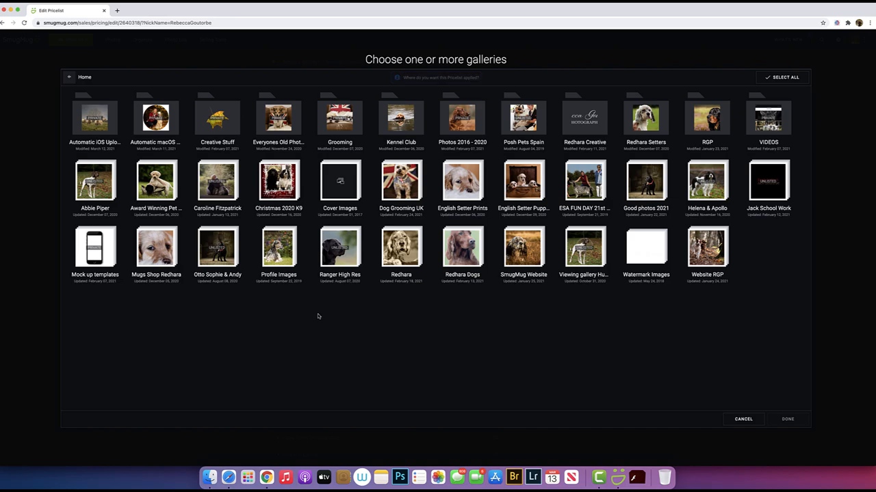
{"action": "left_click", "coordinate": [400, 247]}
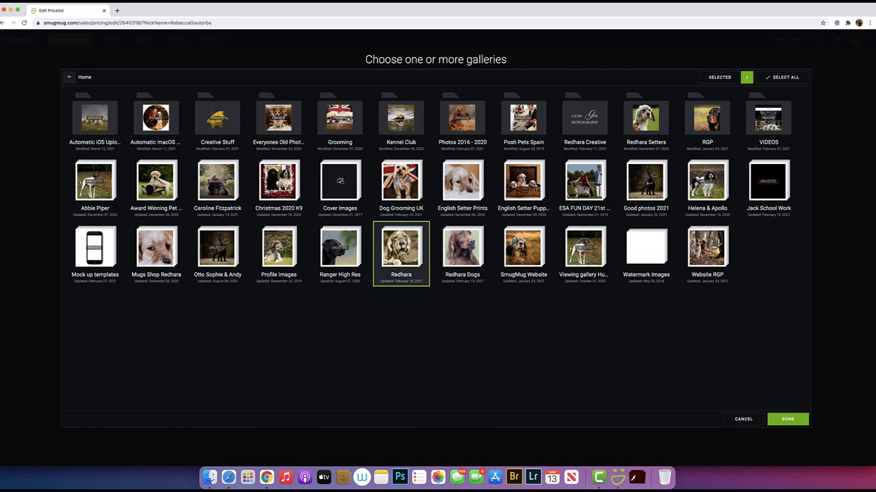
{"action": "mouse_move", "coordinate": [610, 359]}
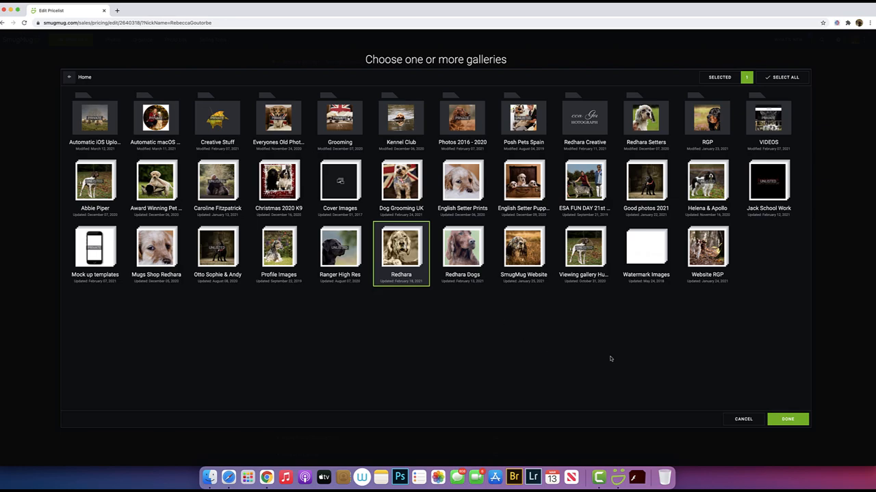
{"action": "left_click", "coordinate": [787, 419]}
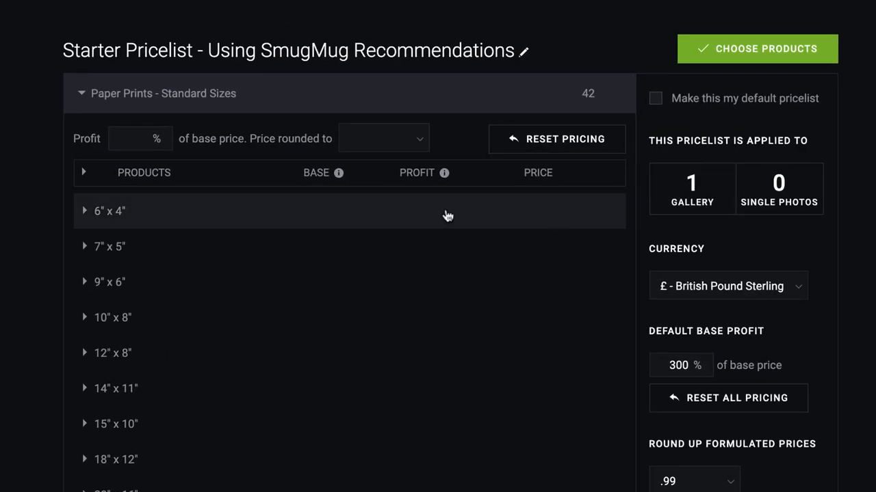
Collapse the 6" x 4" paper options and apply the Starter Pricelist changes
{"action": "scroll", "scroll_direction": "down", "scroll_amount": 3}
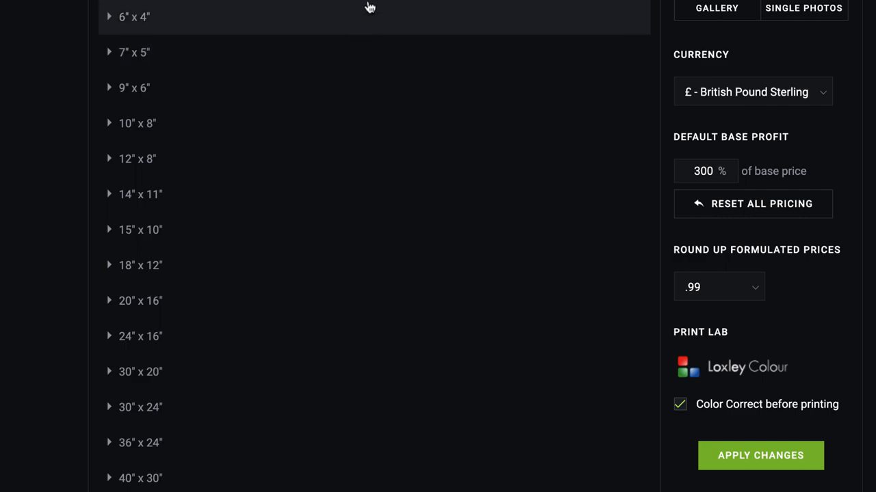
{"action": "left_click", "coordinate": [108, 16]}
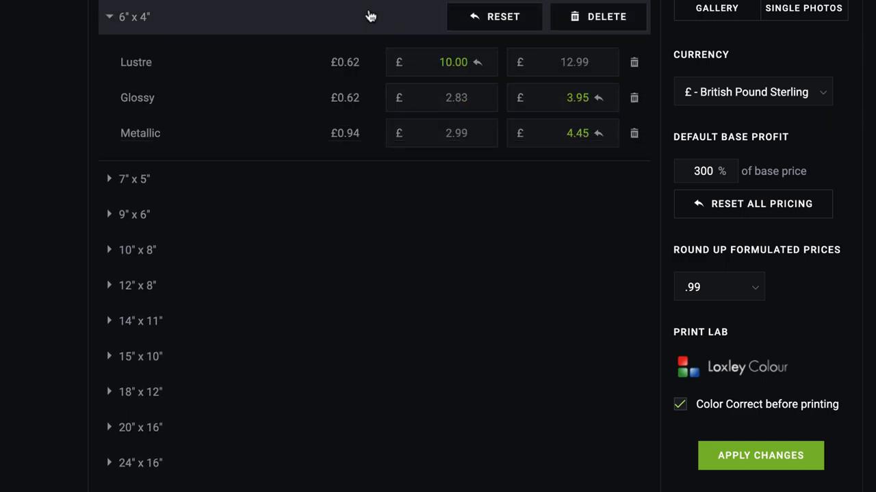
{"action": "left_click", "coordinate": [134, 16]}
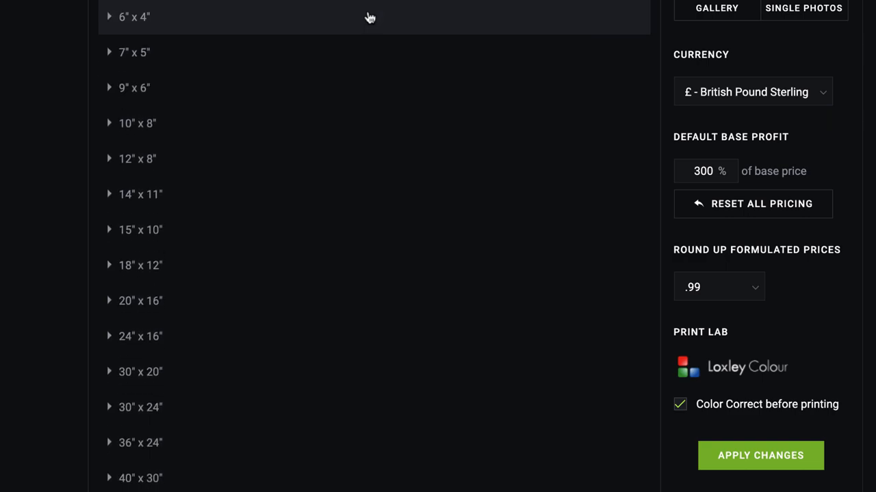
{"action": "left_click", "coordinate": [135, 17]}
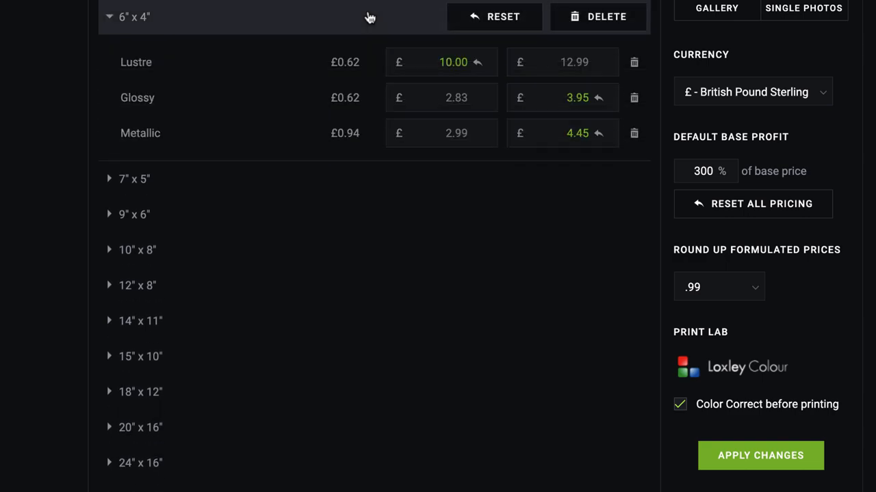
{"action": "left_click", "coordinate": [109, 16]}
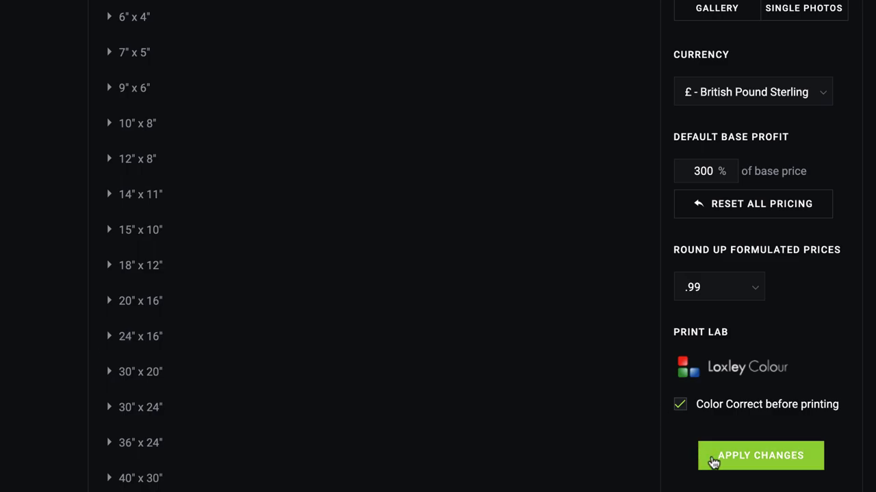
{"action": "left_click", "coordinate": [760, 456]}
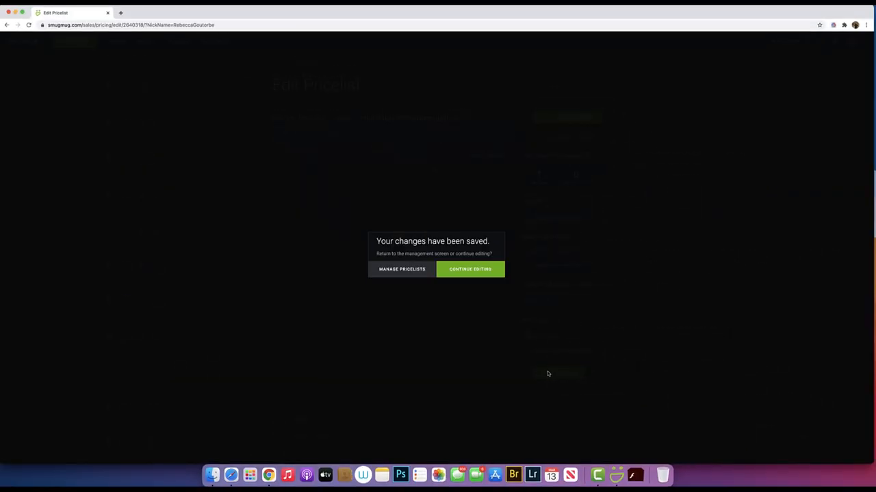
Return to Manage Pricelists and reopen Starter Pricelist - Using SmugMug Recommendations
{"action": "left_click", "coordinate": [401, 269]}
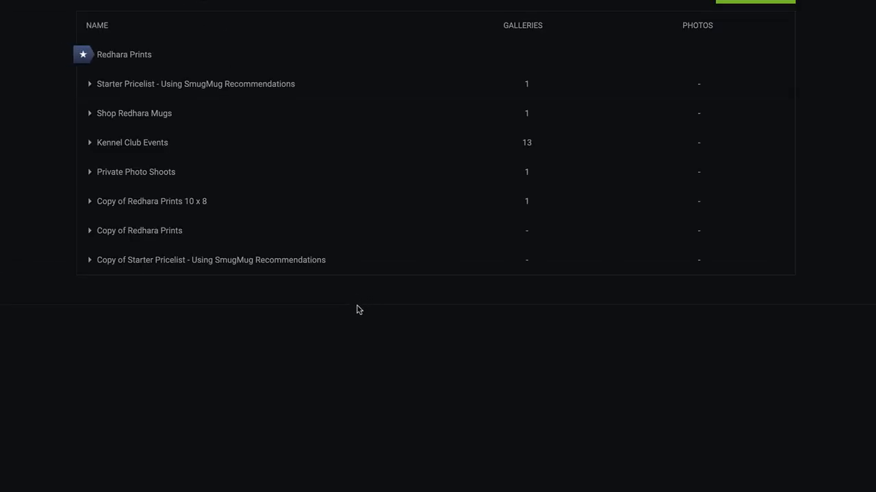
{"action": "left_click", "coordinate": [89, 83]}
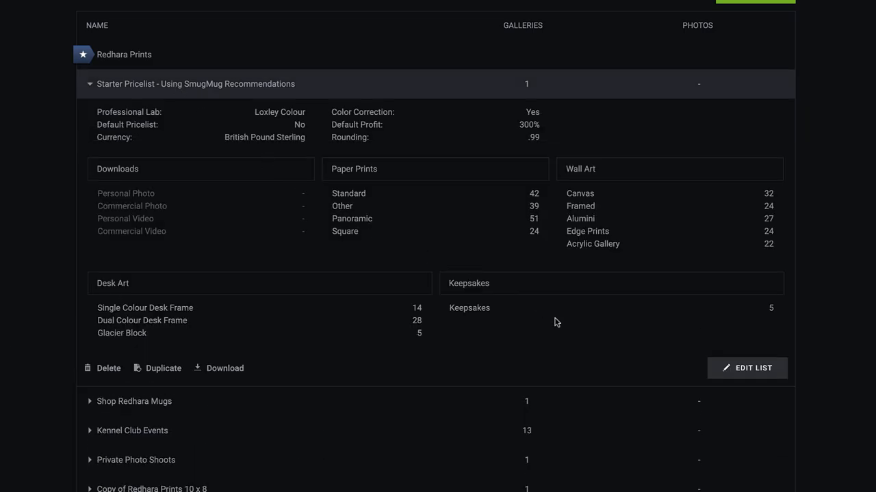
{"action": "mouse_move", "coordinate": [747, 368]}
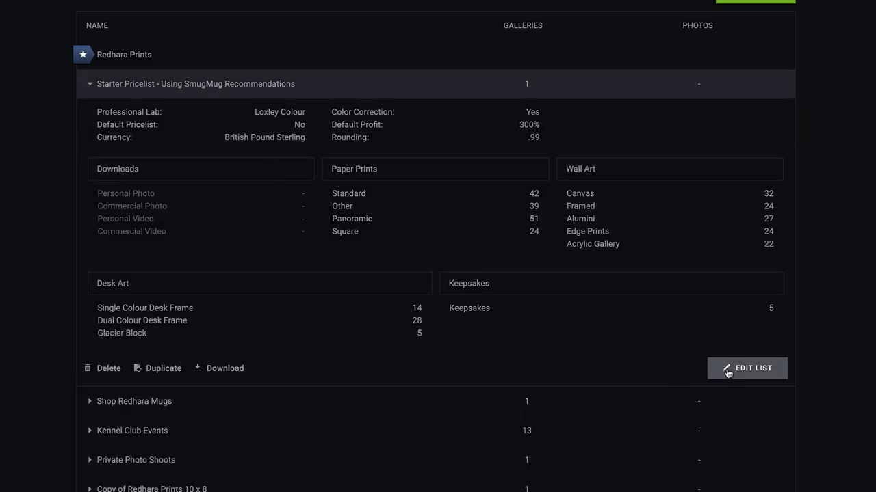
{"action": "left_click", "coordinate": [747, 368]}
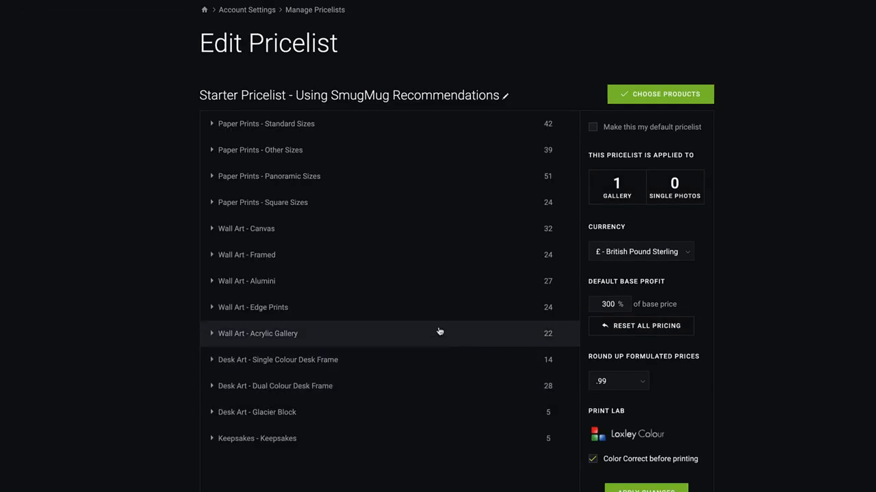
{"action": "mouse_move", "coordinate": [433, 320]}
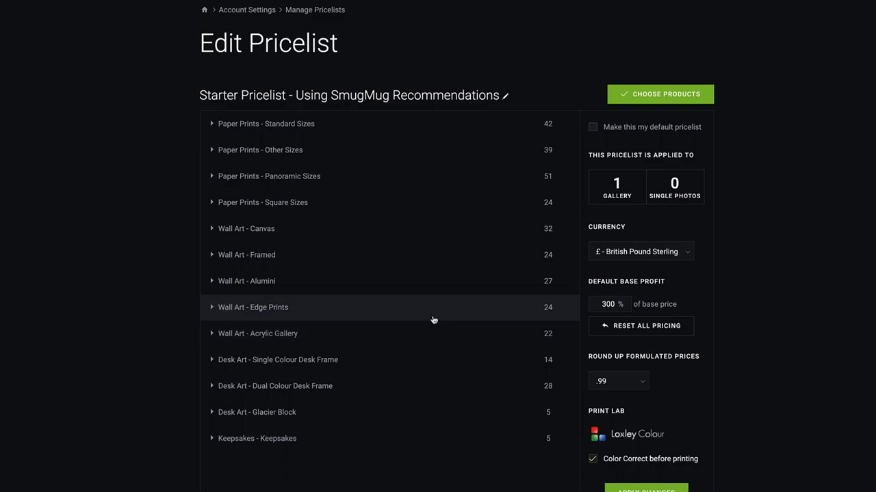
{"action": "mouse_move", "coordinate": [408, 136]}
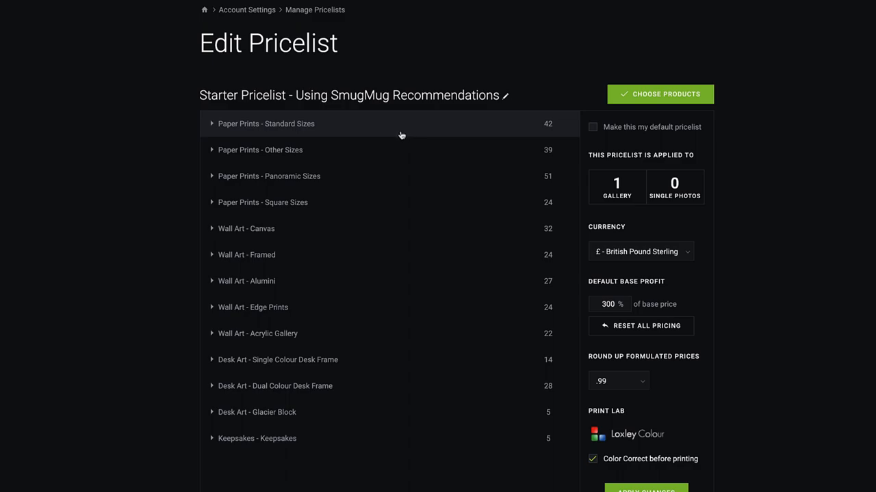
{"action": "mouse_move", "coordinate": [395, 139]}
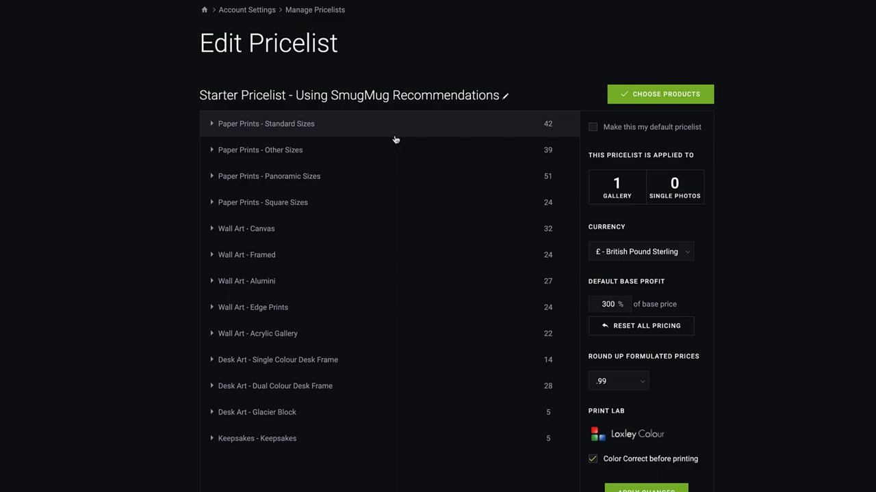
{"action": "mouse_move", "coordinate": [164, 196]}
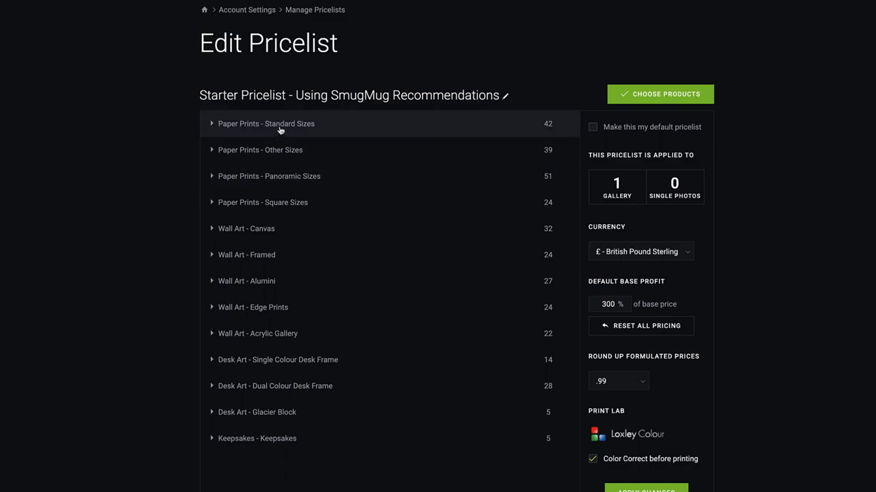
{"action": "mouse_move", "coordinate": [277, 150]}
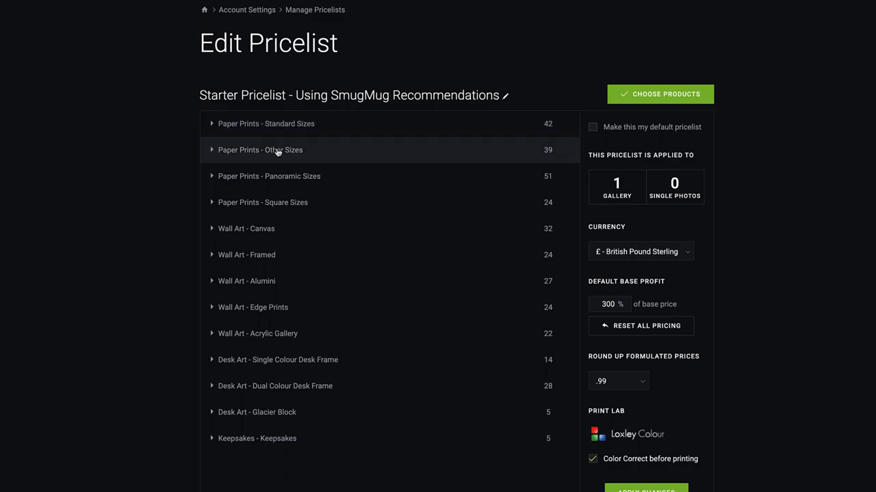
{"action": "mouse_move", "coordinate": [269, 175]}
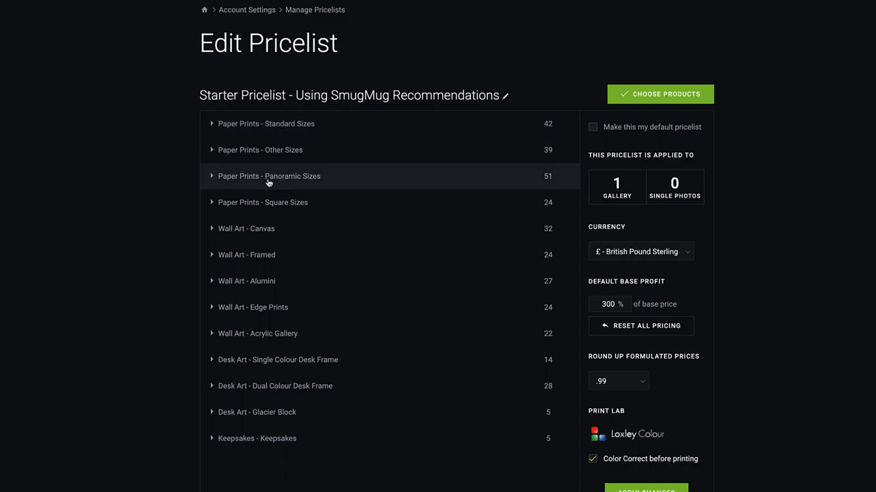
{"action": "mouse_move", "coordinate": [277, 180]}
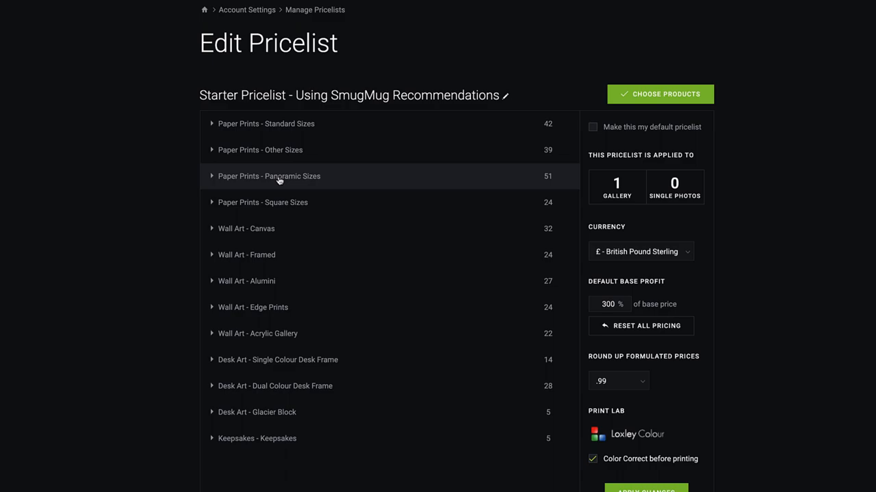
{"action": "mouse_move", "coordinate": [276, 202]}
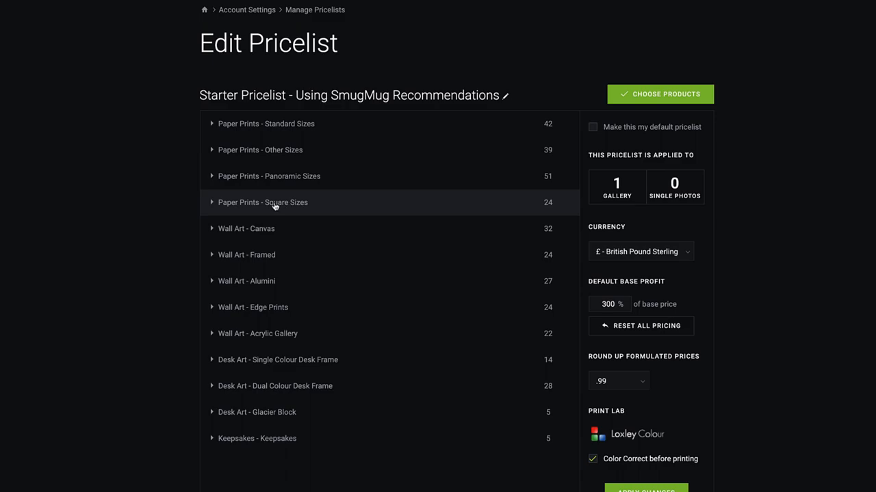
{"action": "mouse_move", "coordinate": [291, 205]}
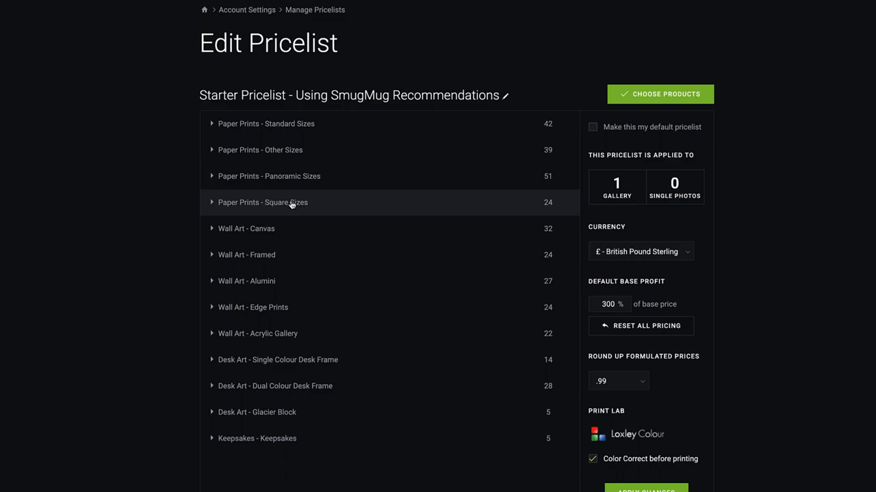
{"action": "mouse_move", "coordinate": [288, 167]}
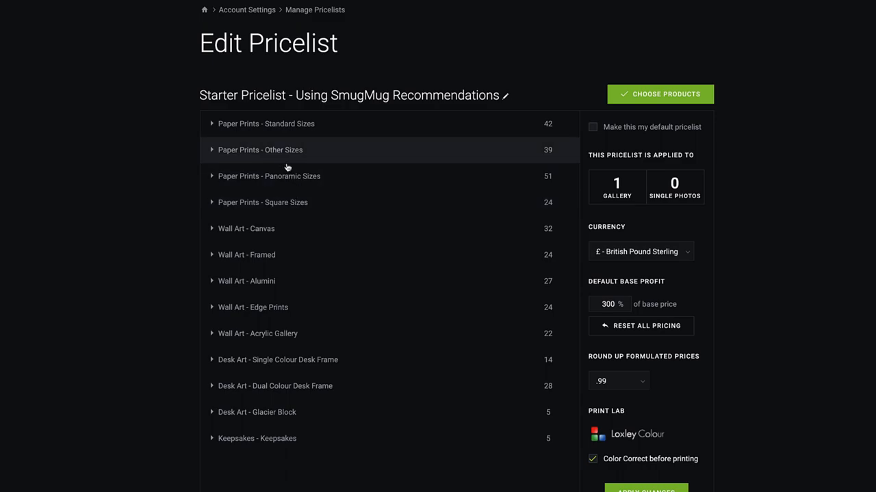
{"action": "mouse_move", "coordinate": [298, 124]}
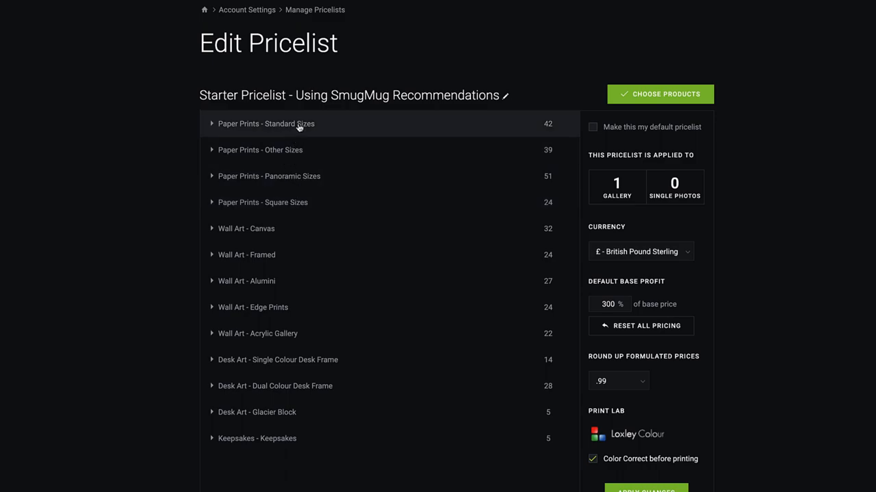
{"action": "mouse_move", "coordinate": [275, 386]}
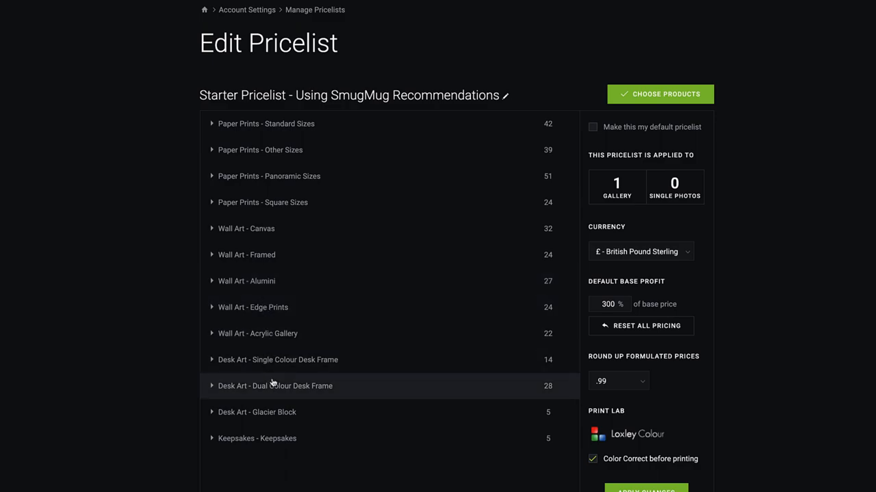
{"action": "mouse_move", "coordinate": [151, 274]}
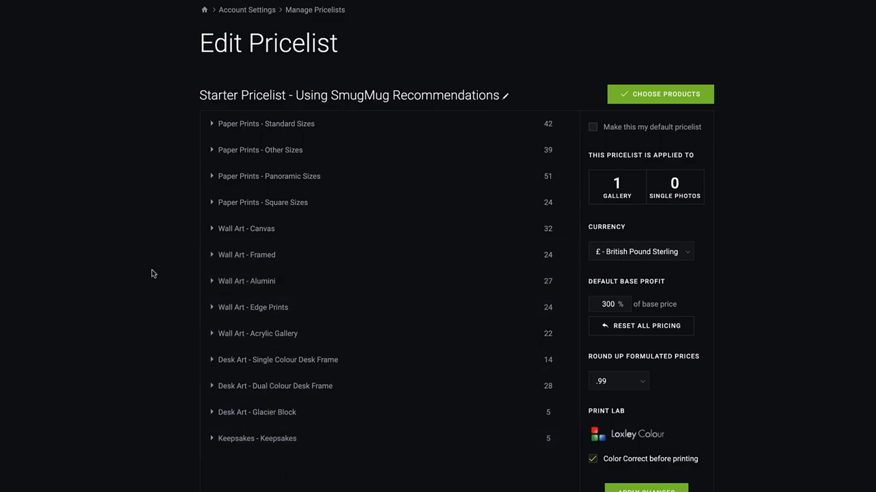
{"action": "mouse_move", "coordinate": [174, 246]}
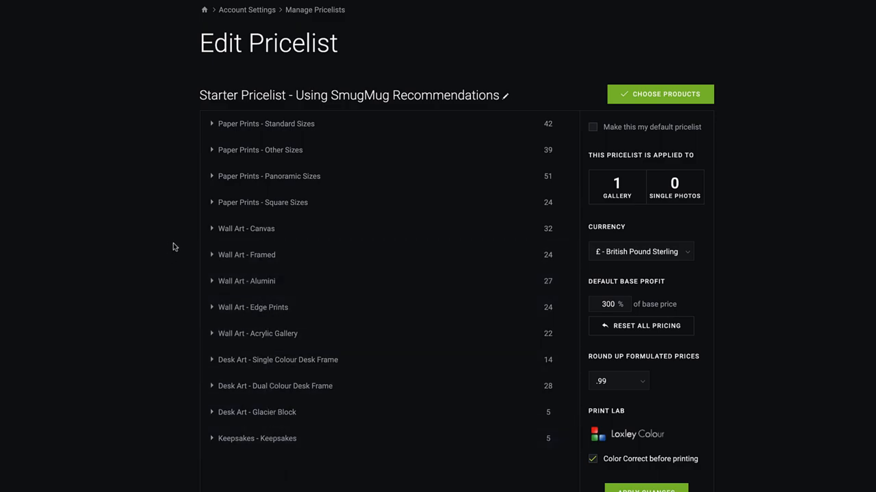
{"action": "mouse_move", "coordinate": [262, 203]}
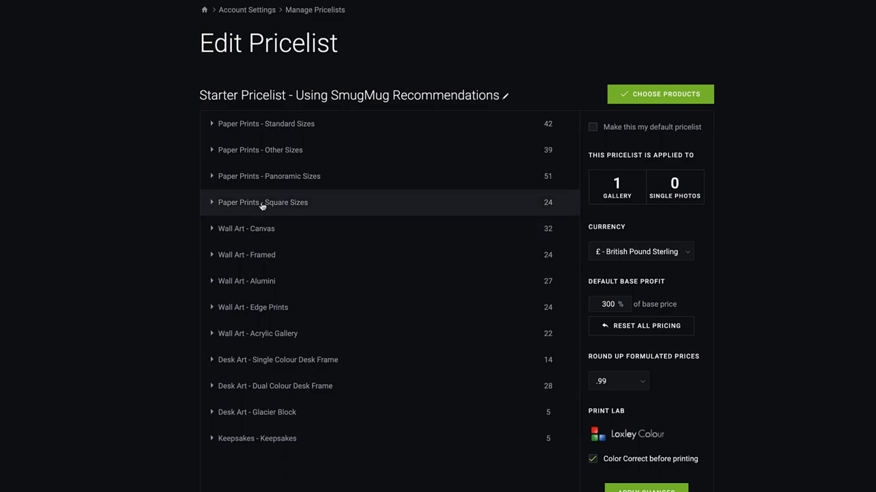
{"action": "mouse_move", "coordinate": [272, 210]}
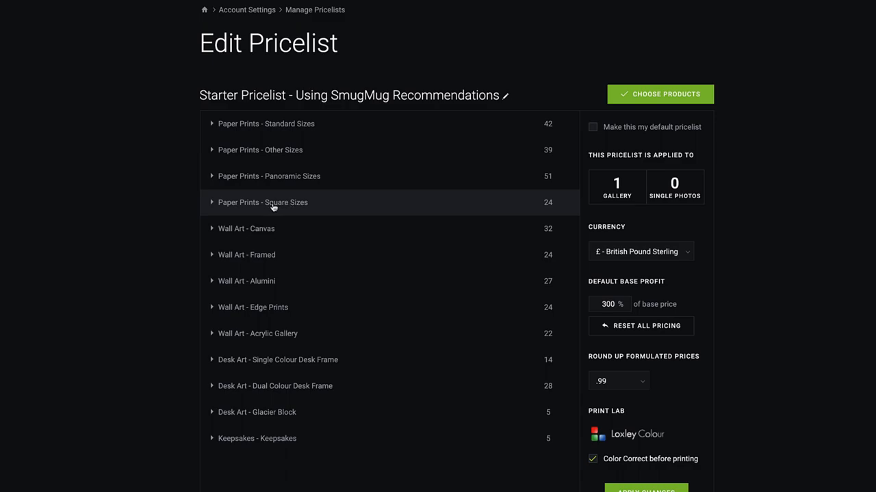
{"action": "mouse_move", "coordinate": [277, 175]}
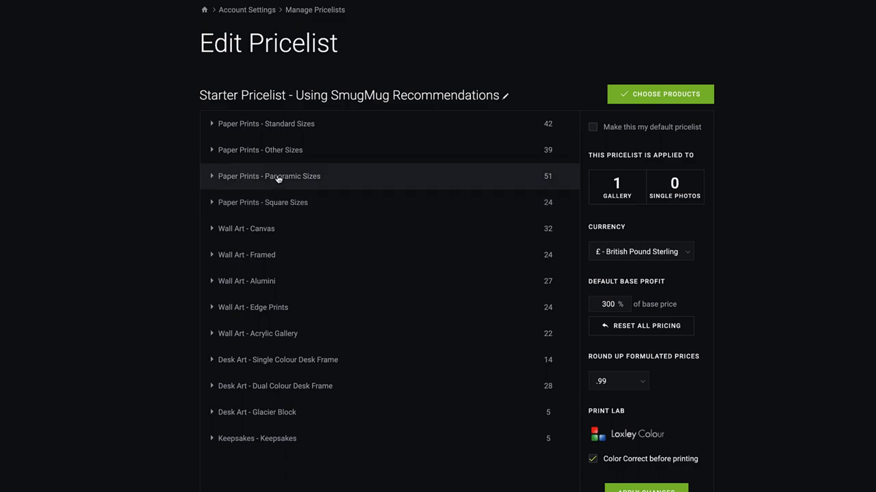
{"action": "mouse_move", "coordinate": [284, 178]}
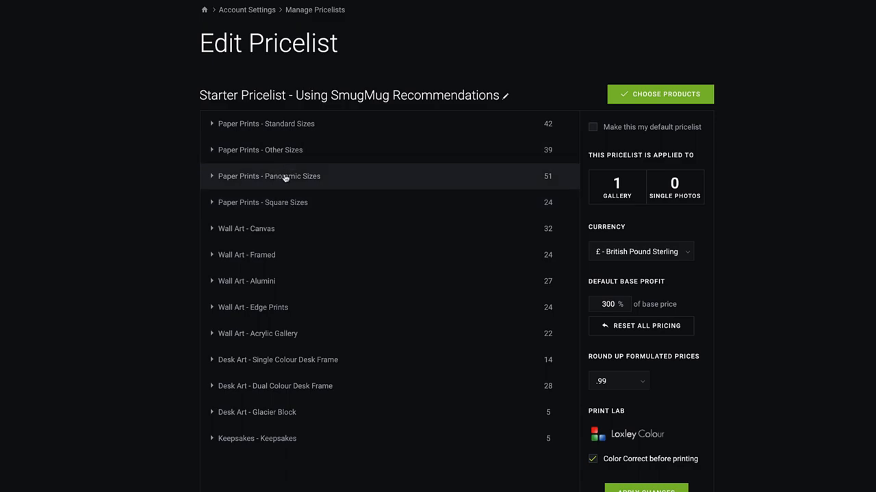
{"action": "mouse_move", "coordinate": [283, 202]}
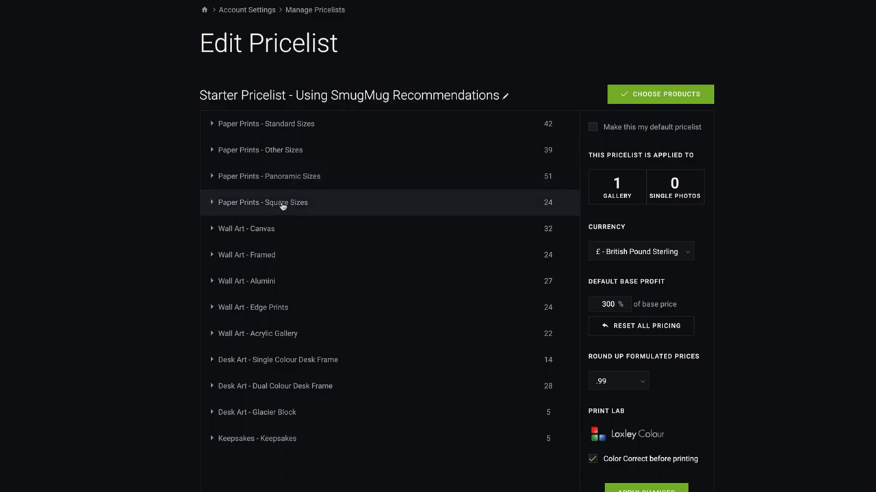
{"action": "mouse_move", "coordinate": [173, 211]}
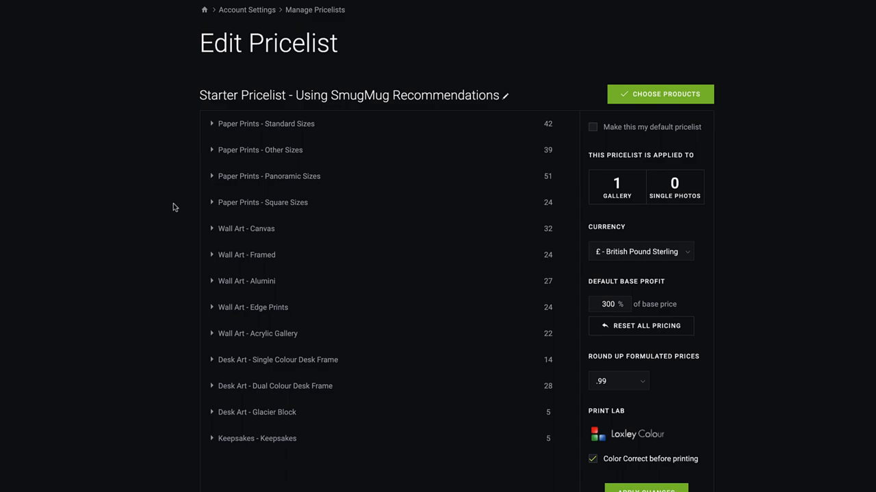
{"action": "mouse_move", "coordinate": [188, 204]}
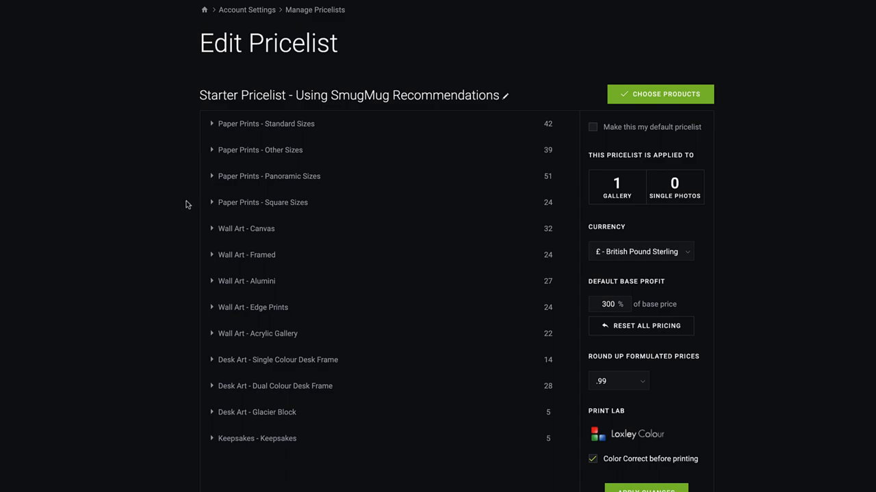
Expand Paper Prints - Standard Sizes again, listing sizes from 6" x 4" upward
{"action": "left_click", "coordinate": [266, 124]}
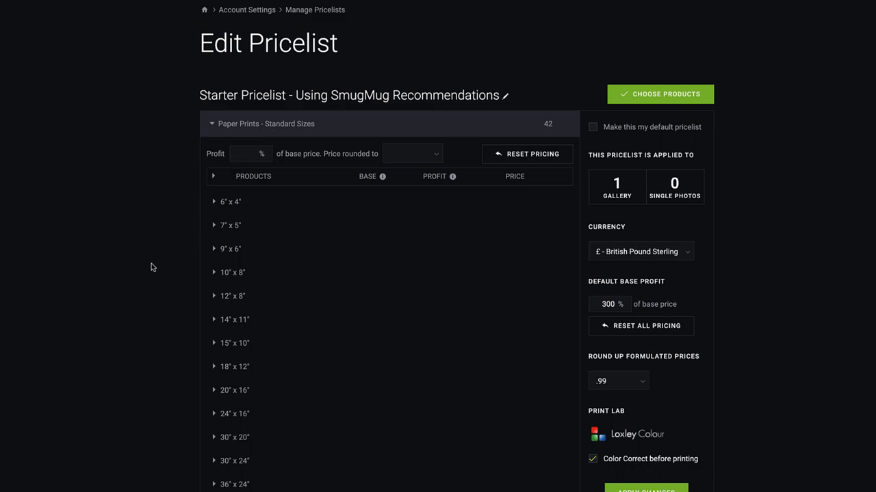
Expand and collapse the 6" x 4" print row to view its Lustre, Glossy and Metallic prices
{"action": "scroll", "scroll_direction": "down", "scroll_amount": 3}
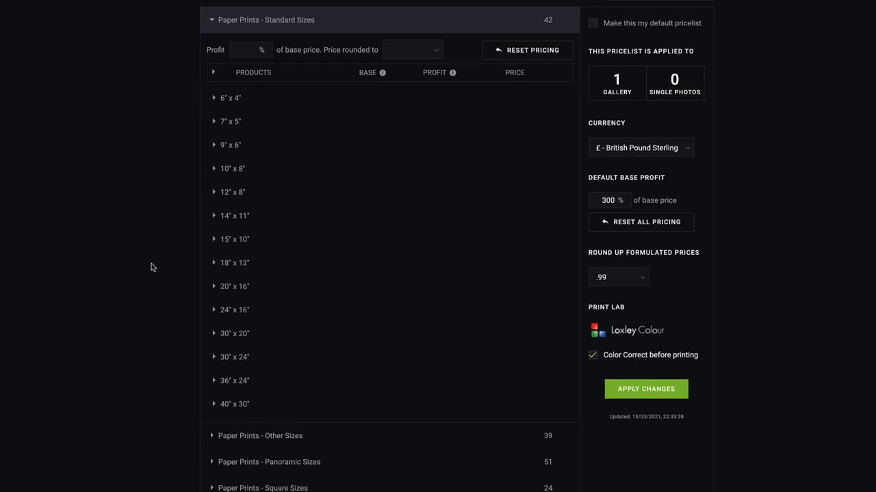
{"action": "mouse_move", "coordinate": [146, 259]}
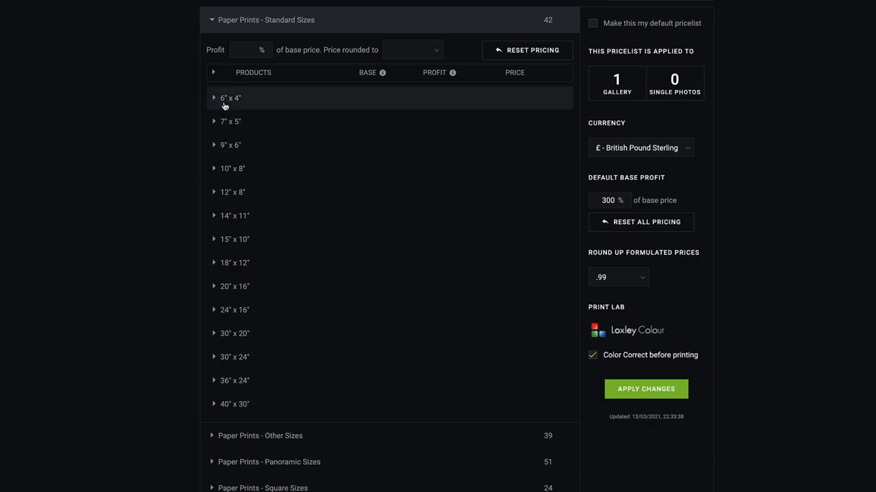
{"action": "mouse_move", "coordinate": [228, 360]}
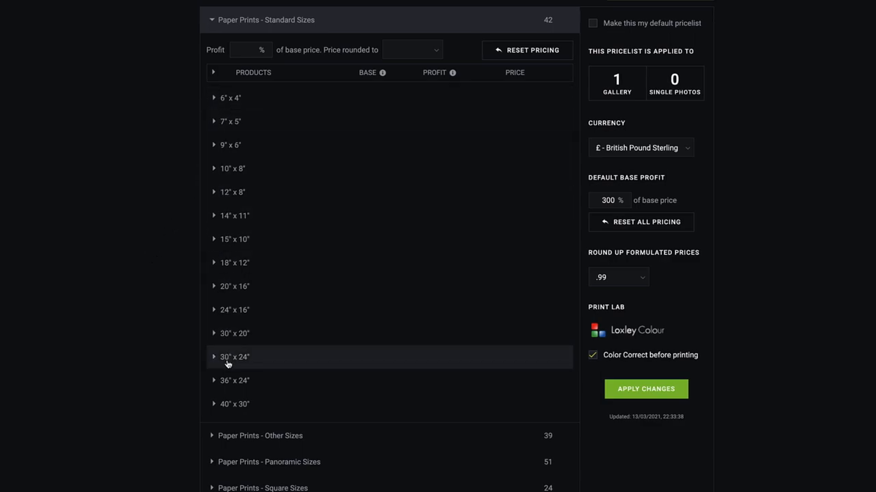
{"action": "mouse_move", "coordinate": [190, 237]}
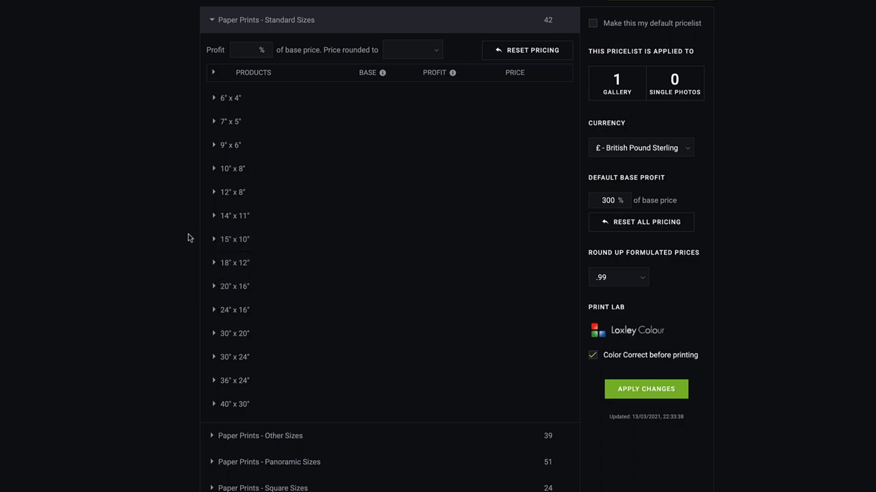
{"action": "left_click", "coordinate": [229, 97]}
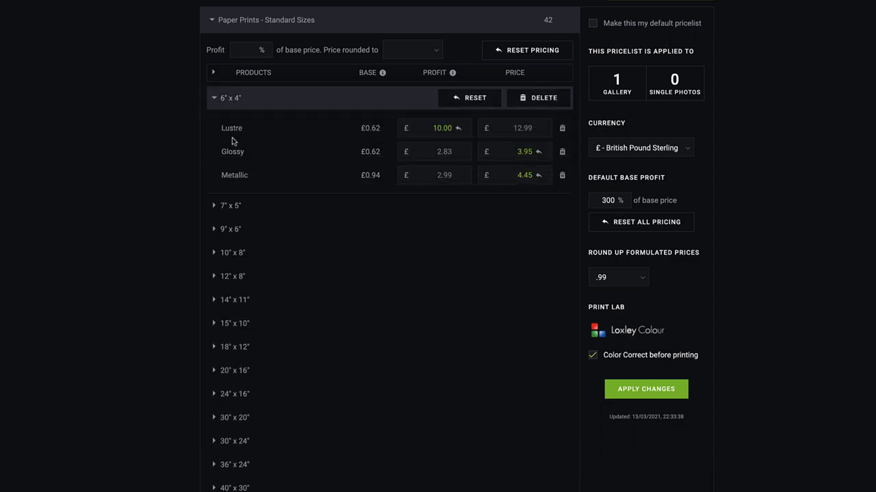
{"action": "mouse_move", "coordinate": [237, 176]}
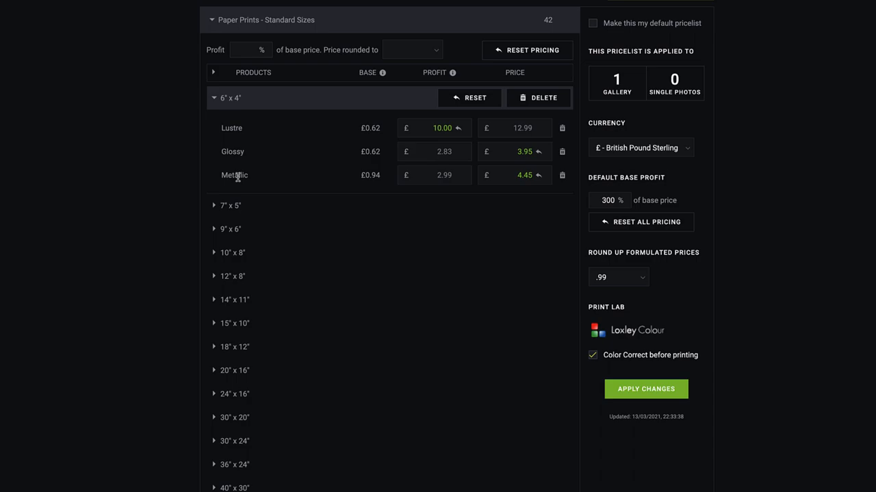
{"action": "mouse_move", "coordinate": [232, 127]}
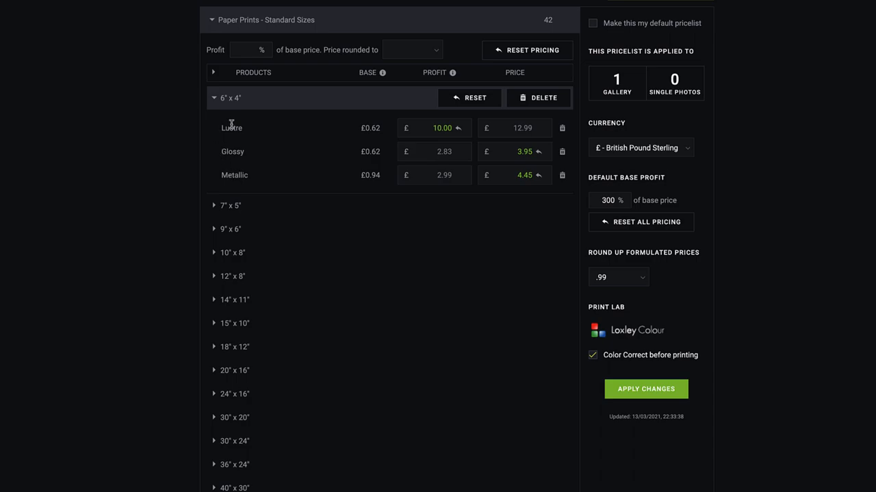
{"action": "mouse_move", "coordinate": [217, 132]}
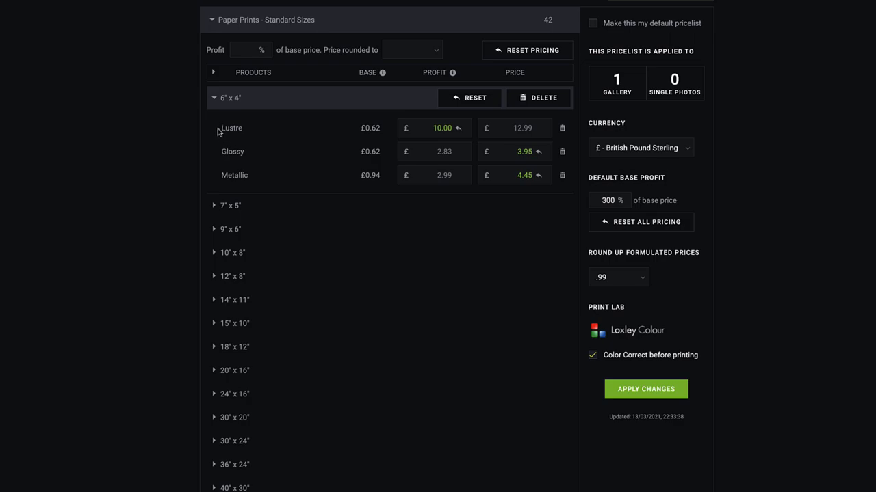
{"action": "mouse_move", "coordinate": [228, 178]}
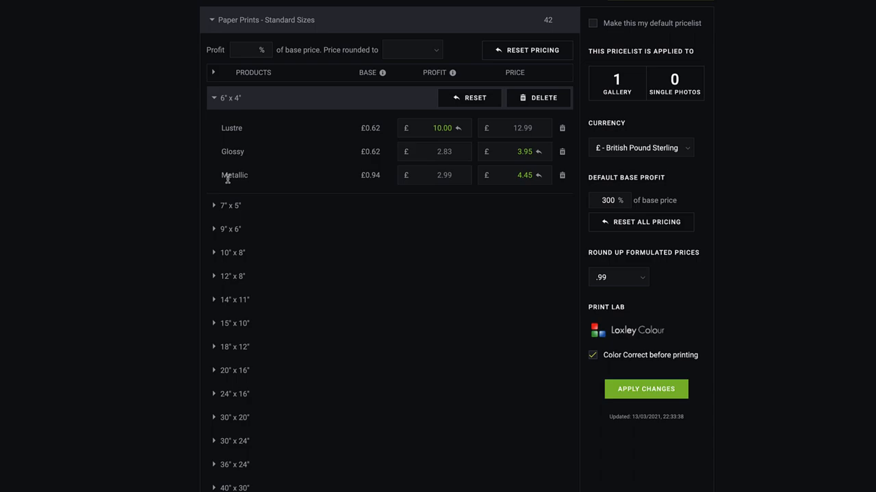
{"action": "mouse_move", "coordinate": [256, 100]}
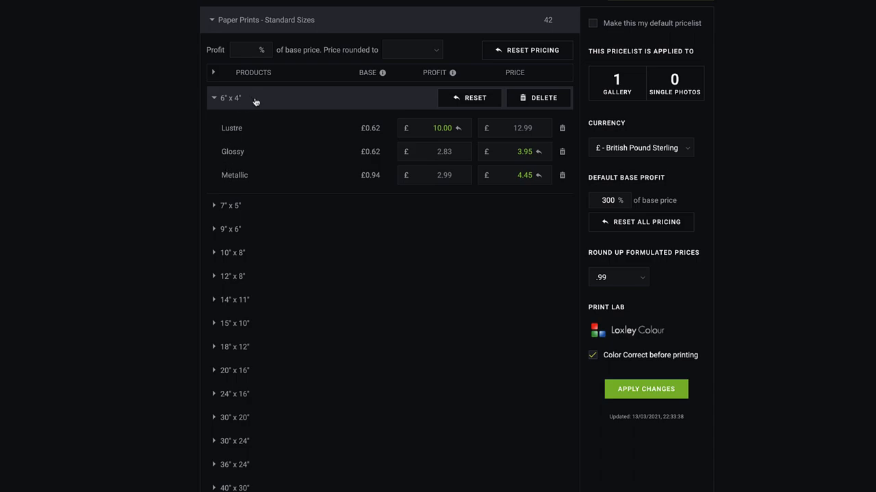
{"action": "left_click", "coordinate": [229, 98]}
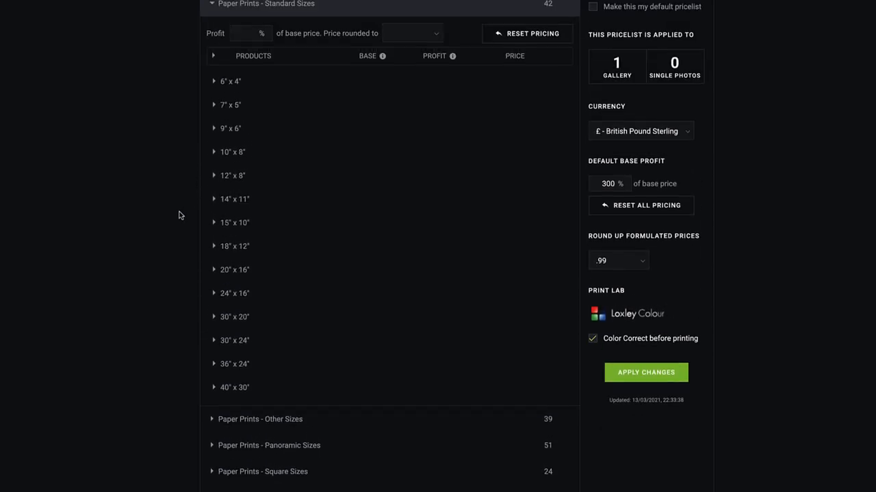
{"action": "scroll", "scroll_direction": "up", "scroll_amount": 3}
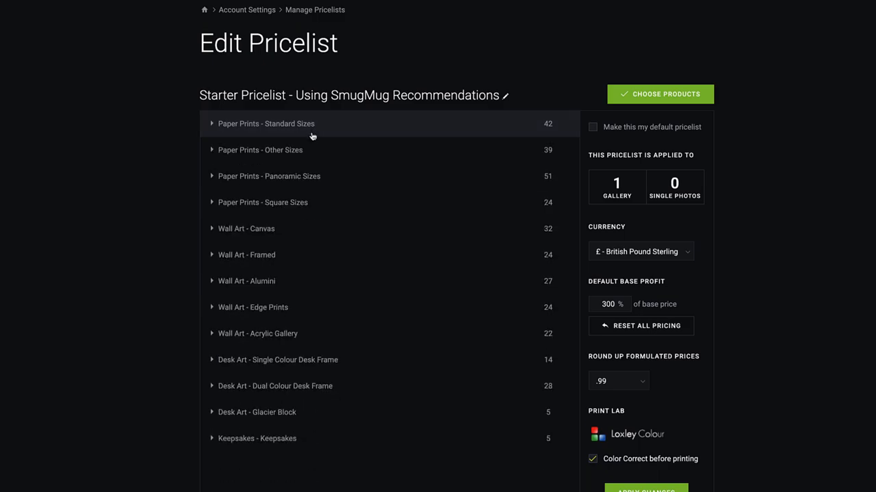
{"action": "mouse_move", "coordinate": [313, 254]}
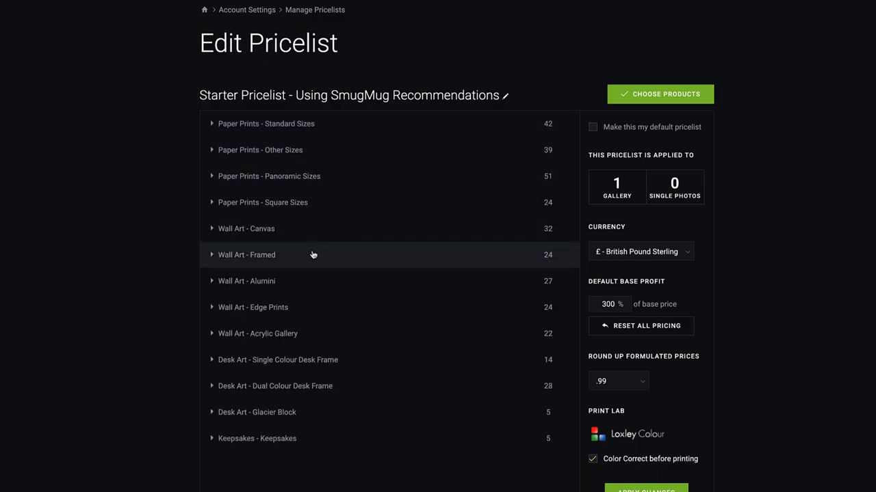
Apply the Starter Pricelist changes and go back to Manage Pricelists
{"action": "scroll", "scroll_direction": "down", "scroll_amount": 3}
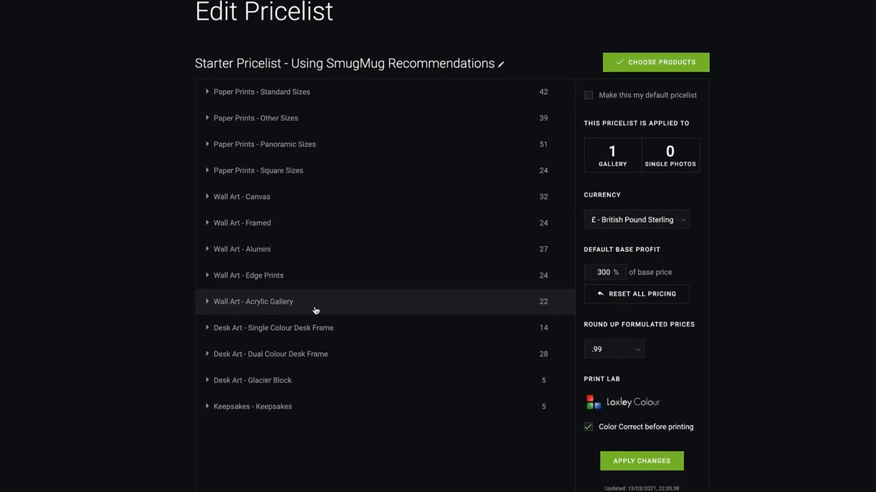
{"action": "mouse_move", "coordinate": [641, 461]}
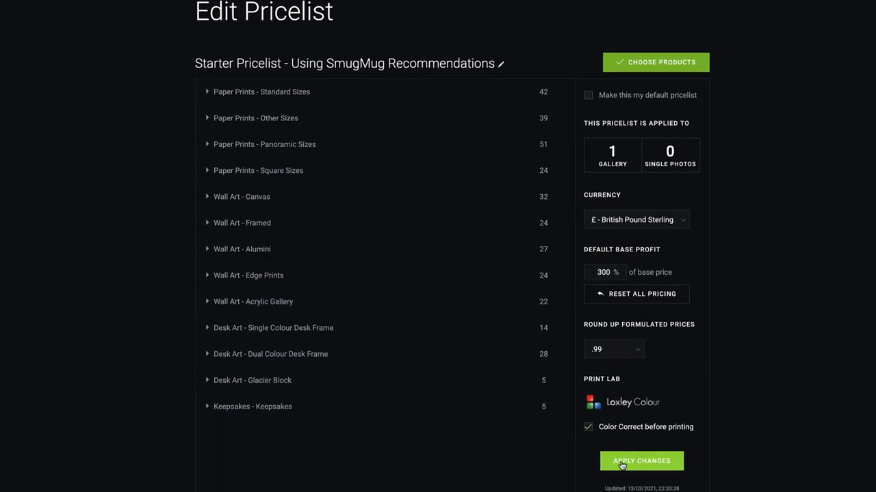
{"action": "left_click", "coordinate": [641, 461]}
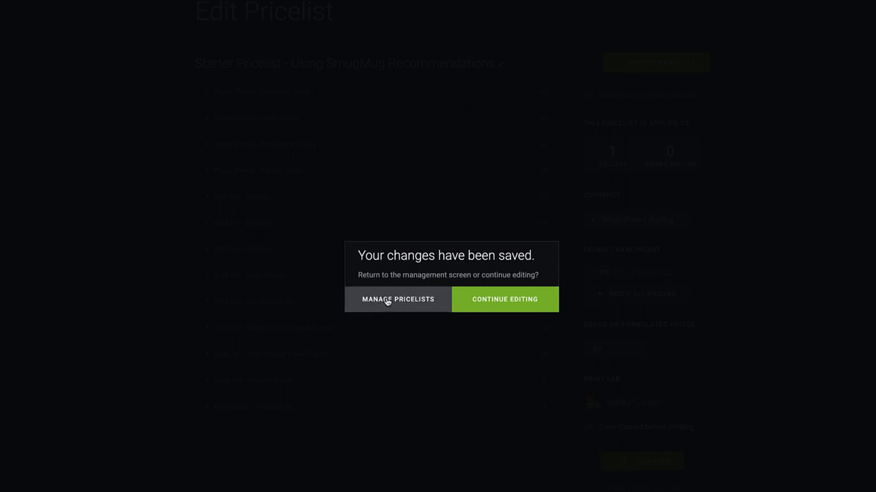
{"action": "left_click", "coordinate": [398, 299]}
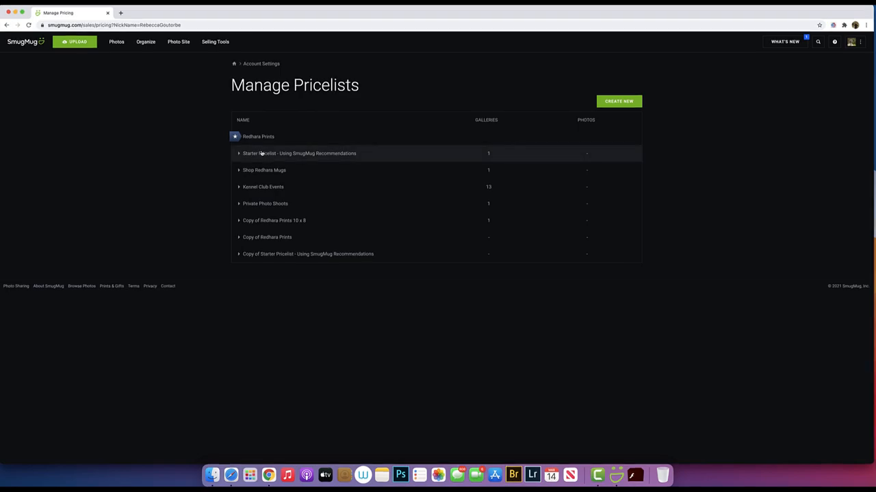
{"action": "mouse_move", "coordinate": [170, 135]}
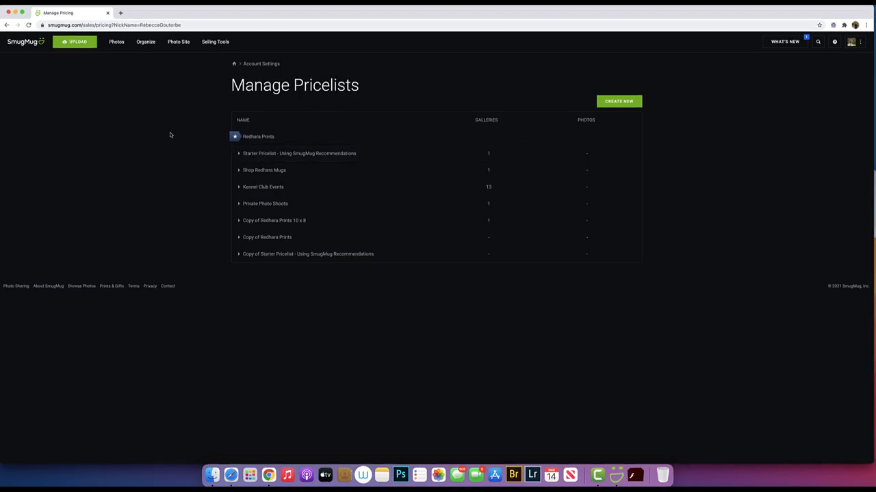
{"action": "mouse_move", "coordinate": [156, 85]}
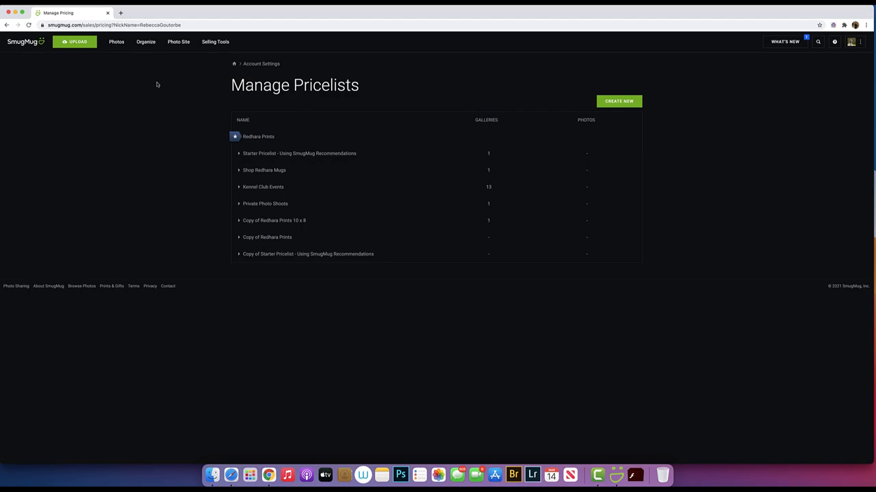
{"action": "mouse_move", "coordinate": [145, 42]}
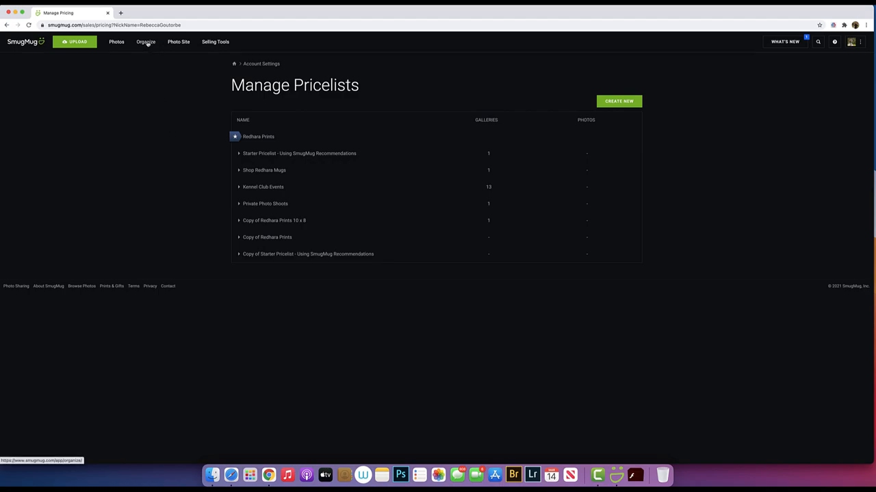
Open Organize to show the site's 43 folders, galleries and pages
{"action": "left_click", "coordinate": [146, 42]}
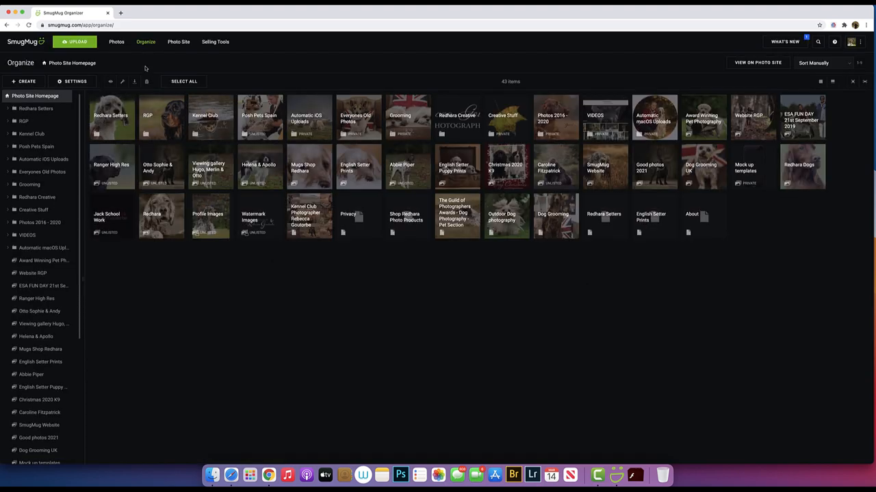
{"action": "mouse_move", "coordinate": [164, 219]}
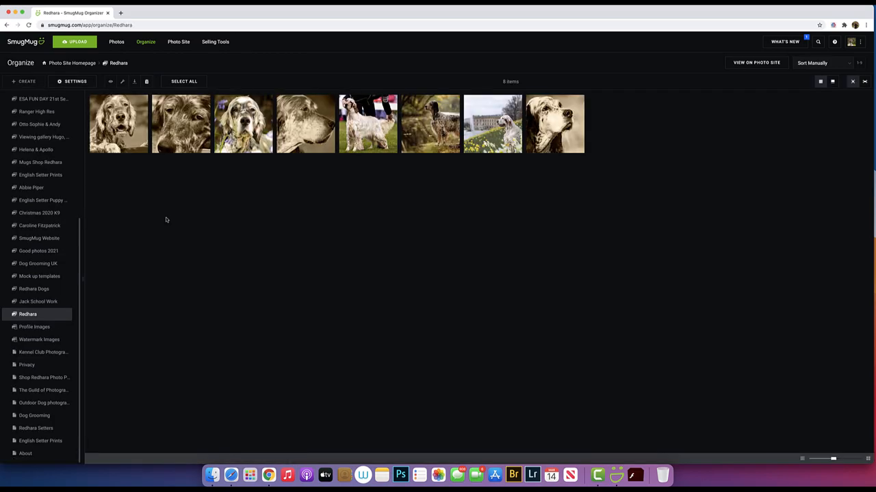
{"action": "mouse_move", "coordinate": [185, 214]}
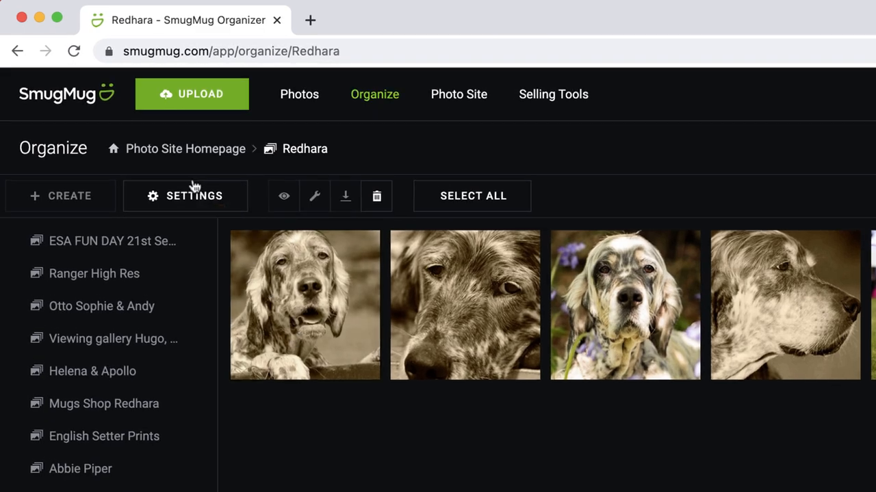
Turn Visitor Shopping Cart ON in the Redhara gallery's Shopping settings and save
{"action": "left_click", "coordinate": [193, 195]}
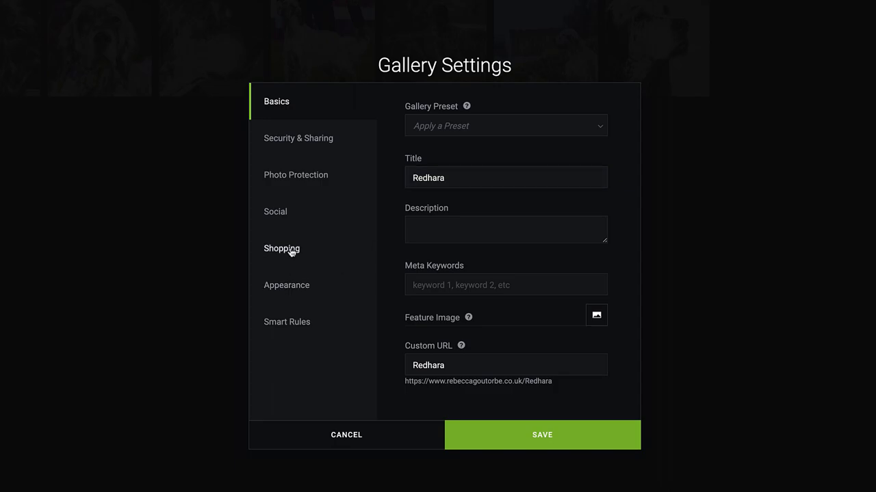
{"action": "left_click", "coordinate": [281, 248]}
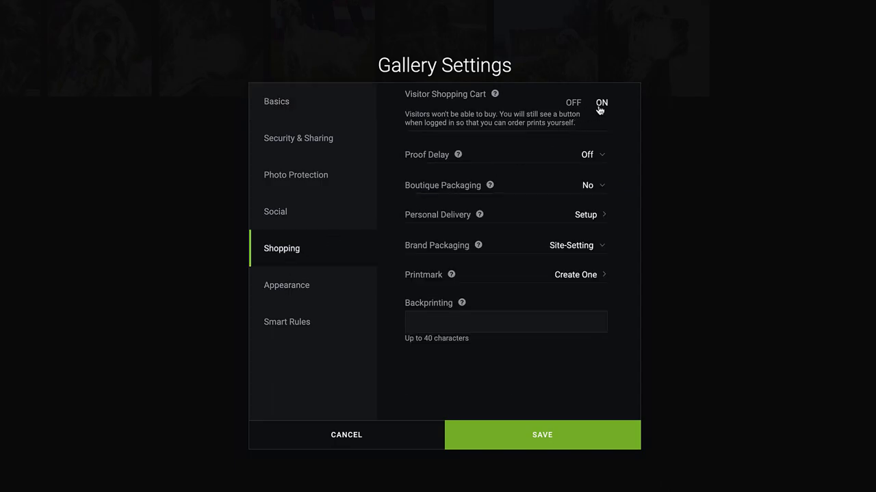
{"action": "left_click", "coordinate": [600, 102]}
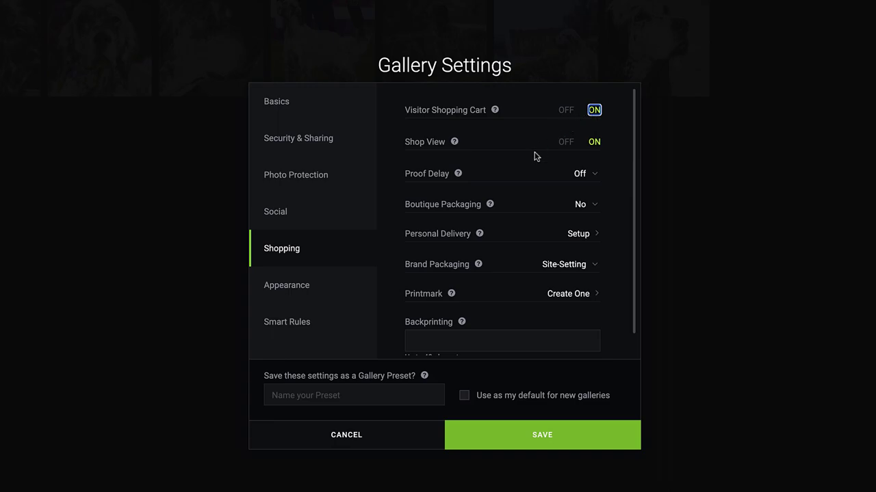
{"action": "mouse_move", "coordinate": [517, 435]}
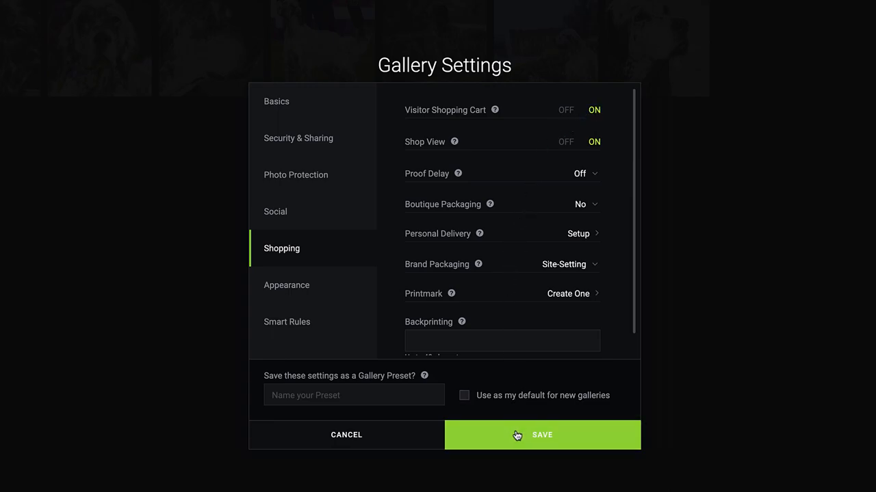
{"action": "left_click", "coordinate": [542, 435]}
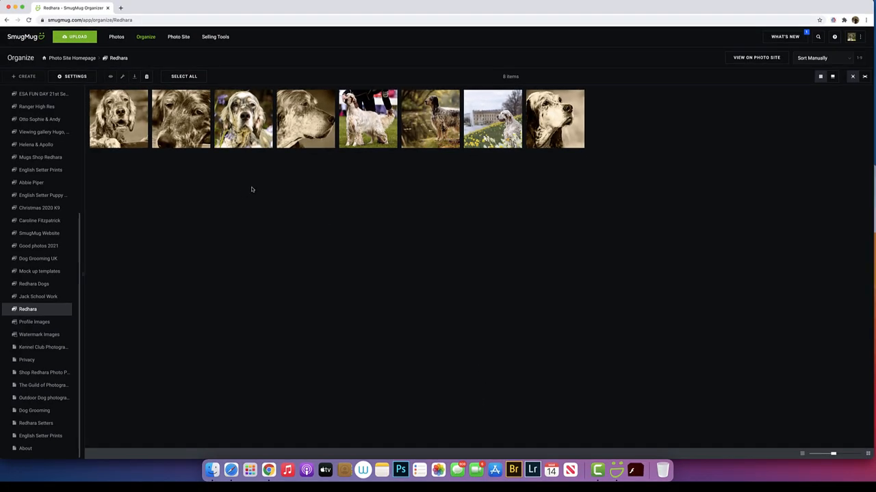
{"action": "mouse_move", "coordinate": [256, 188]}
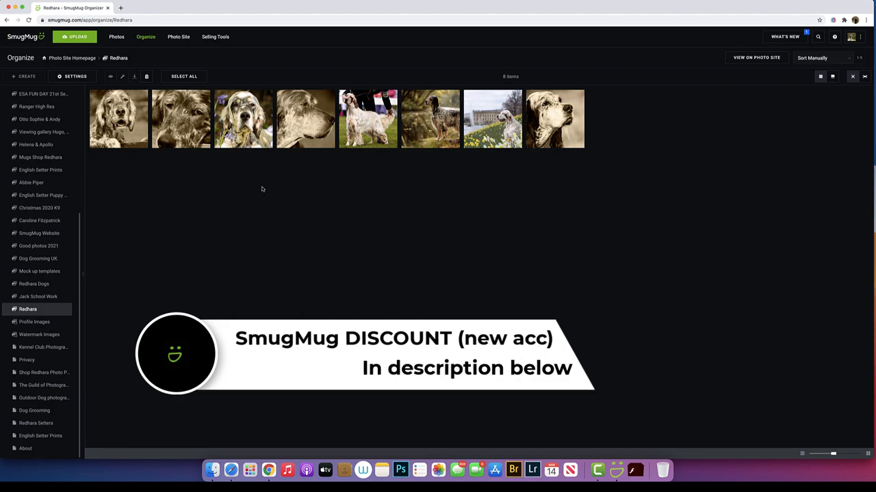
{"action": "mouse_move", "coordinate": [258, 190]}
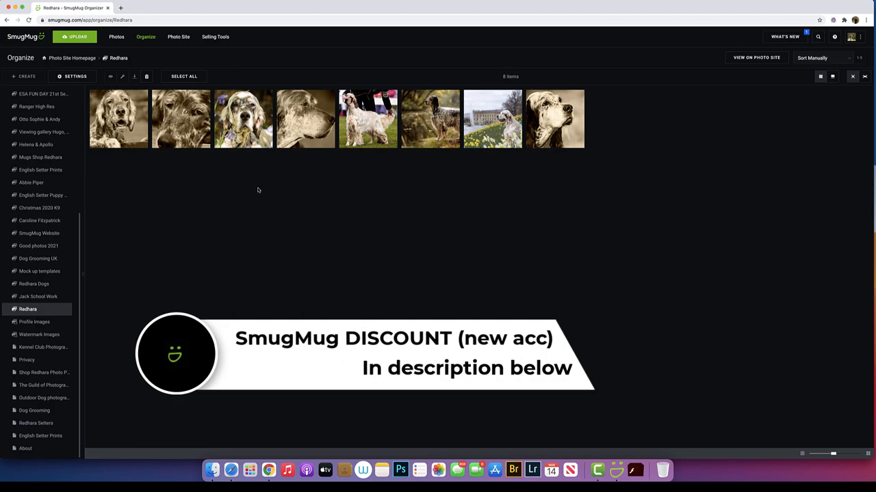